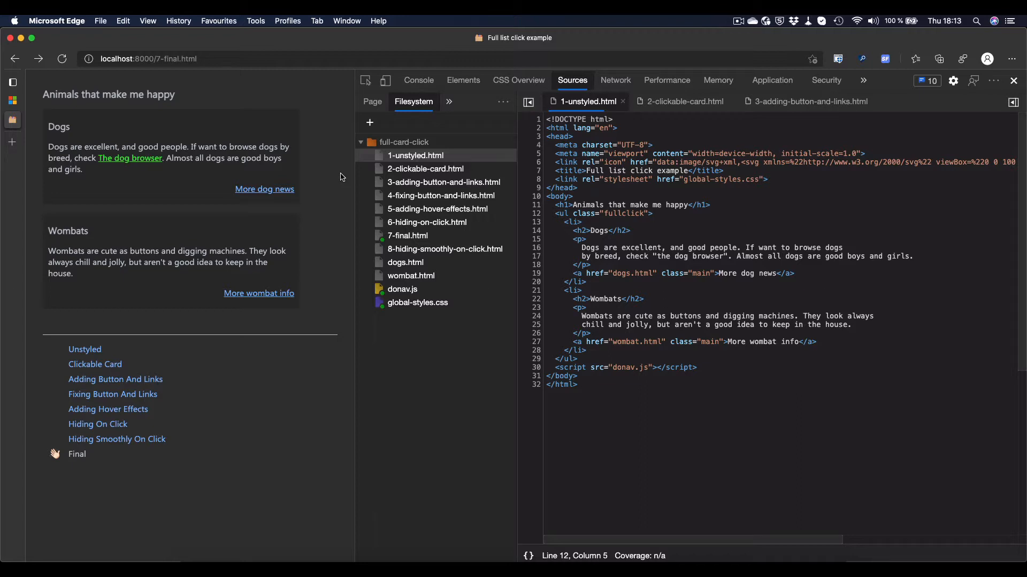
mouse_move(246, 136)
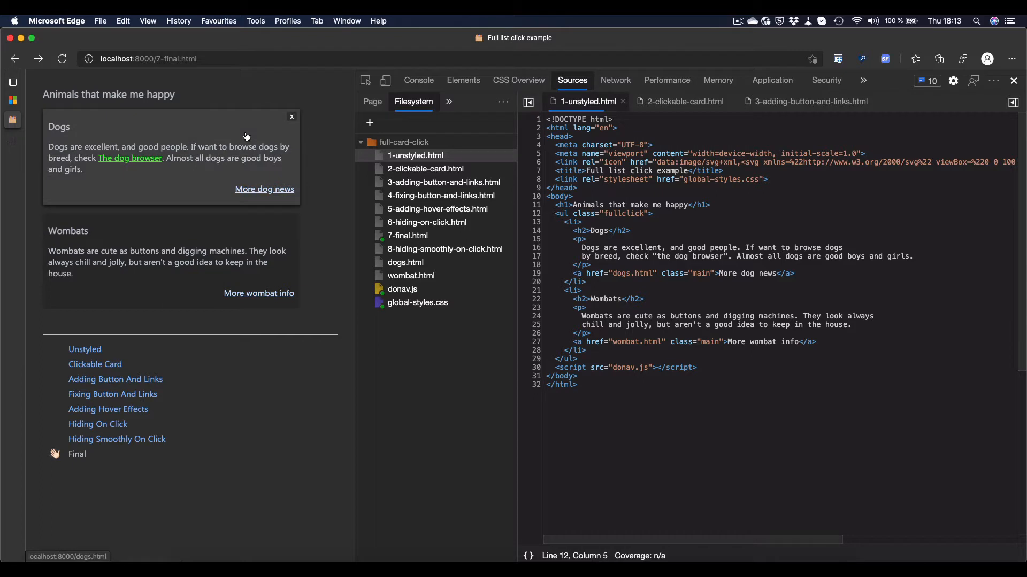
mouse_move(183, 185)
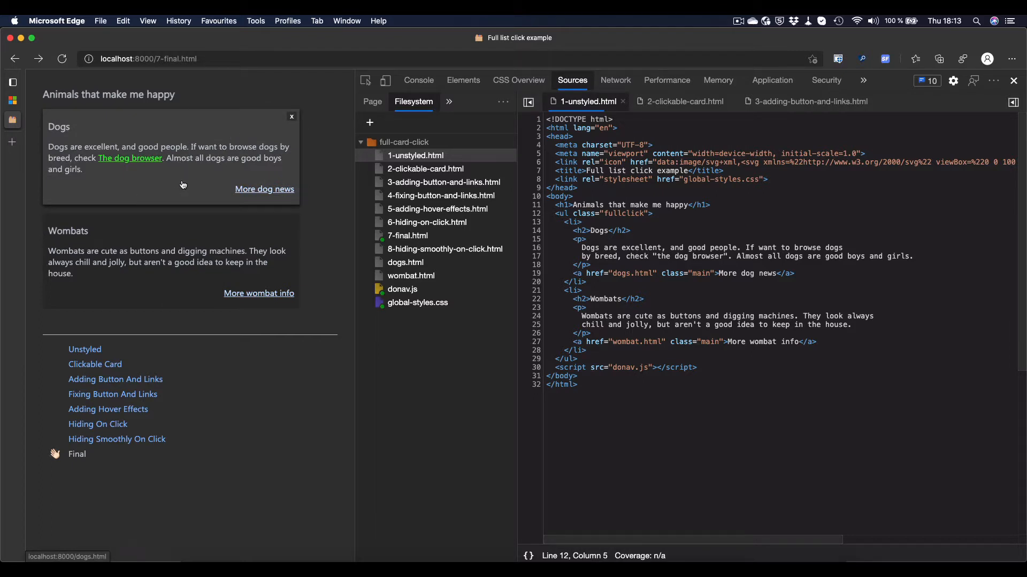
mouse_move(207, 151)
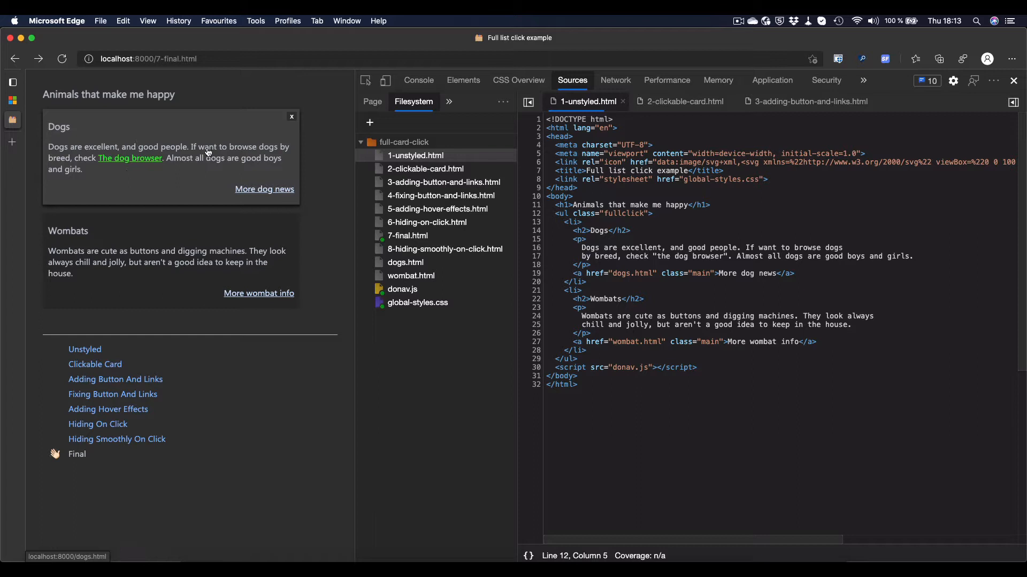
mouse_move(191, 166)
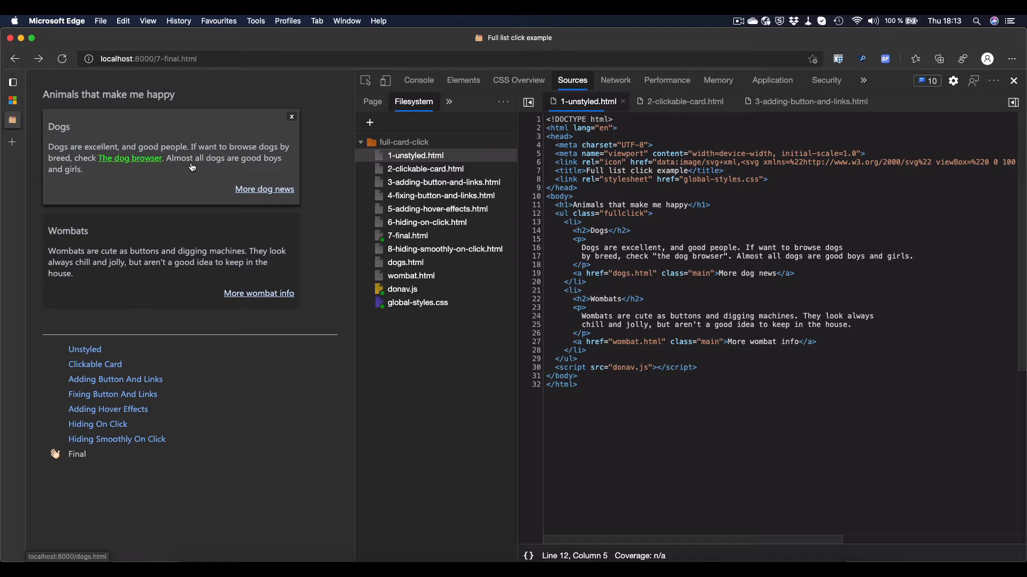
mouse_move(124, 122)
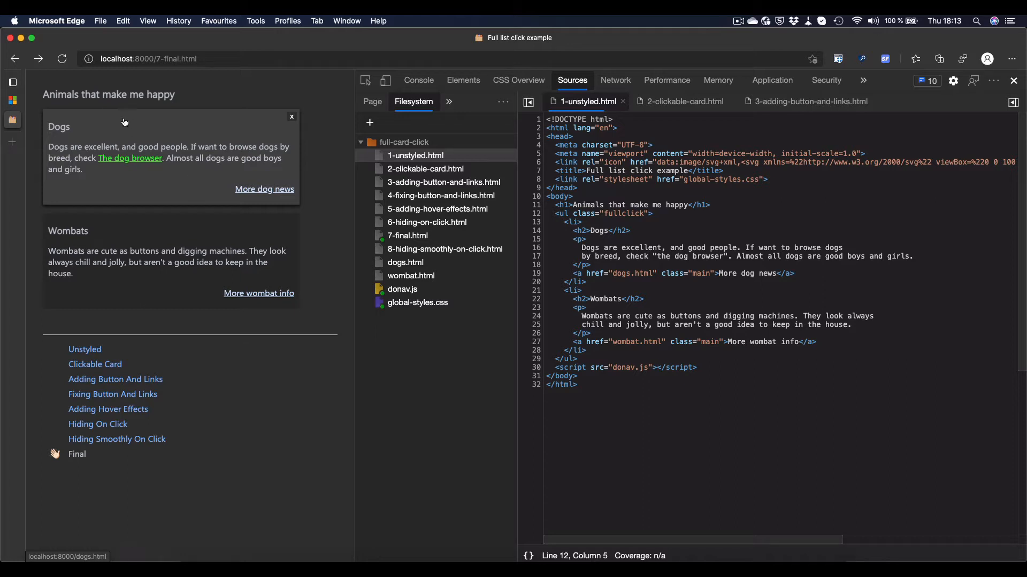
- Try the Dogs card and its dog browser link, then load the Unstyled version of the animal list
left_click(258, 293)
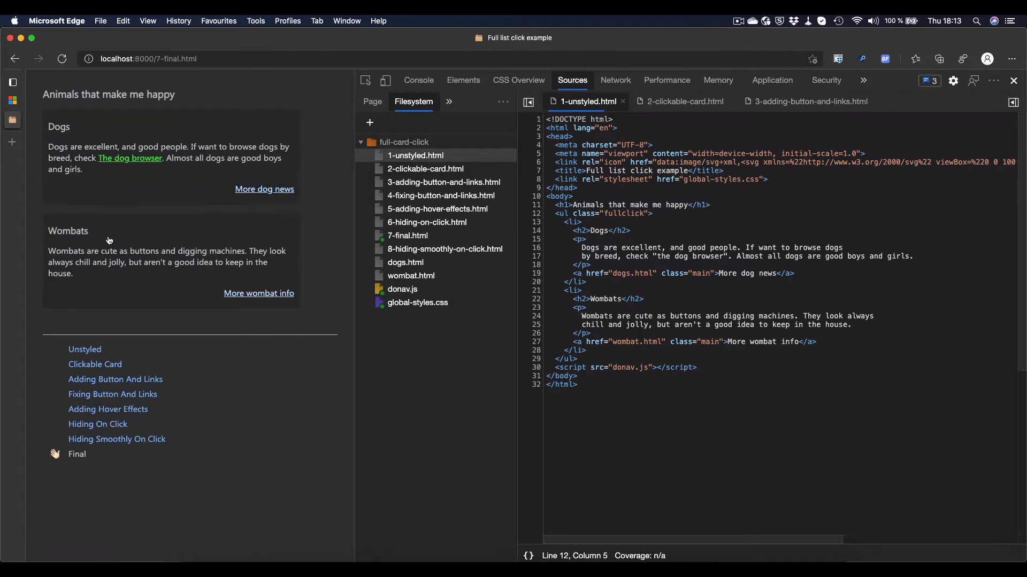
left_click(130, 158)
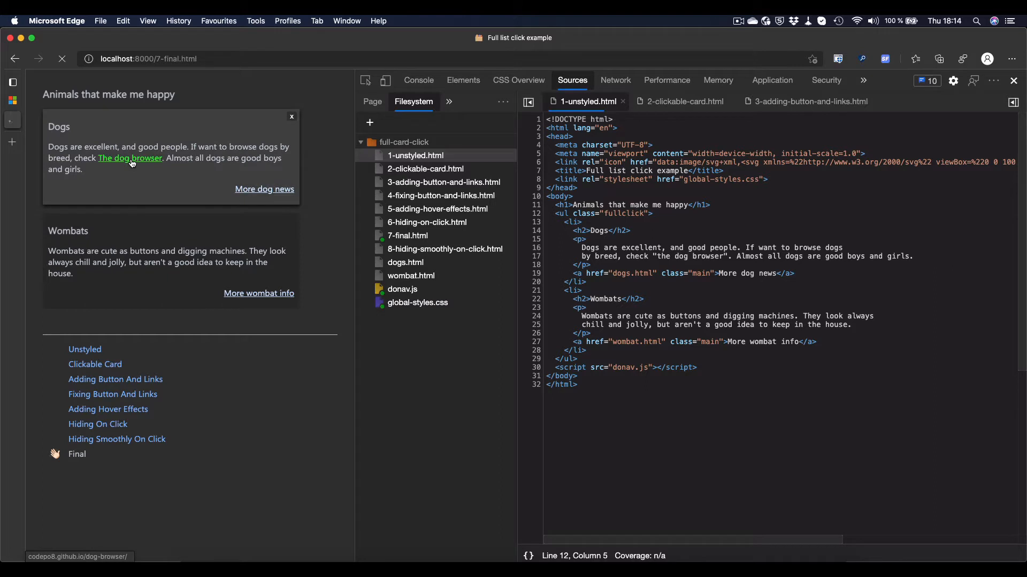
left_click(130, 158)
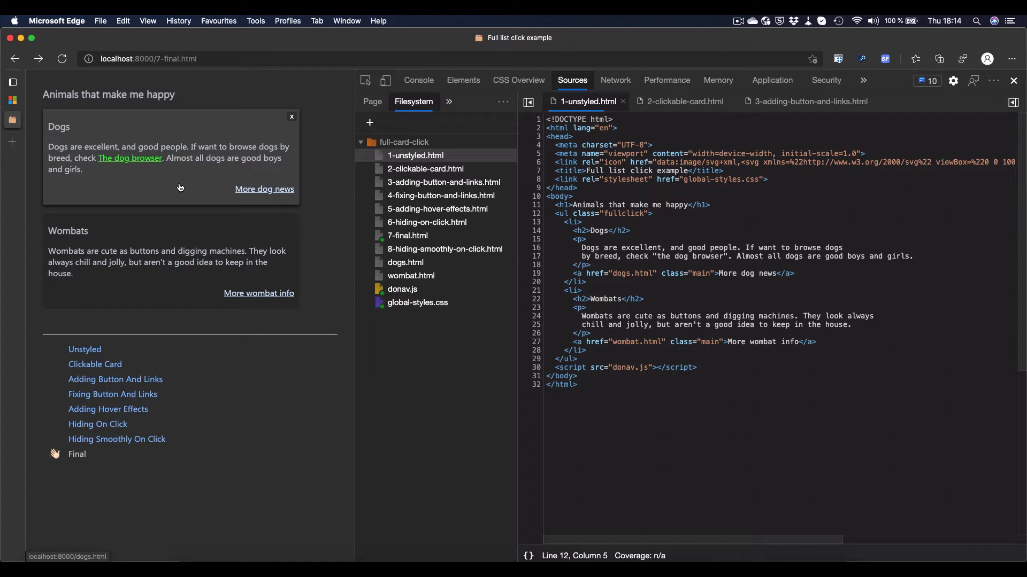
left_click(84, 348)
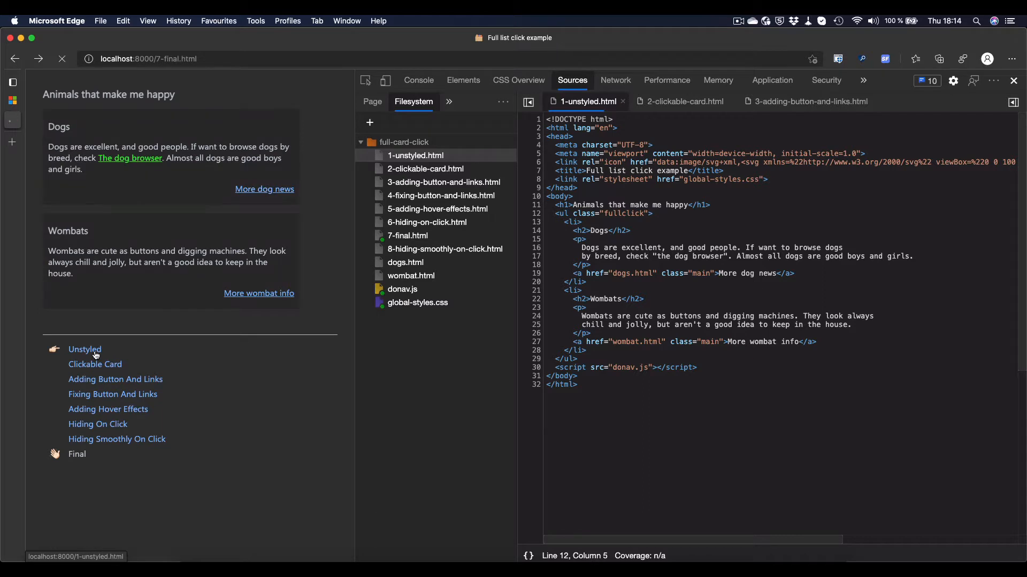
left_click(85, 349)
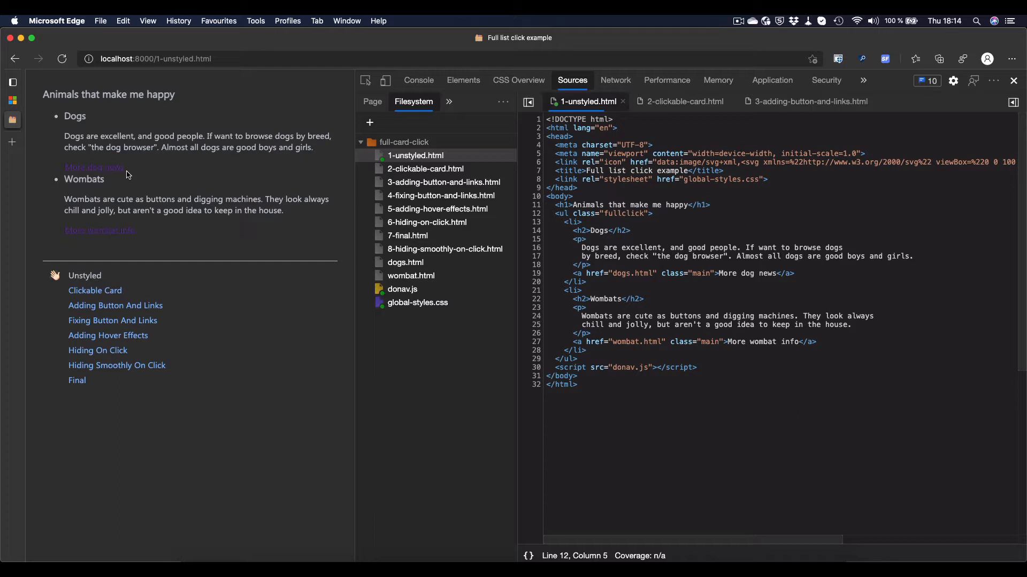
mouse_move(126, 159)
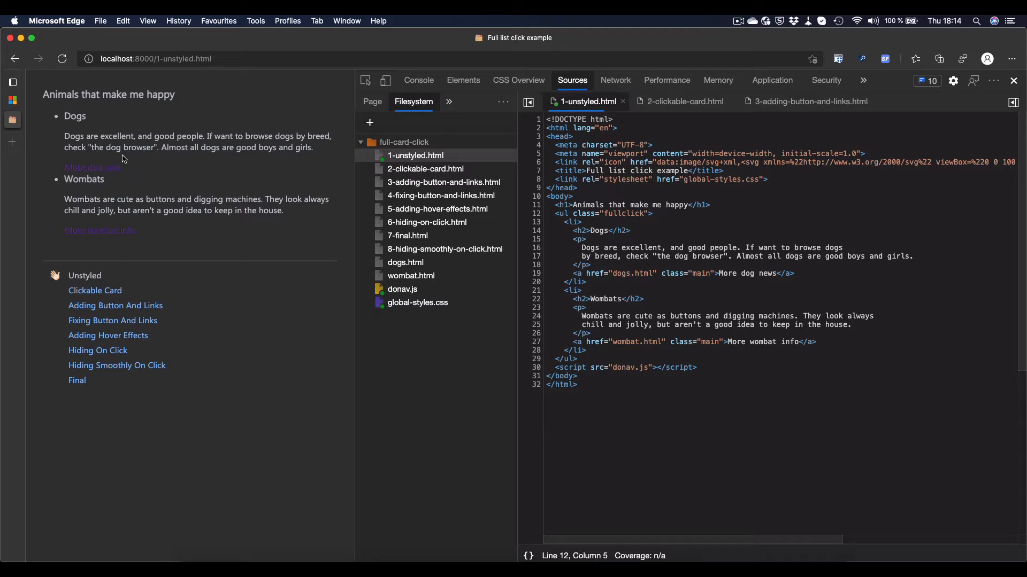
mouse_move(127, 188)
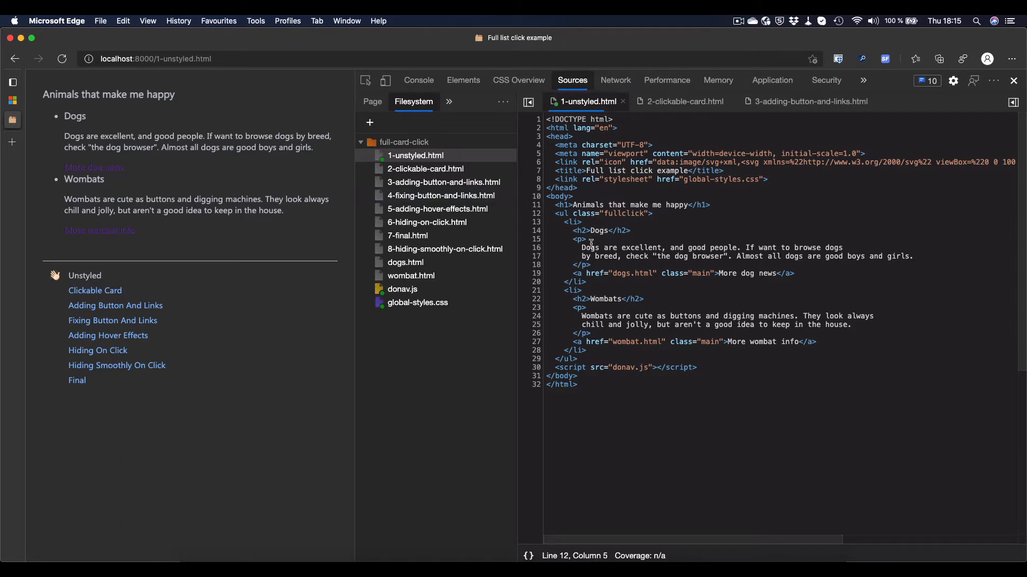
mouse_move(617, 298)
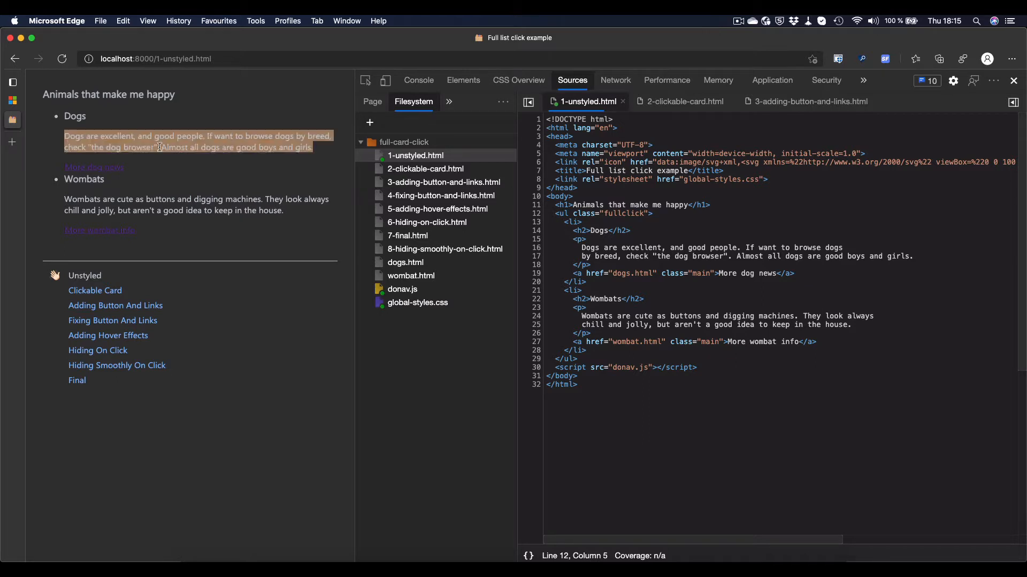
mouse_move(108, 171)
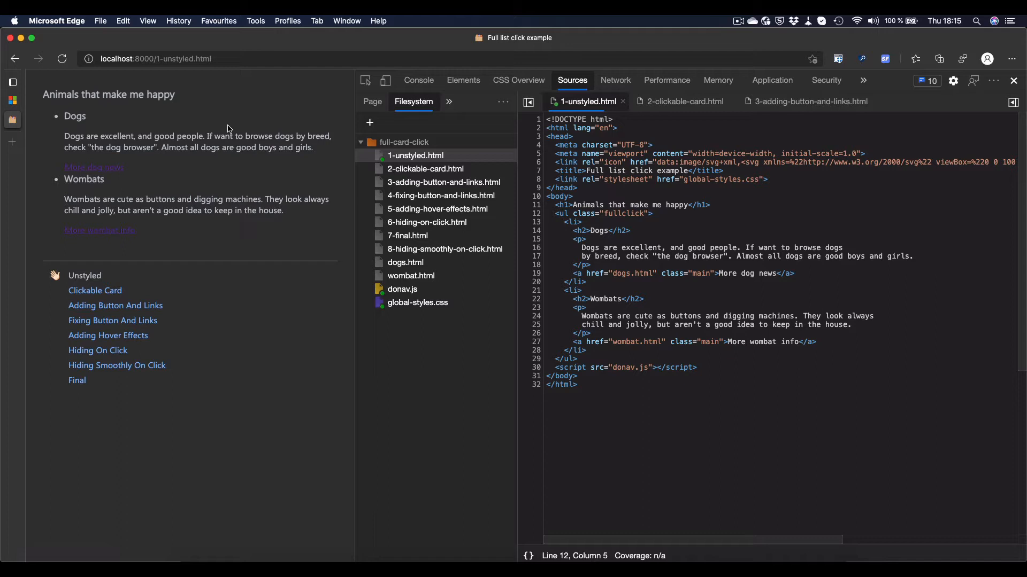
- Load the Clickable Card version and show 2-clickable-card.html's card CSS in the Sources panel
left_click(94, 290)
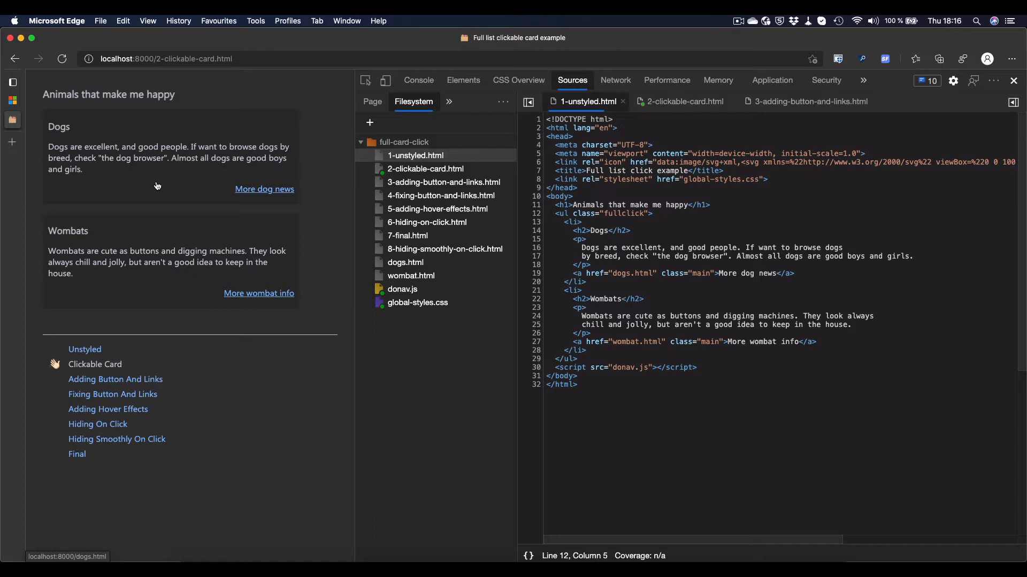
mouse_move(293, 186)
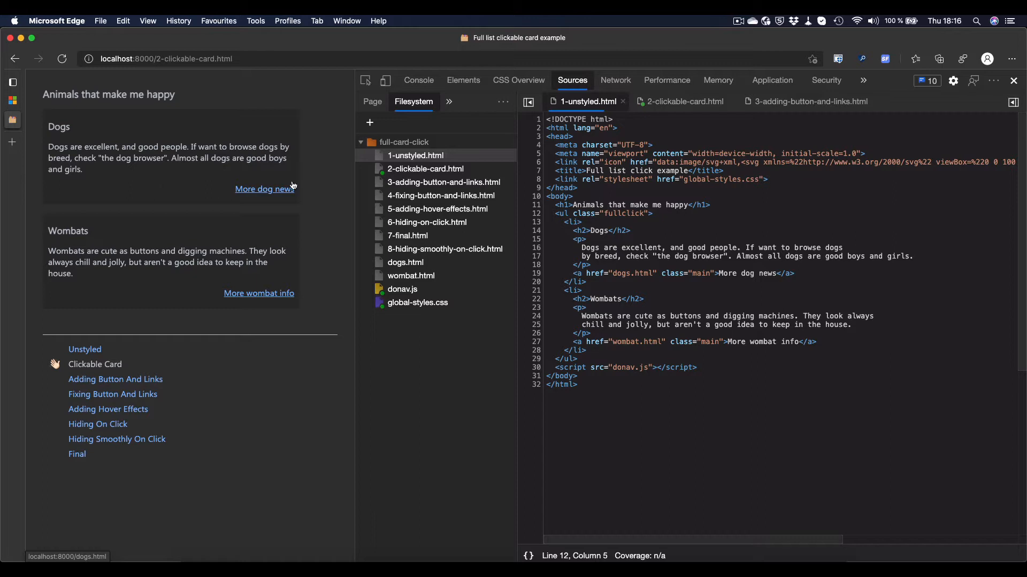
left_click(426, 168)
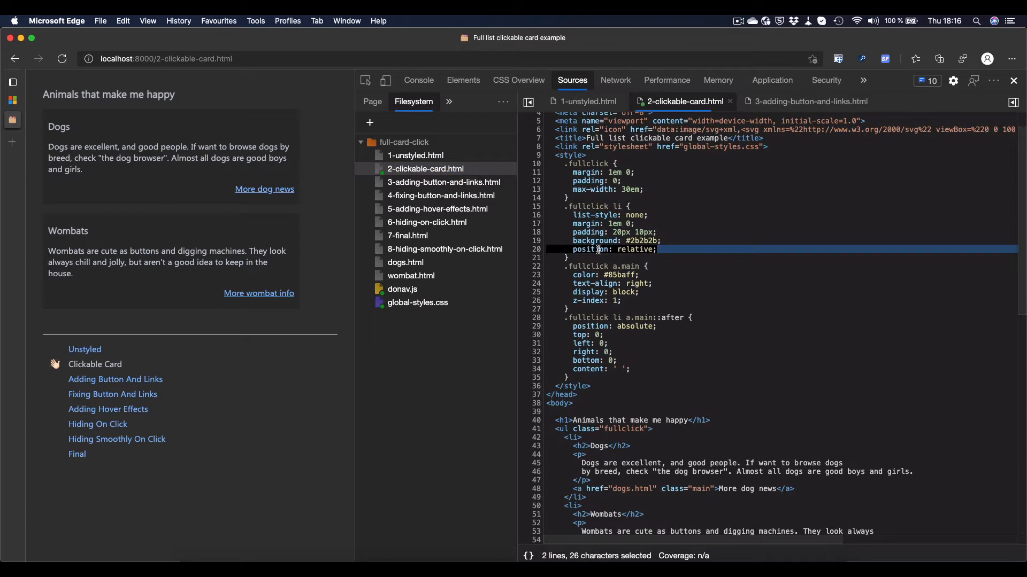
mouse_move(315, 178)
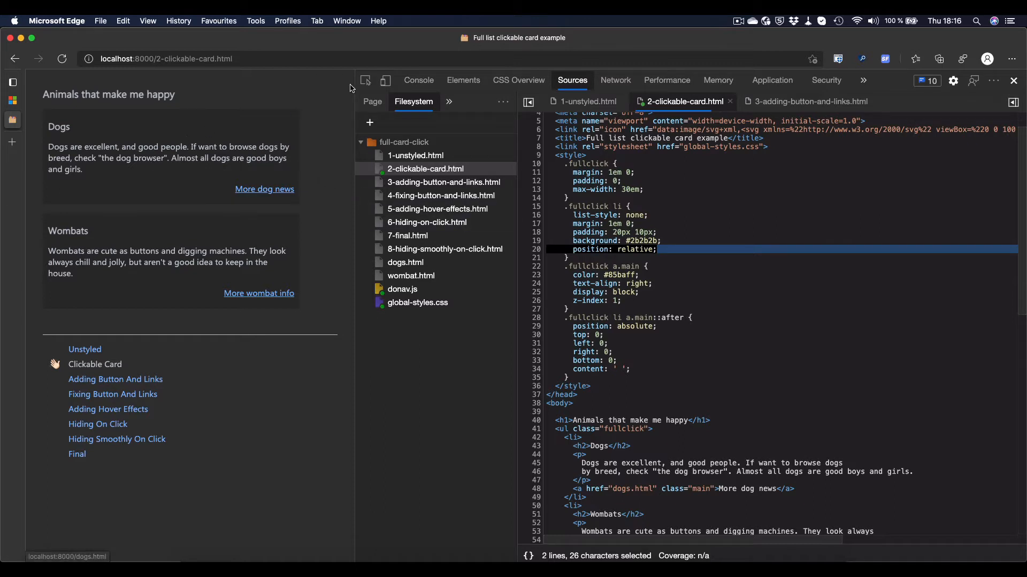
mouse_move(404, 130)
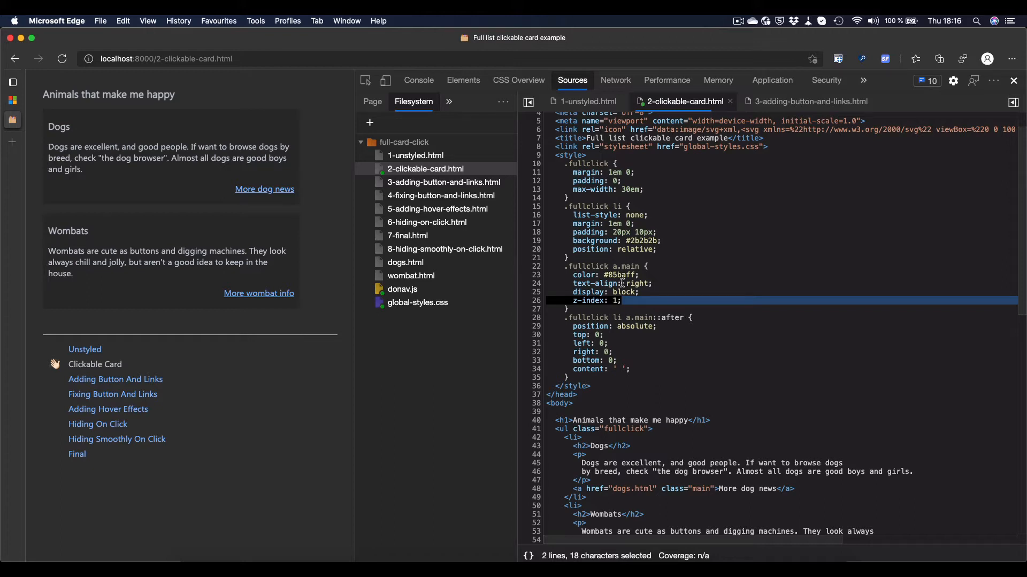
mouse_move(148, 195)
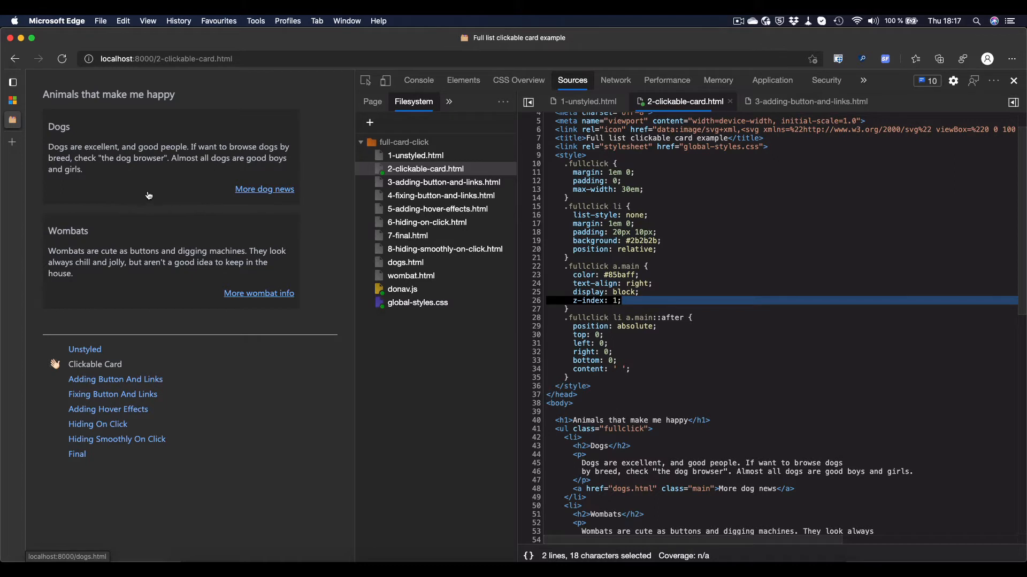
mouse_move(635, 321)
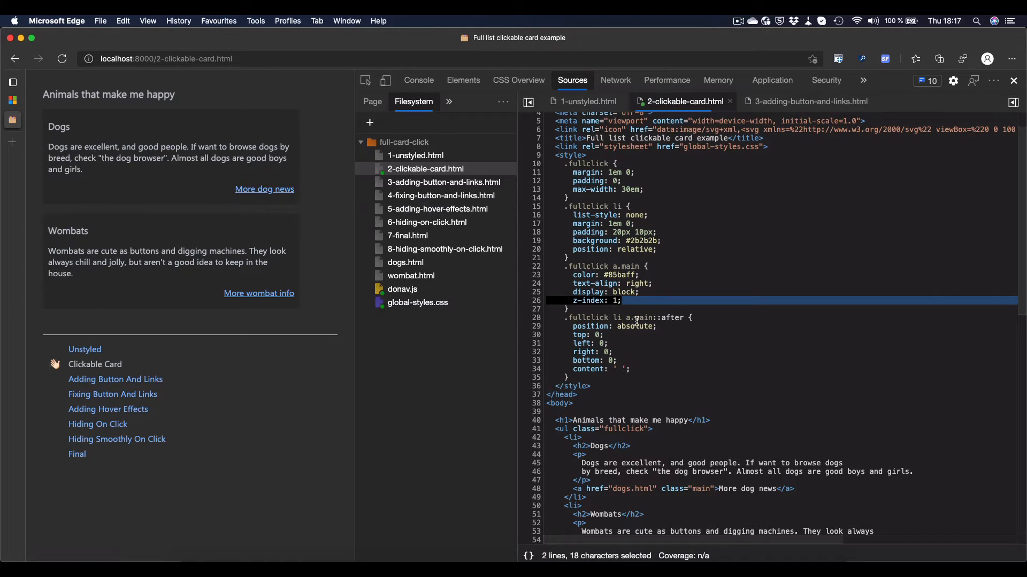
left_click(661, 326)
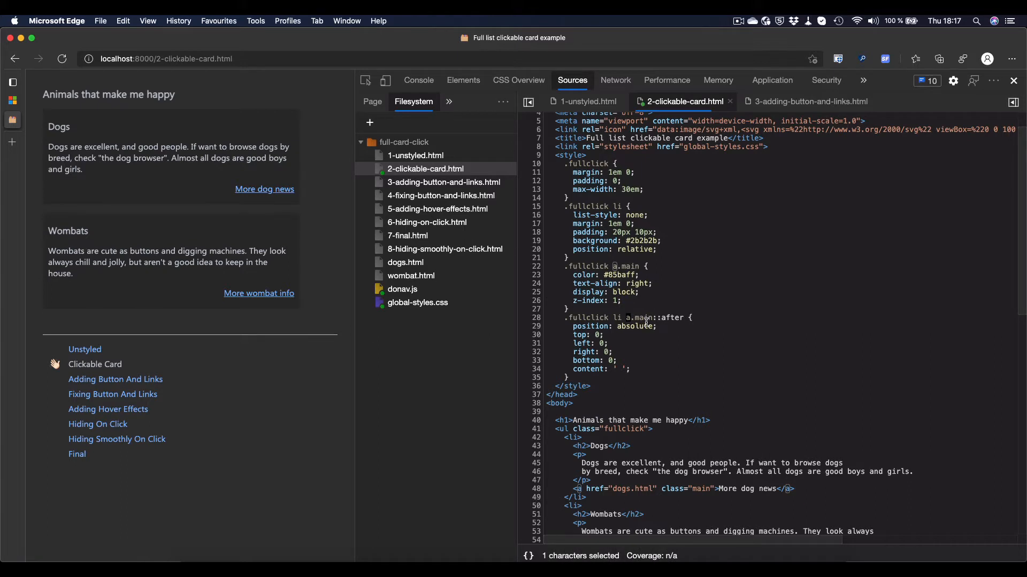
mouse_move(649, 357)
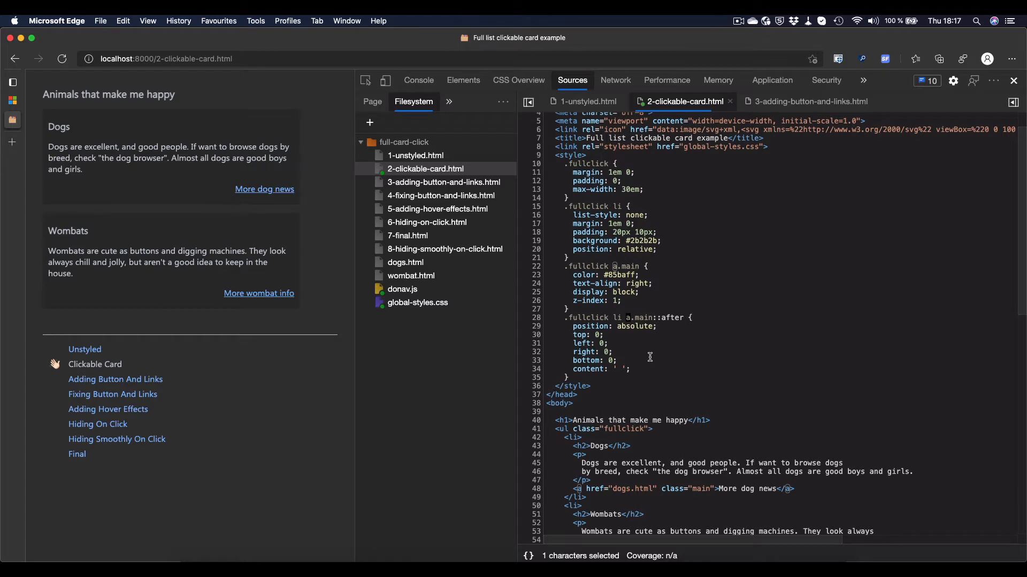
mouse_move(617, 330)
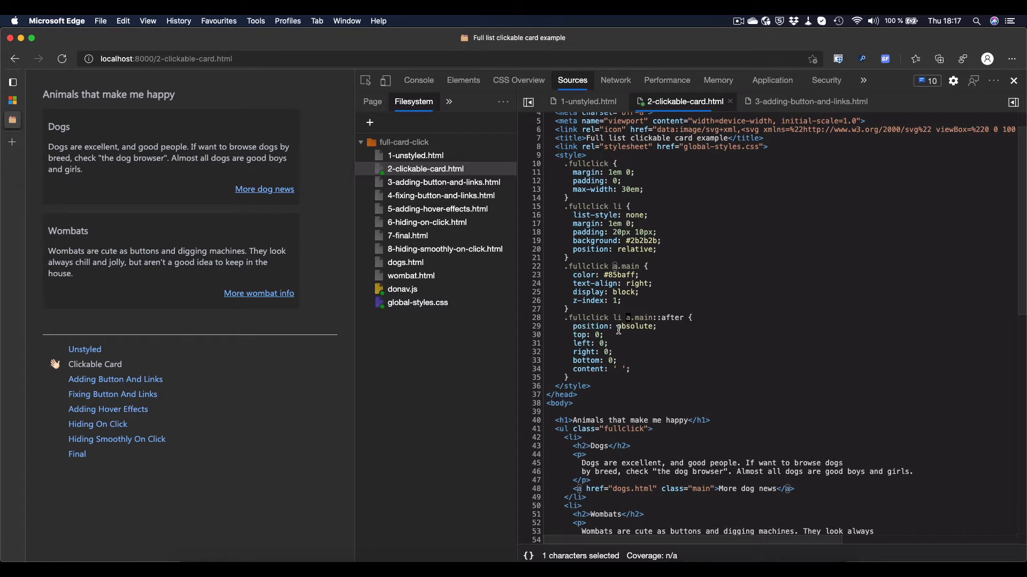
mouse_move(616, 363)
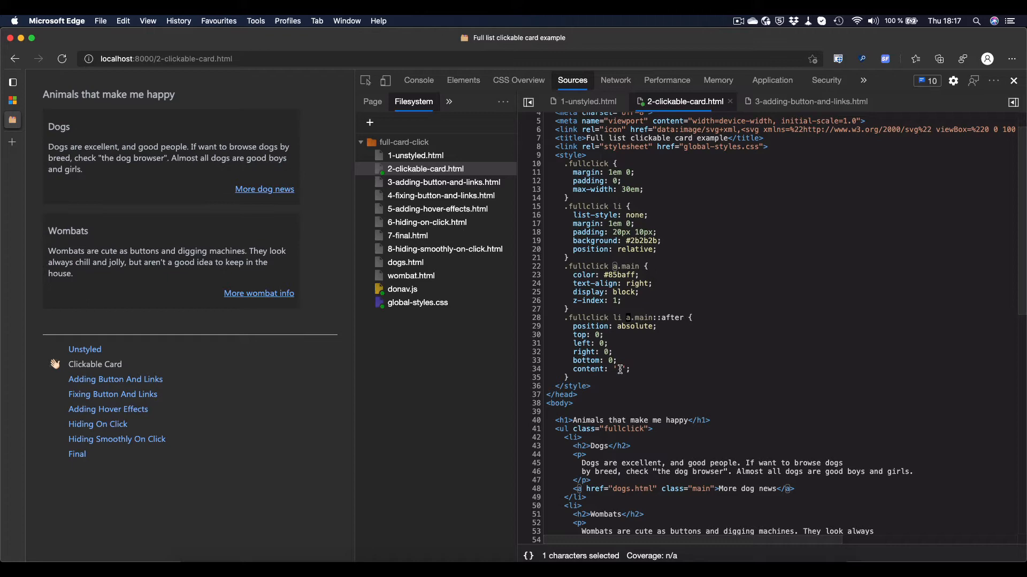
mouse_move(494, 174)
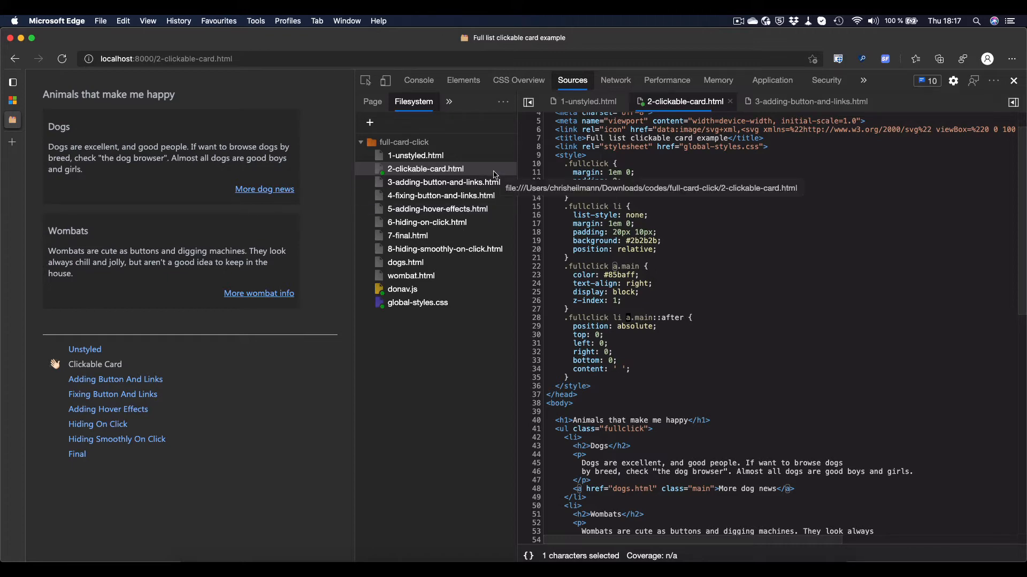
- Re-enable the list item's position: relative, turn off a.main::after's peachpuff background, then load Adding Button And Links
left_click(463, 80)
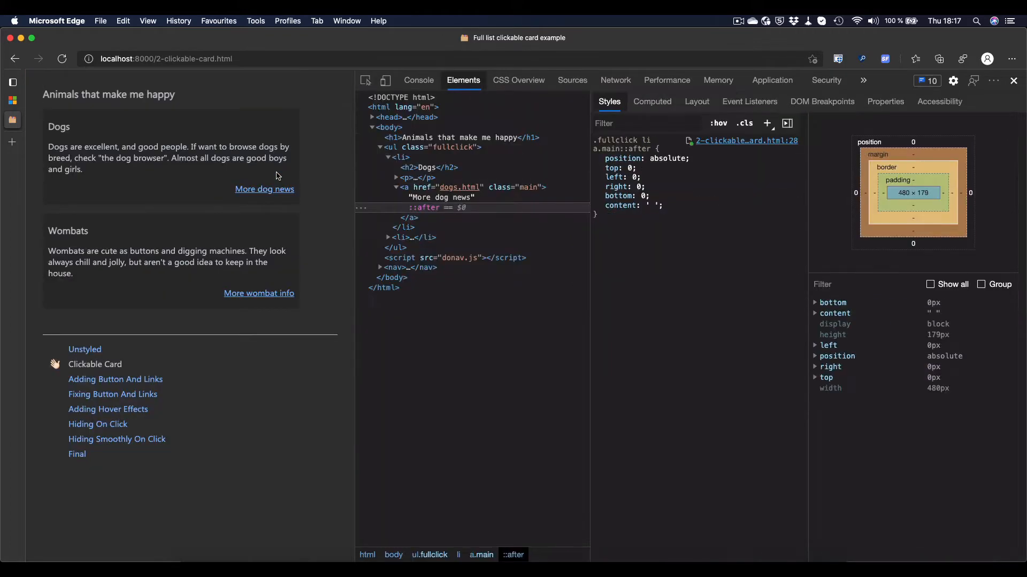
mouse_move(427, 208)
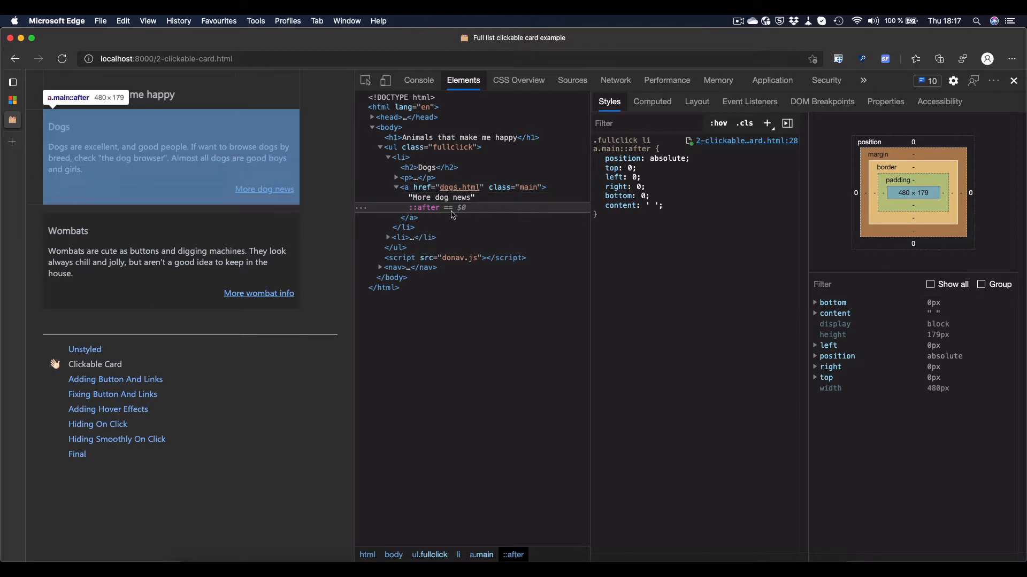
mouse_move(425, 210)
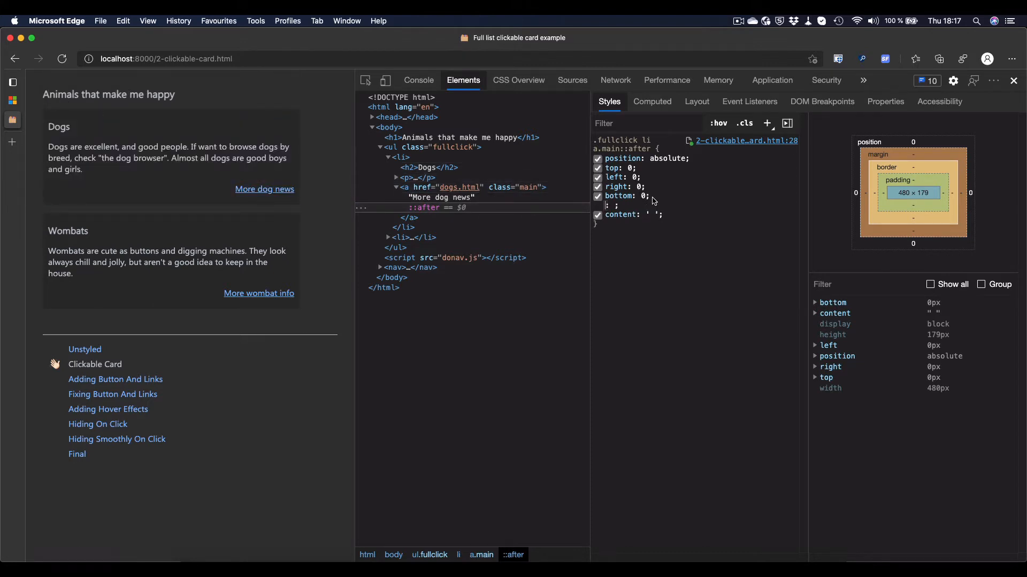
type("back")
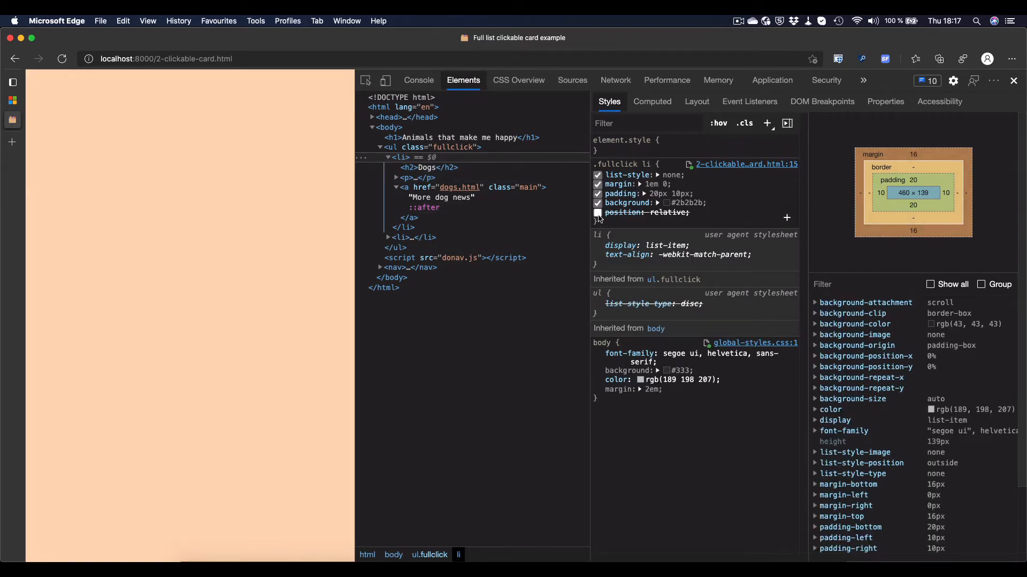
left_click(596, 212)
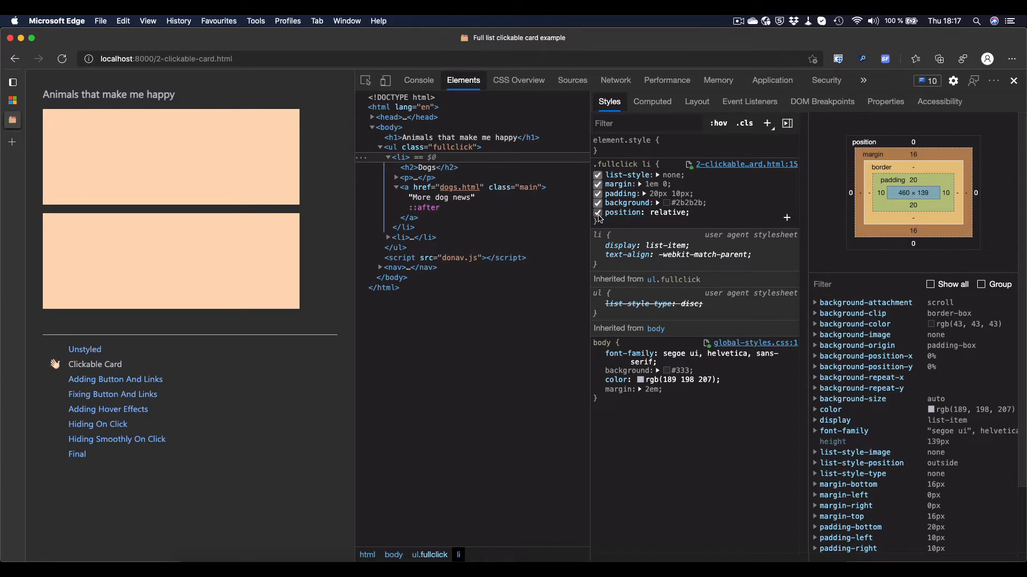
left_click(424, 208)
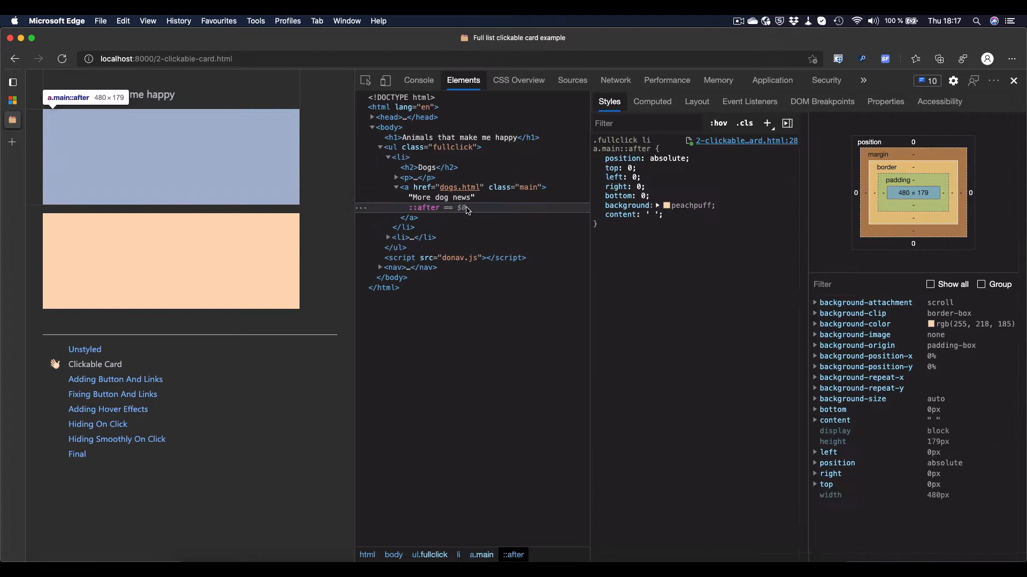
left_click(597, 205)
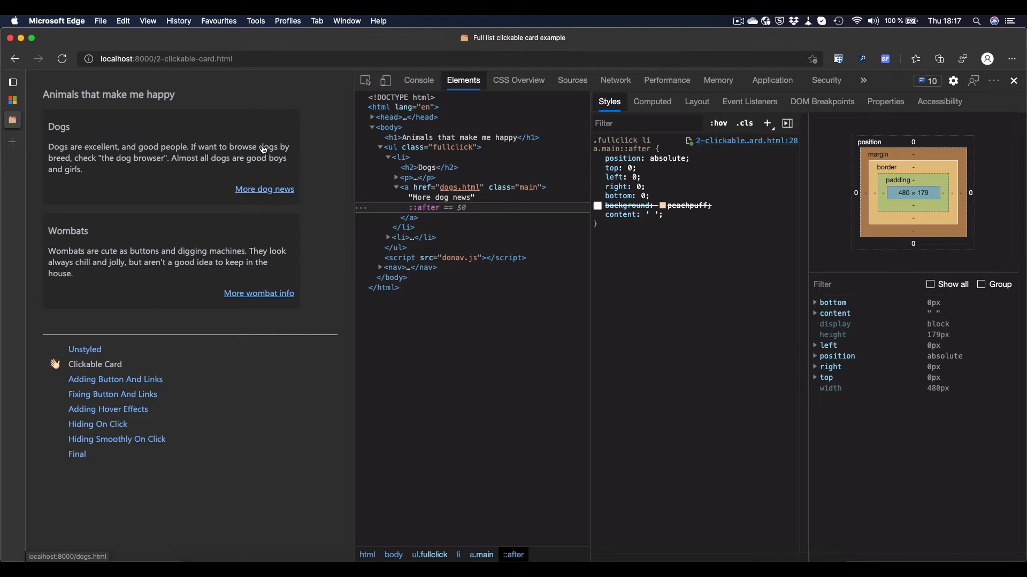
mouse_move(150, 166)
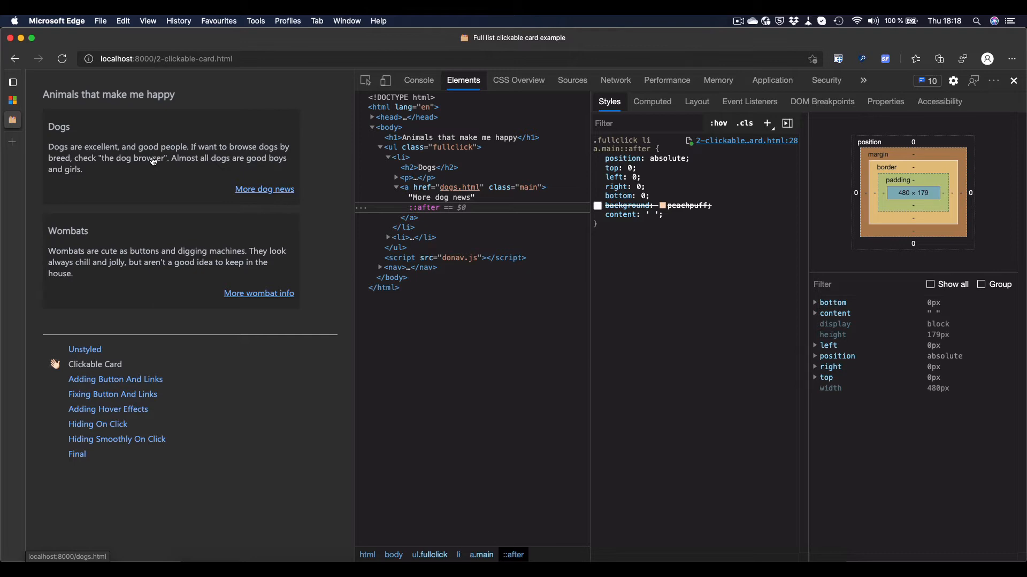
left_click(116, 378)
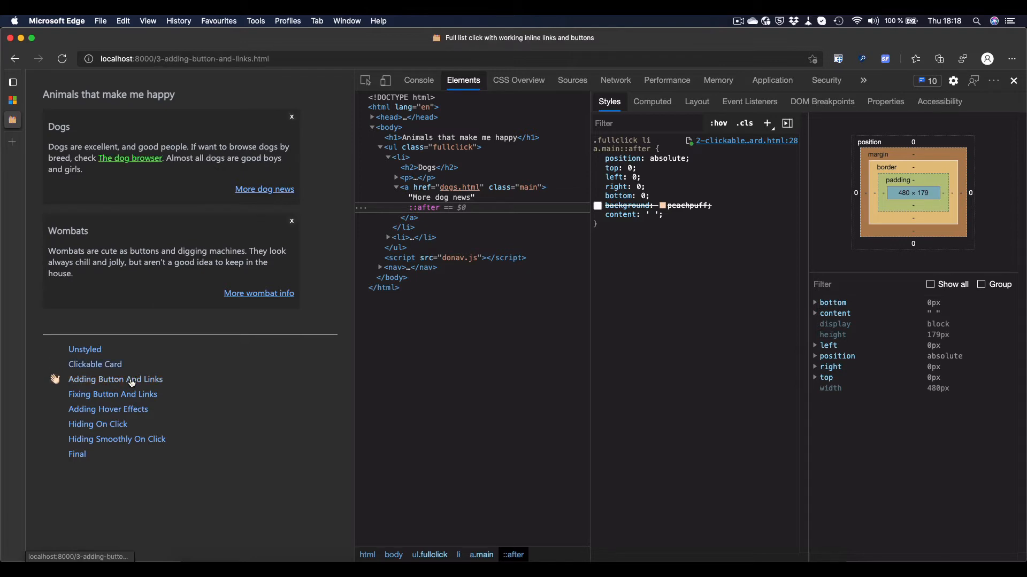
- Follow the Dogs card to the dog page and return to the Adding Button And Links example
left_click(394, 127)
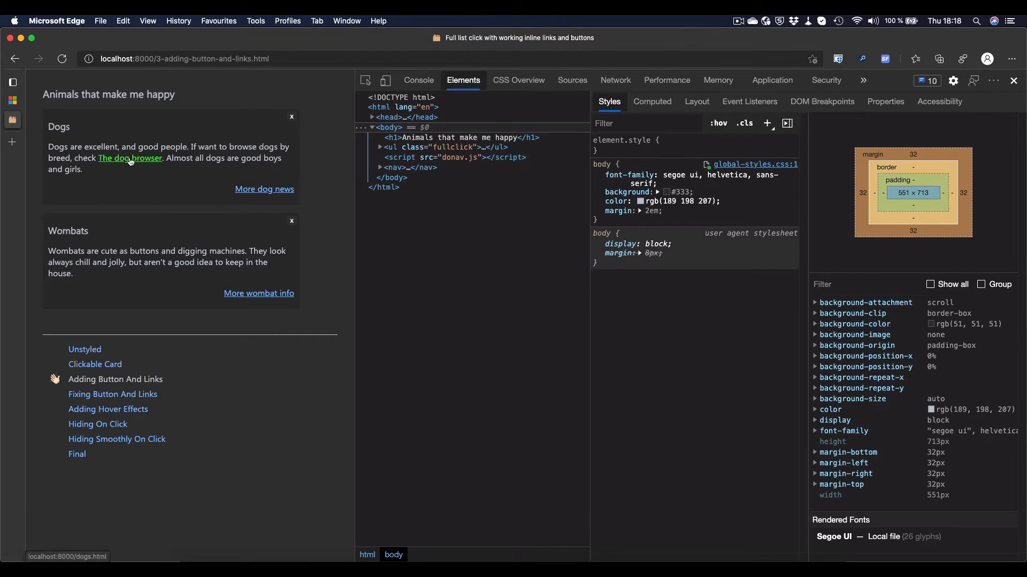
mouse_move(129, 153)
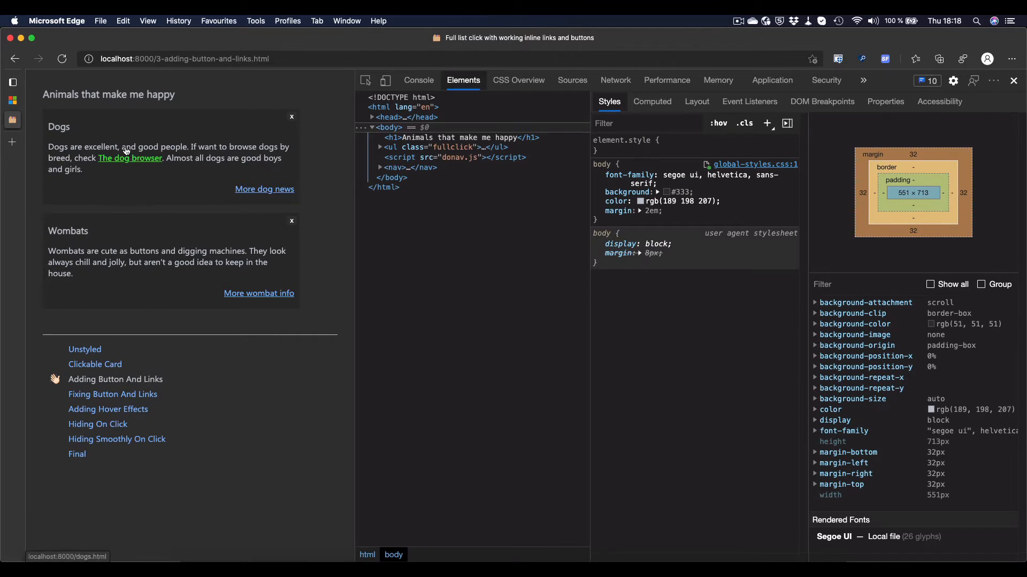
mouse_move(128, 160)
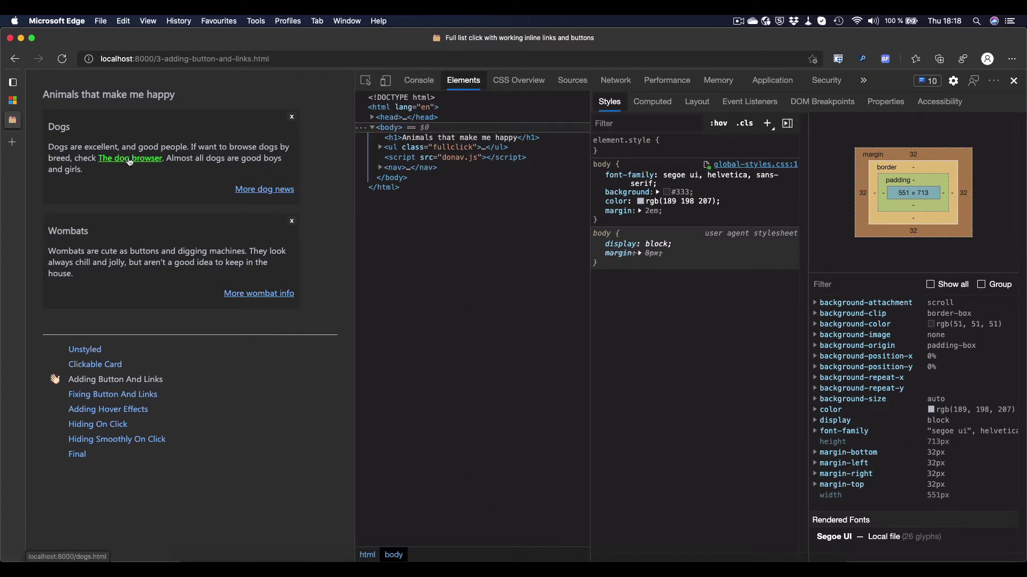
left_click(129, 159)
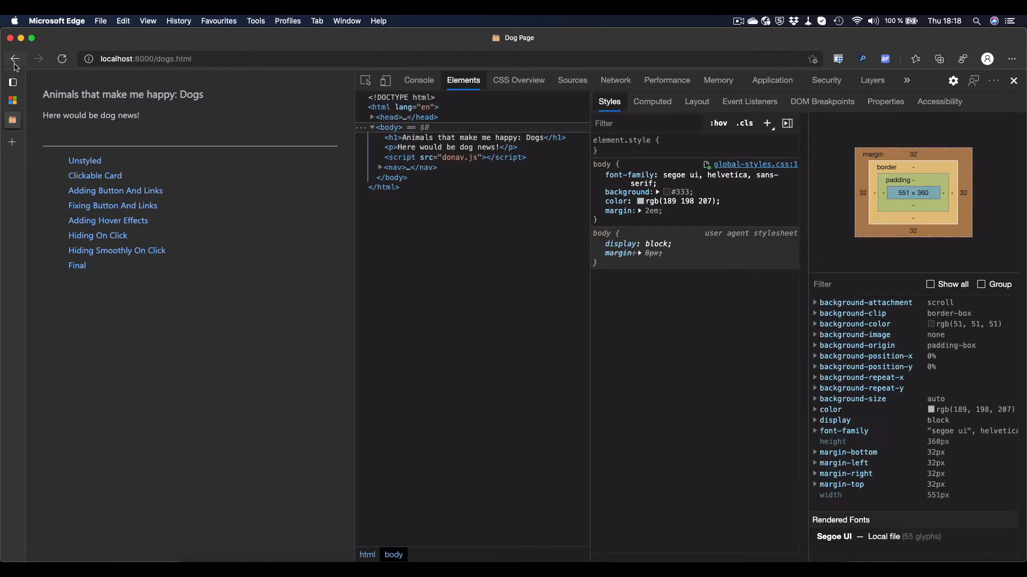
left_click(115, 190)
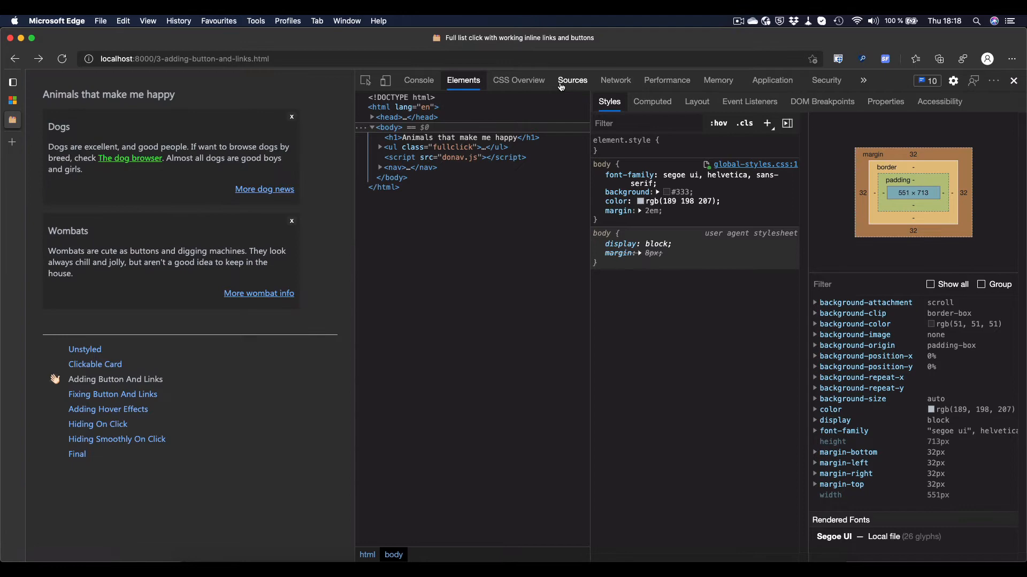
- Show 3-adding-button-and-links.html in Sources, scrolled to the 'click to close' button markup
left_click(571, 80)
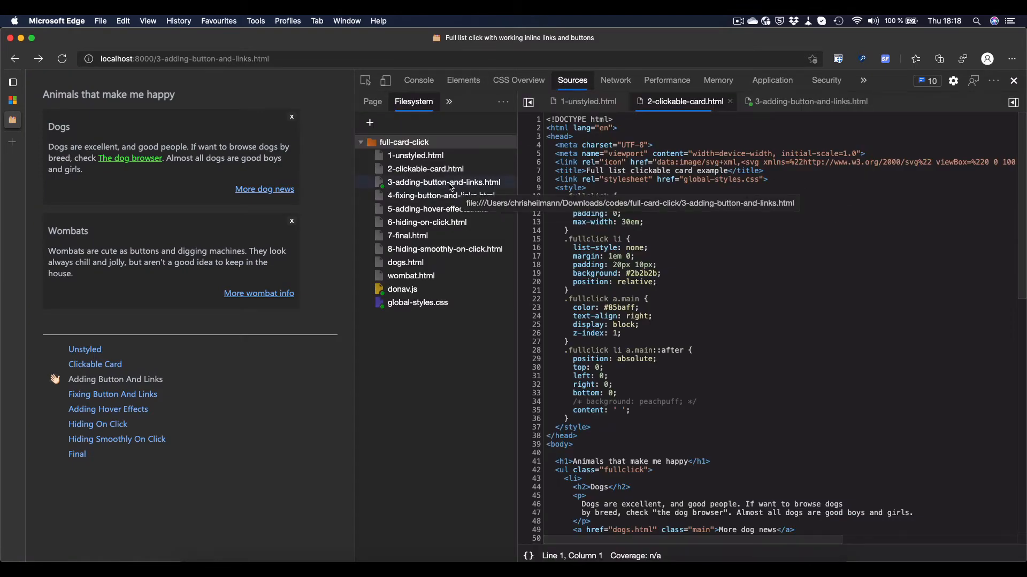
left_click(443, 182)
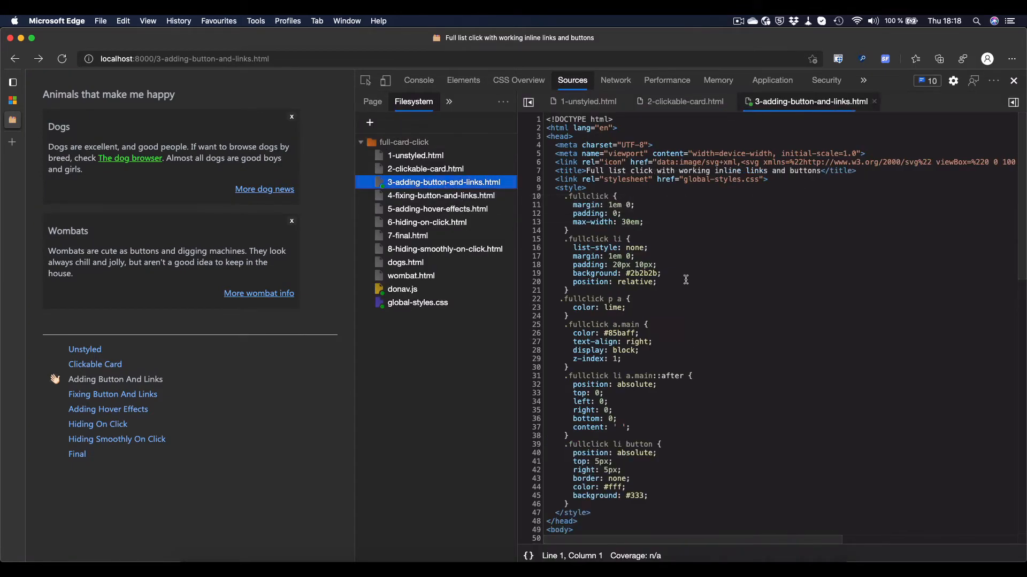
scroll("down", 3)
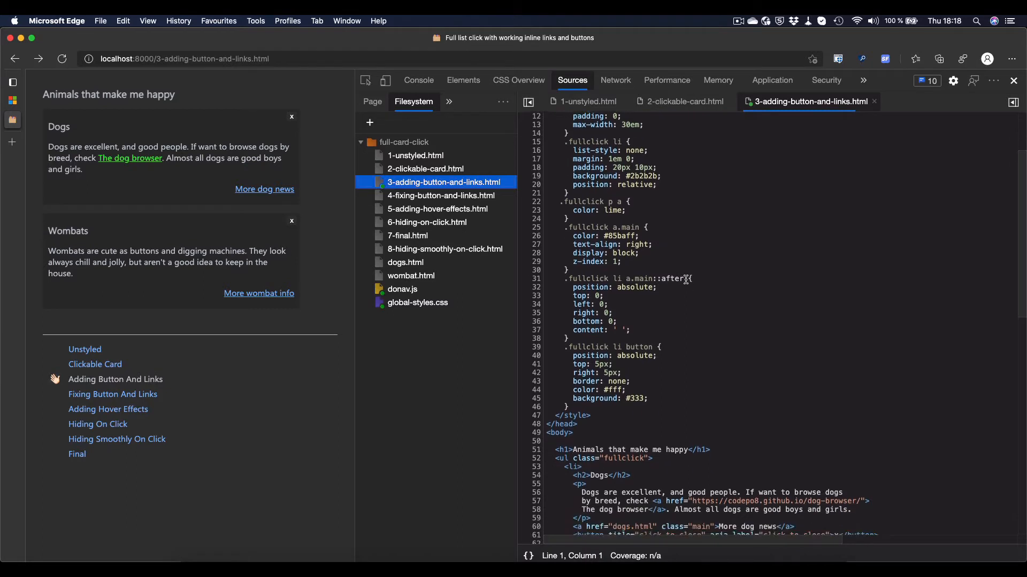
scroll("down", 3)
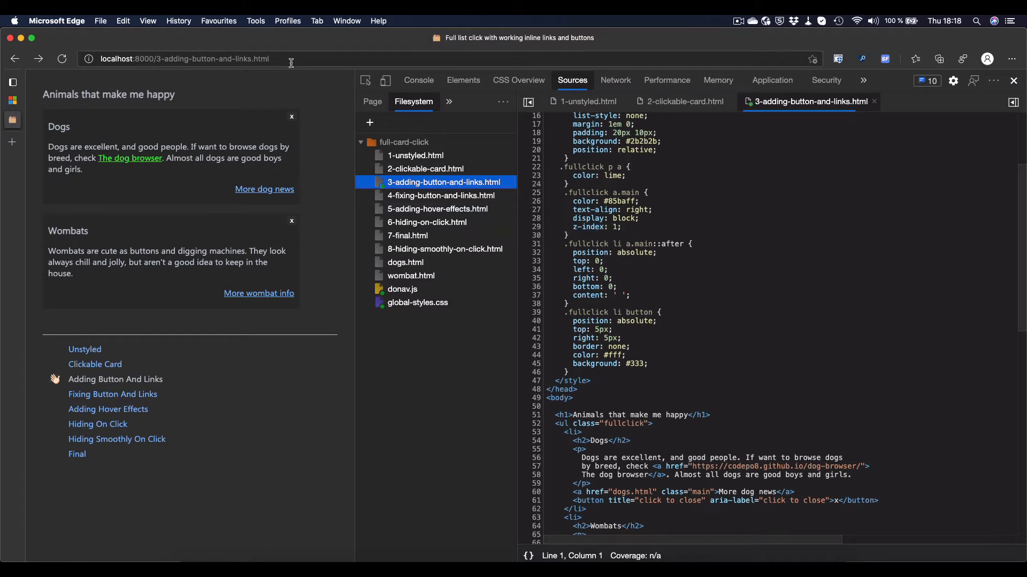
mouse_move(290, 118)
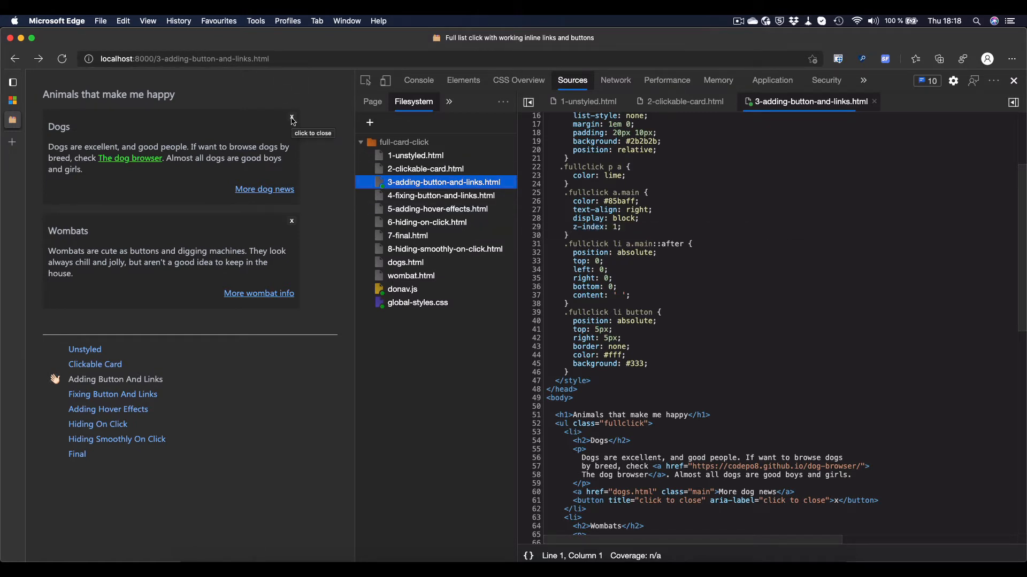
scroll("up", 3)
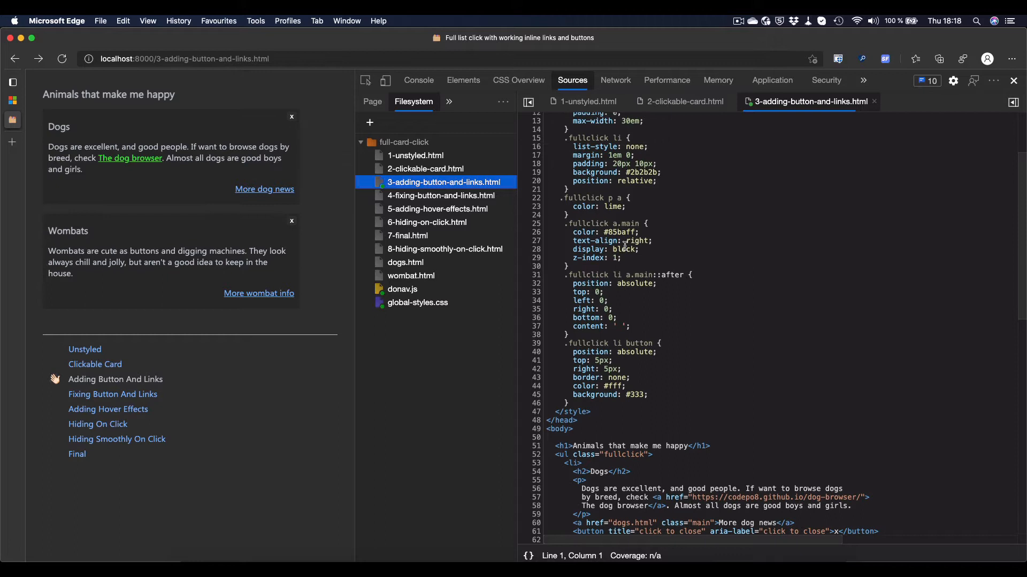
scroll("up", 3)
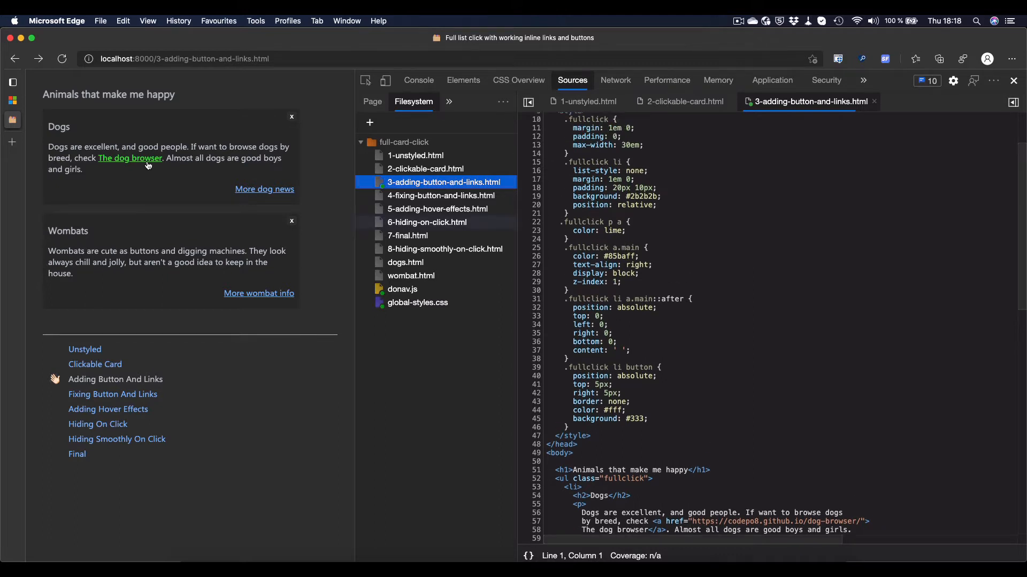
mouse_move(694, 276)
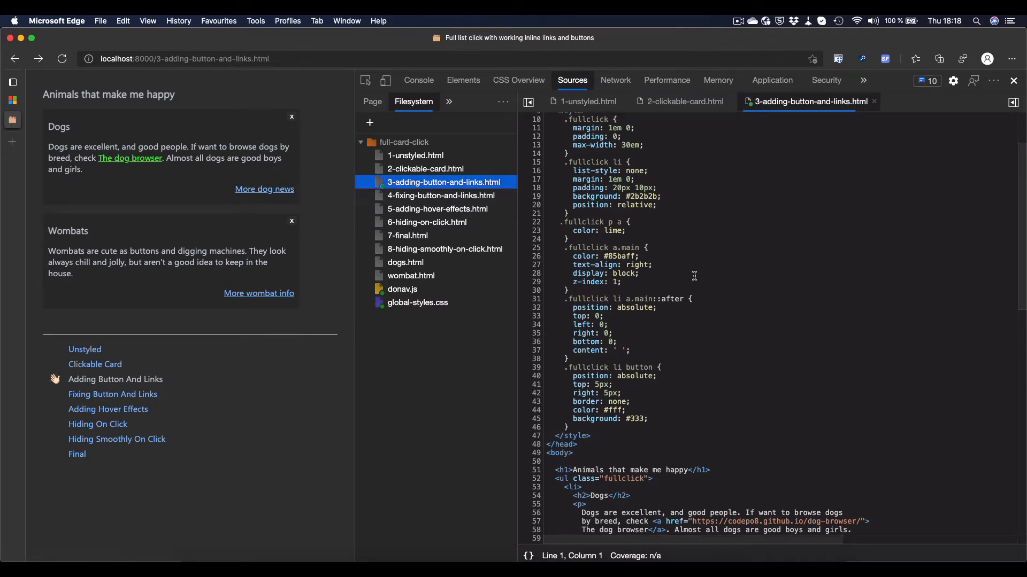
scroll("down", 3)
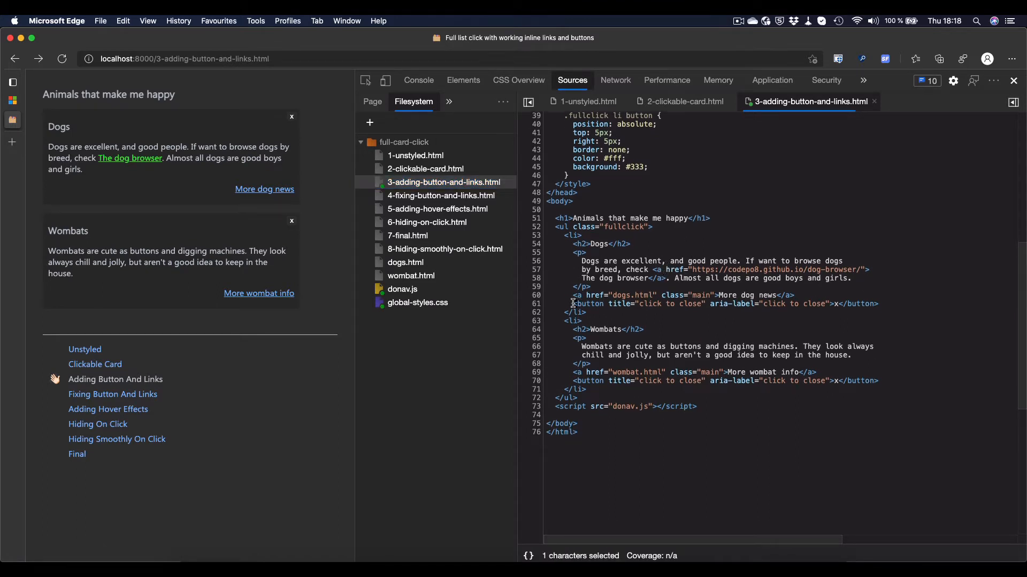
left_click(710, 304)
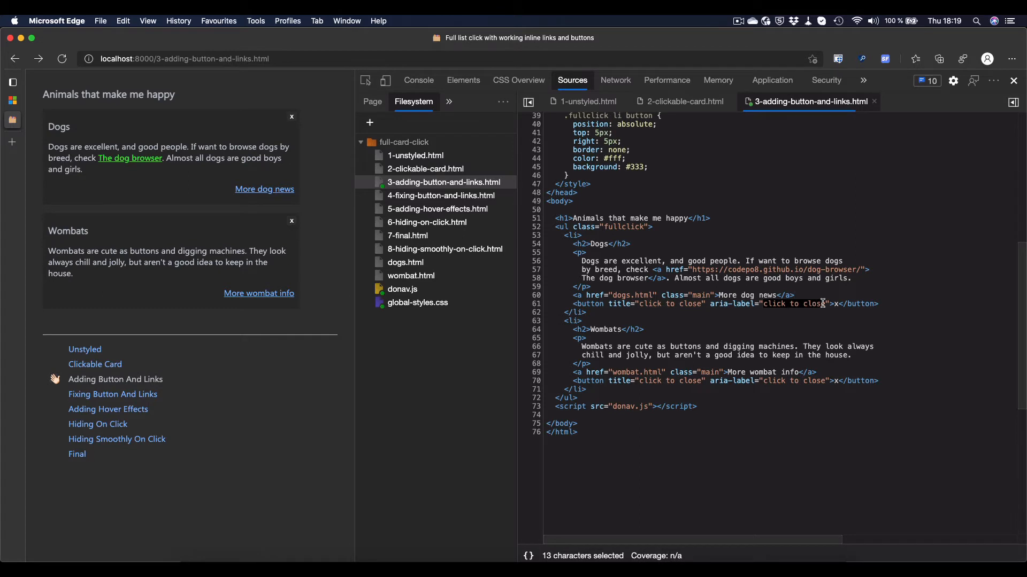
left_click(815, 295)
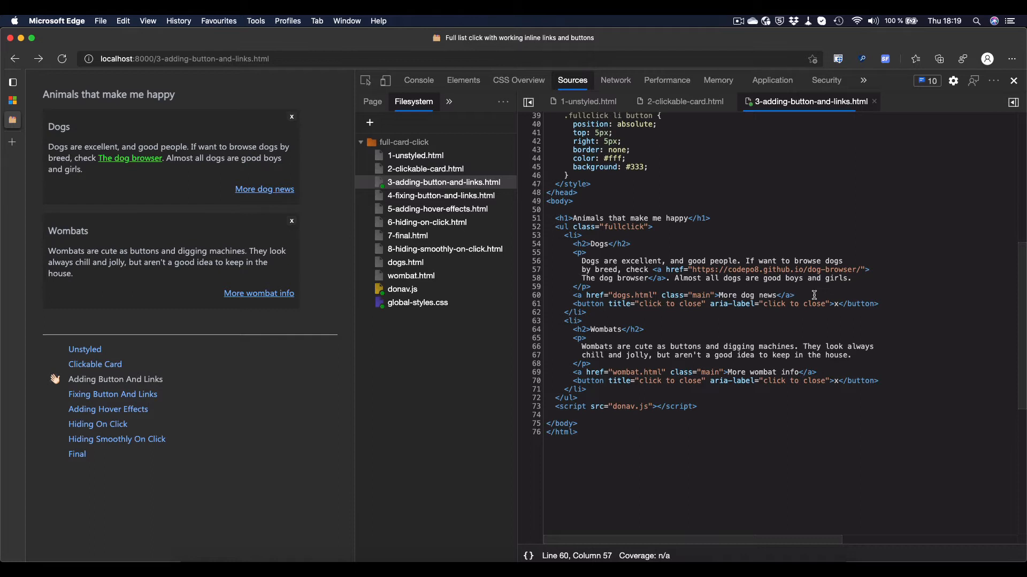
mouse_move(129, 158)
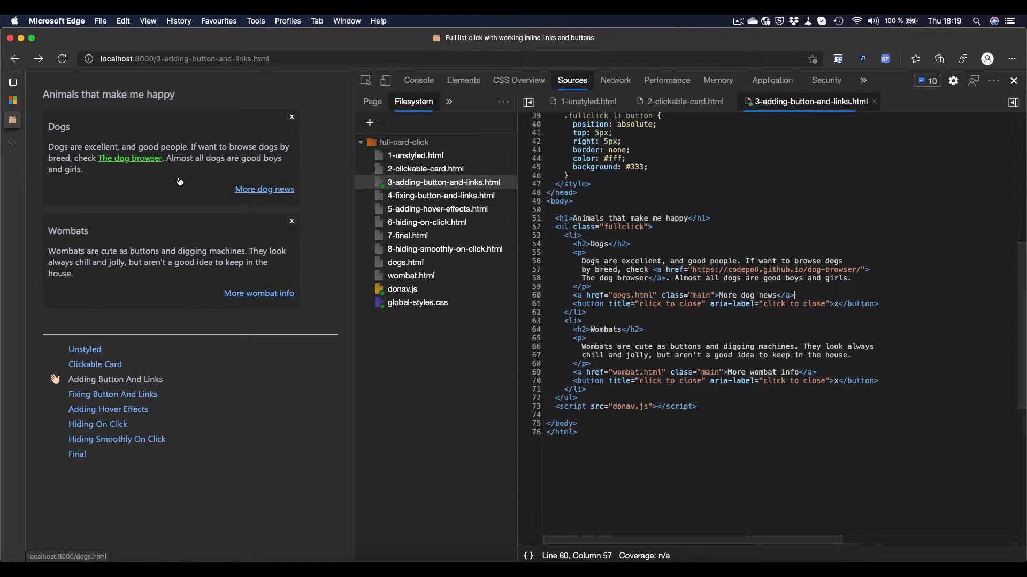
- Show 4-fixing-button-and-links.html's CSS with the paragraph link's relative rule highlighted, and load that example
left_click(441, 195)
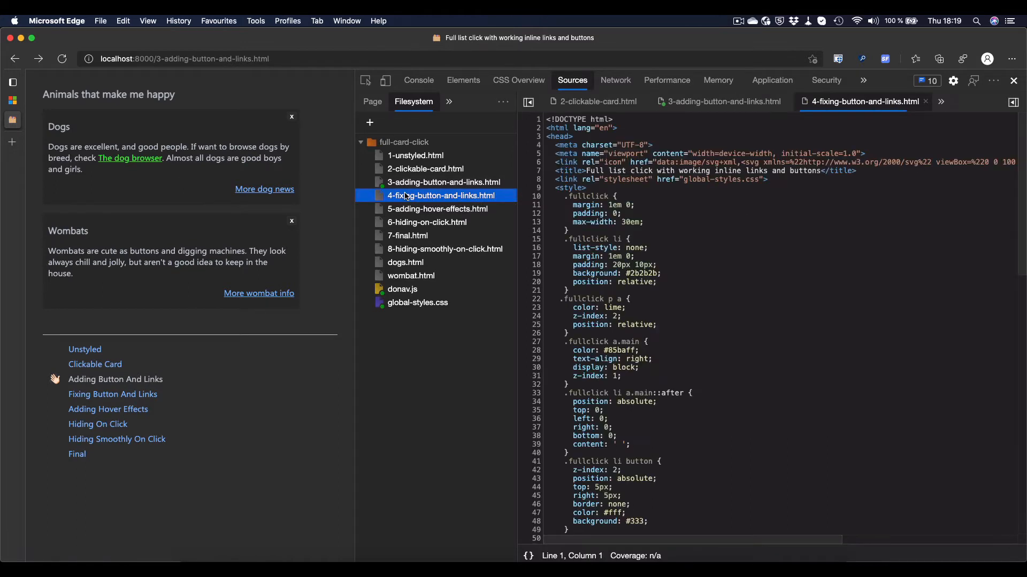
scroll("down", 3)
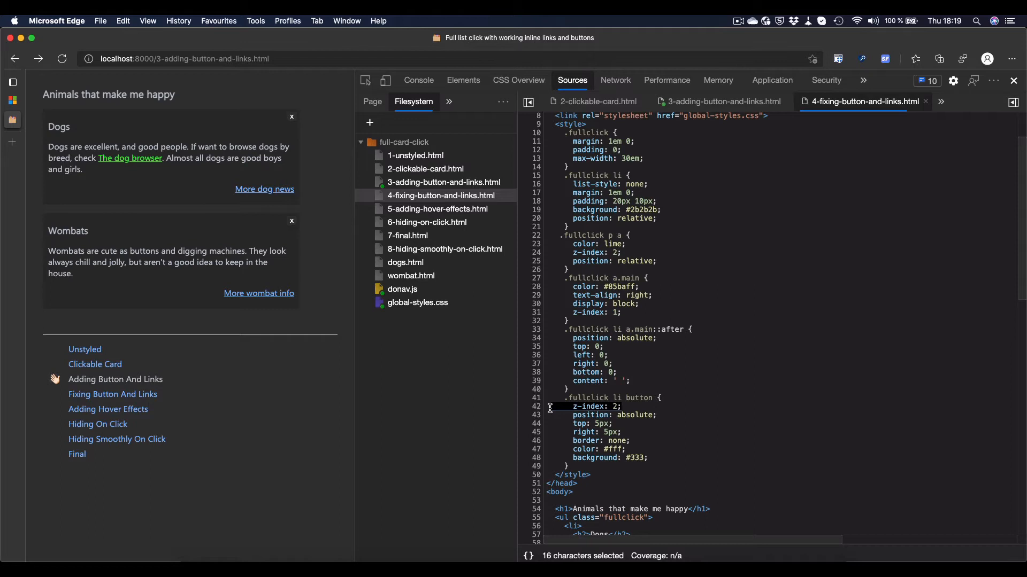
mouse_move(631, 295)
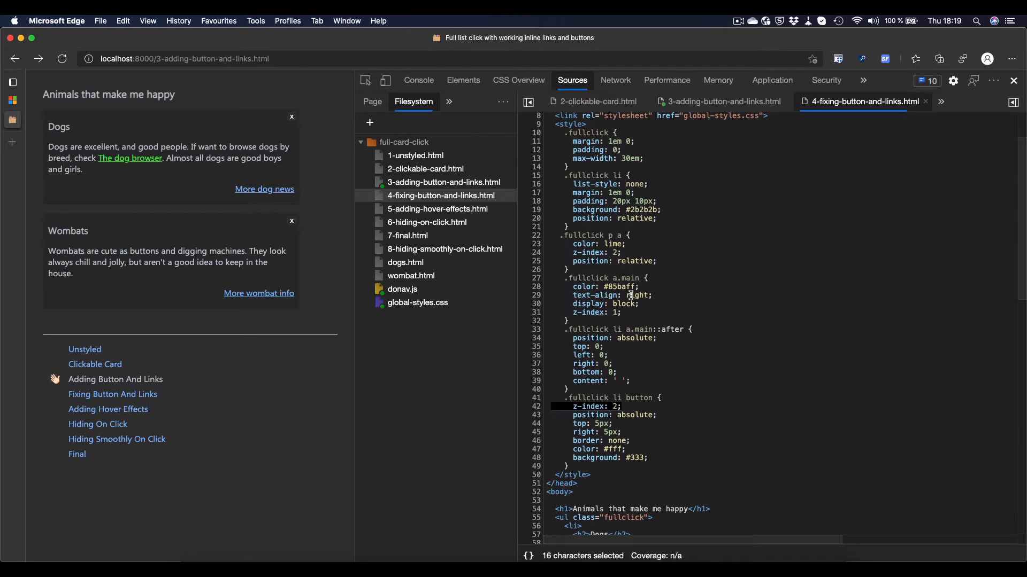
left_click(615, 261)
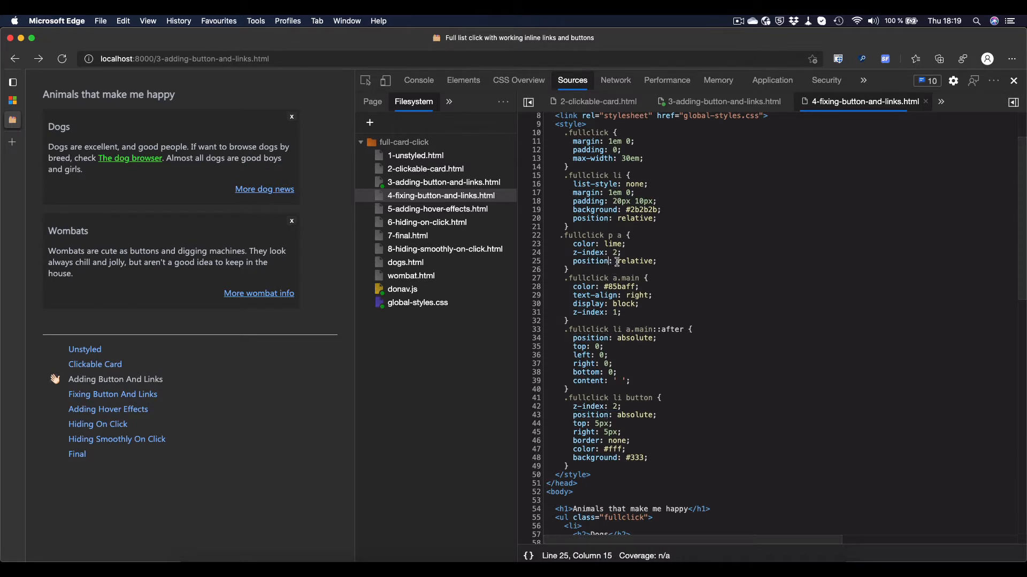
double_click(633, 261)
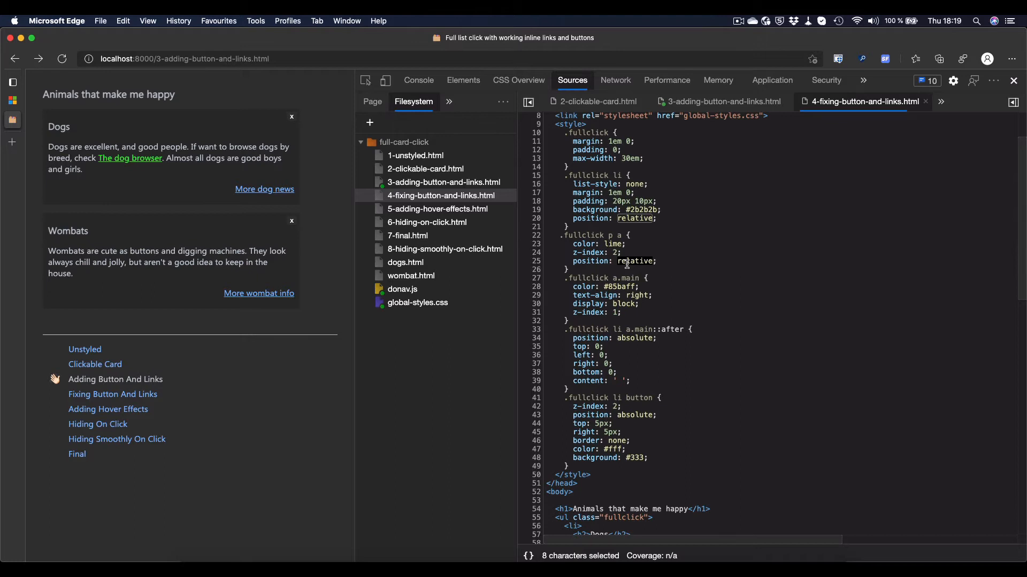
left_click(112, 394)
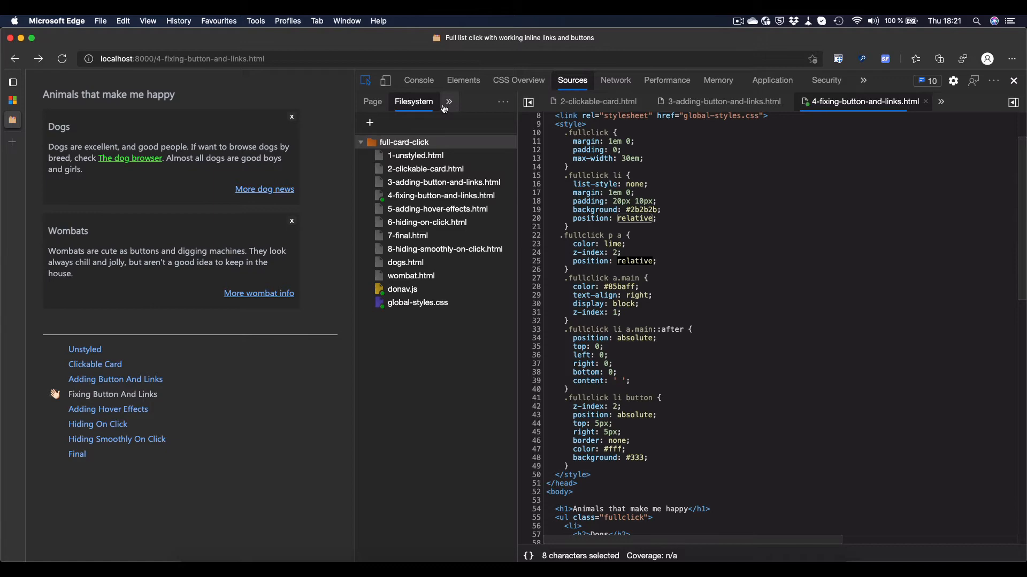
mouse_move(462, 80)
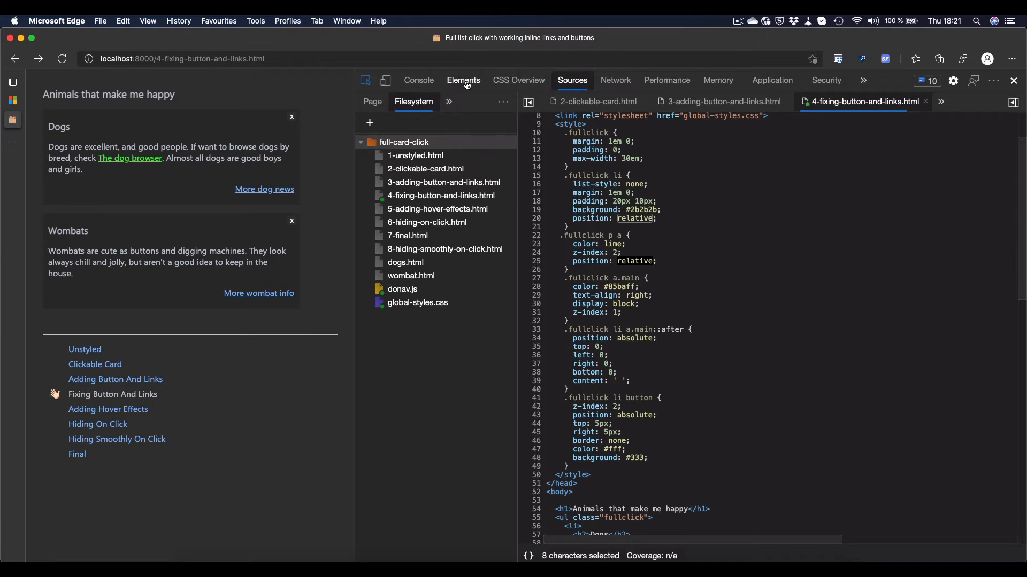
- Run Show 3D View from the Elements panel and switch it to the DOM nesting heatmap
left_click(462, 80)
type(">3d")
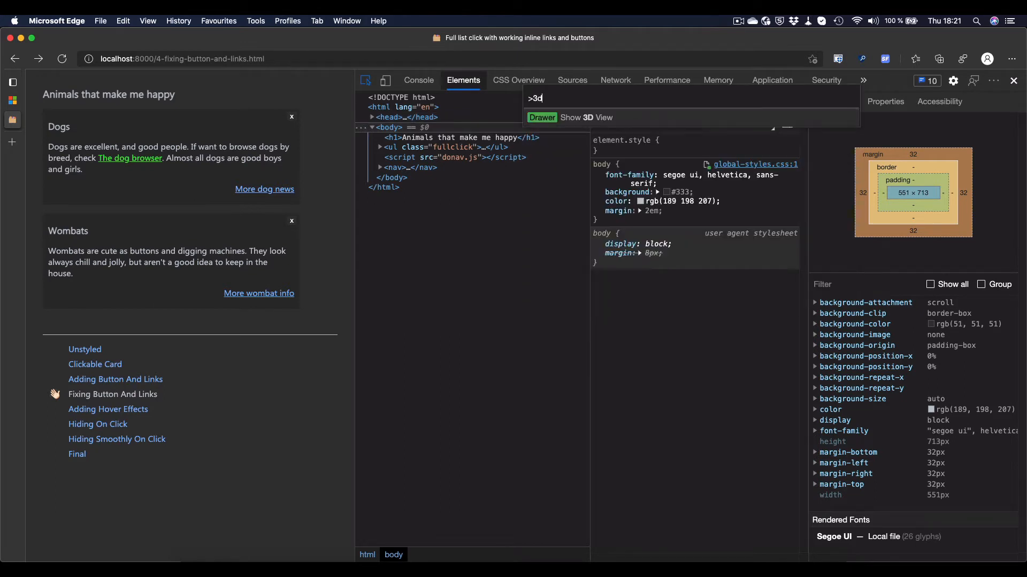
left_click(586, 118)
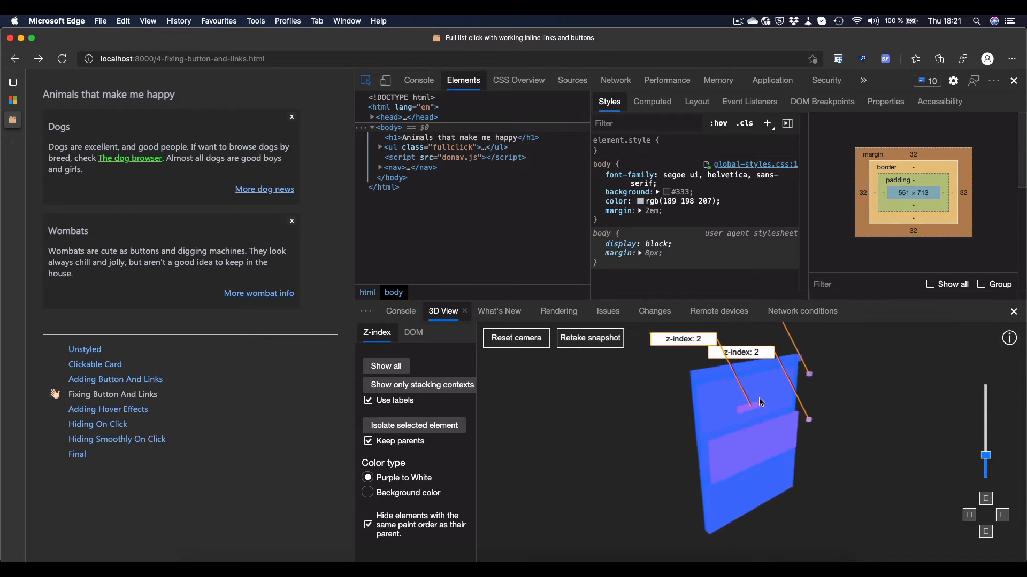
mouse_move(811, 379)
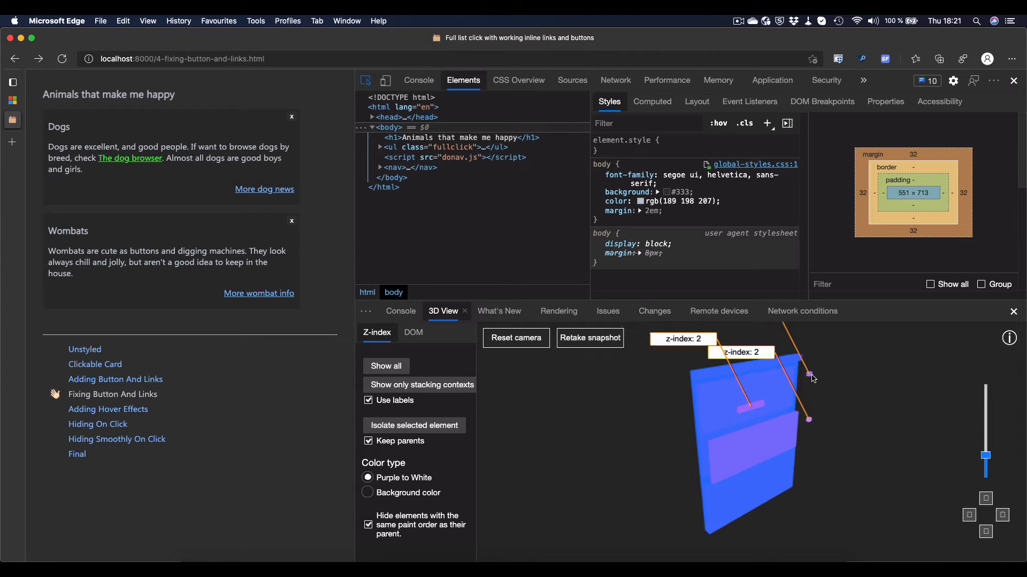
mouse_move(454, 480)
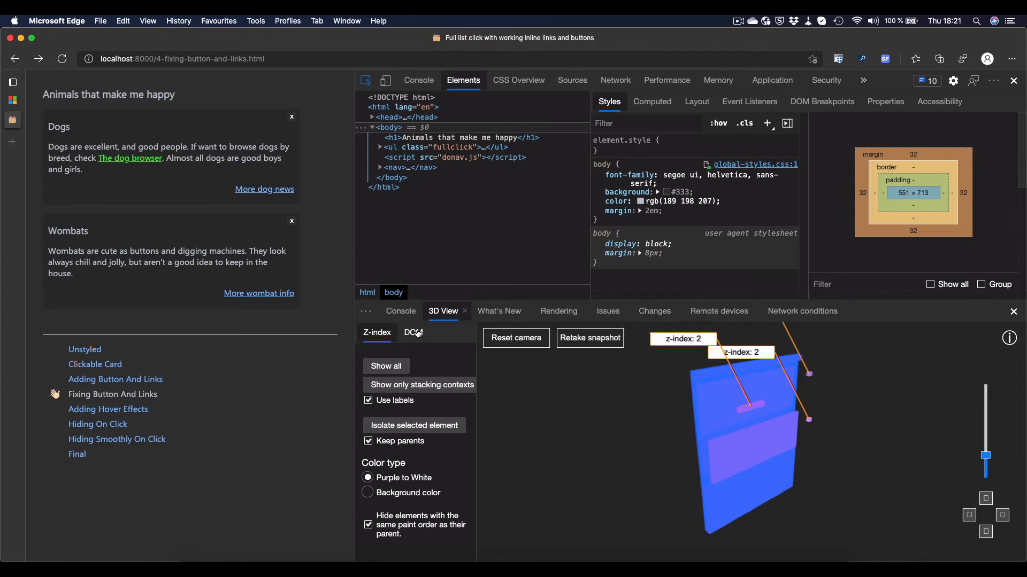
left_click(412, 333)
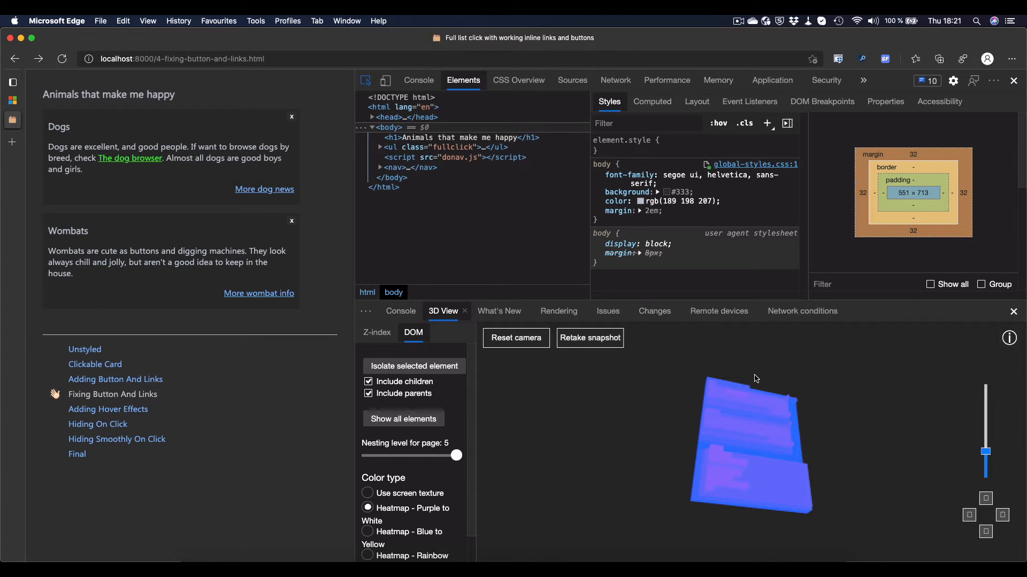
mouse_move(139, 173)
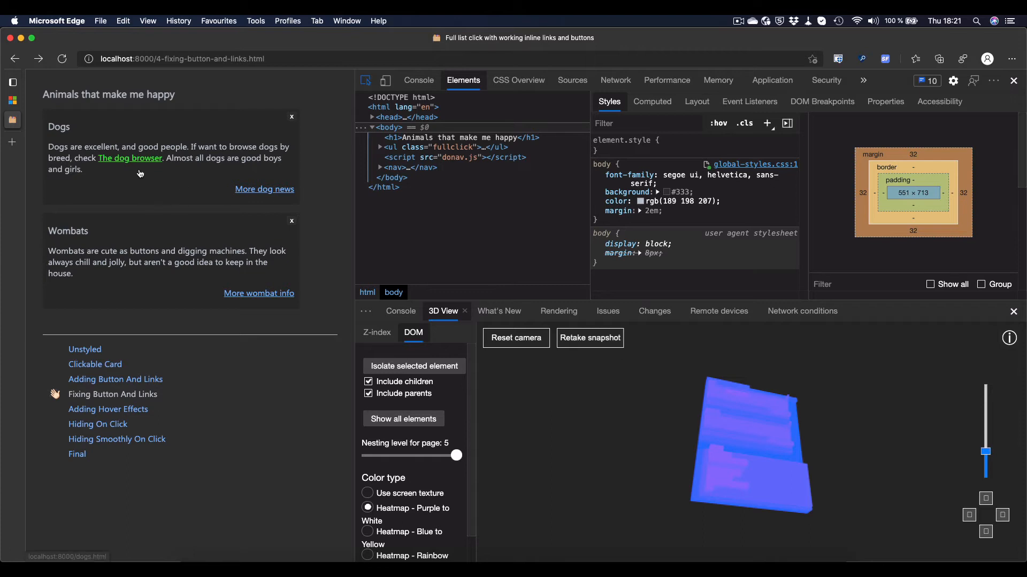
mouse_move(268, 144)
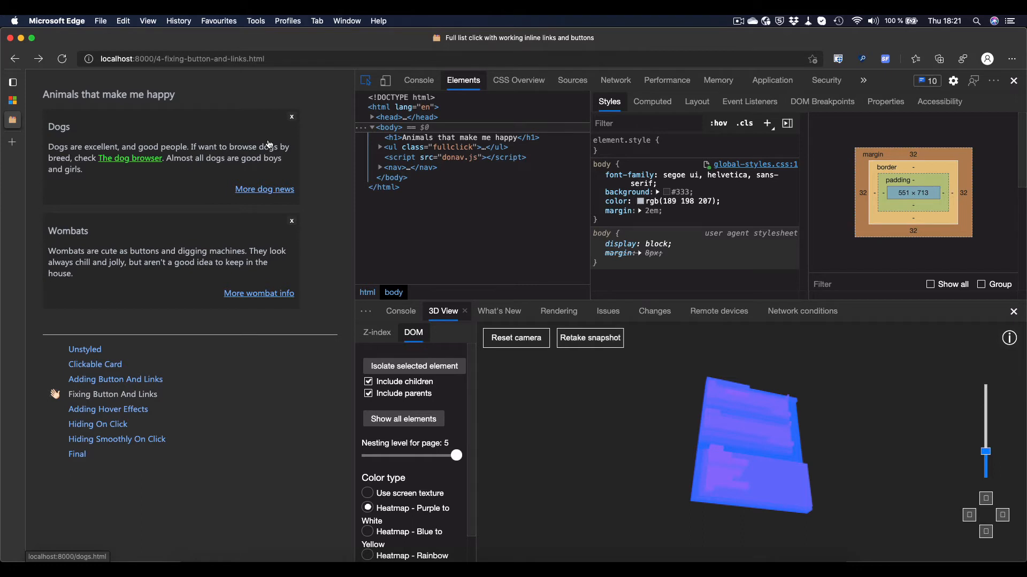
mouse_move(314, 167)
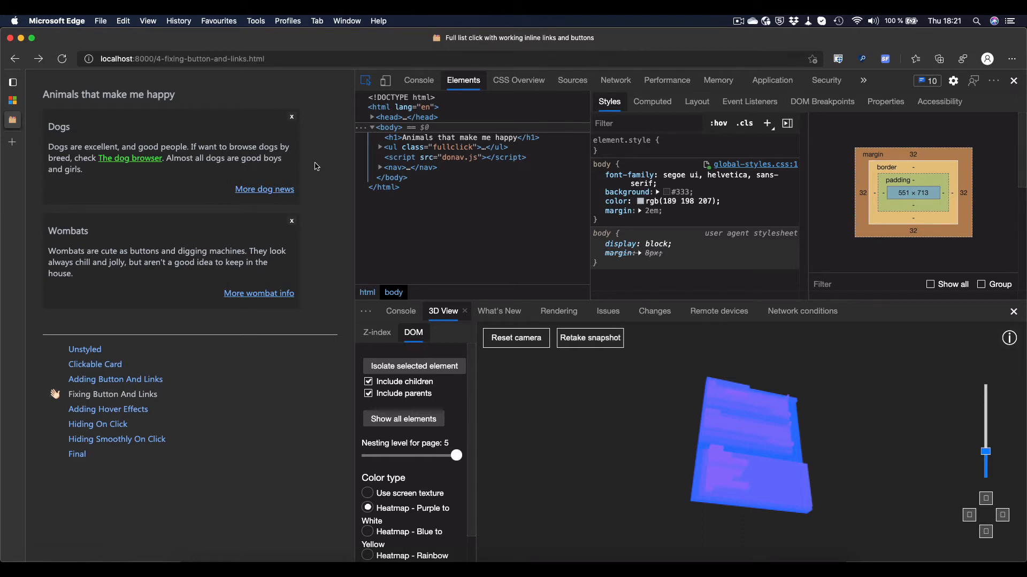
mouse_move(223, 131)
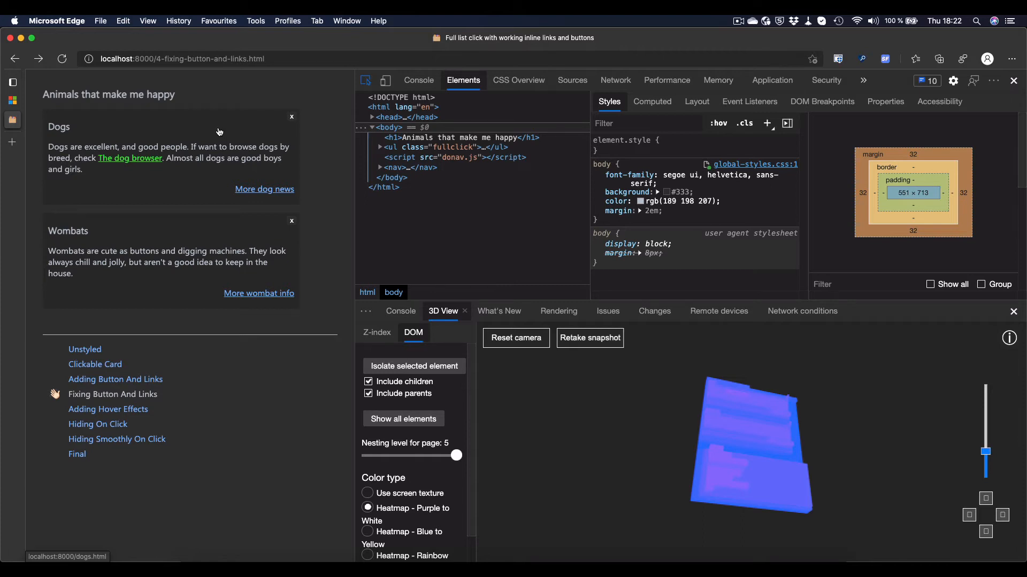
mouse_move(189, 327)
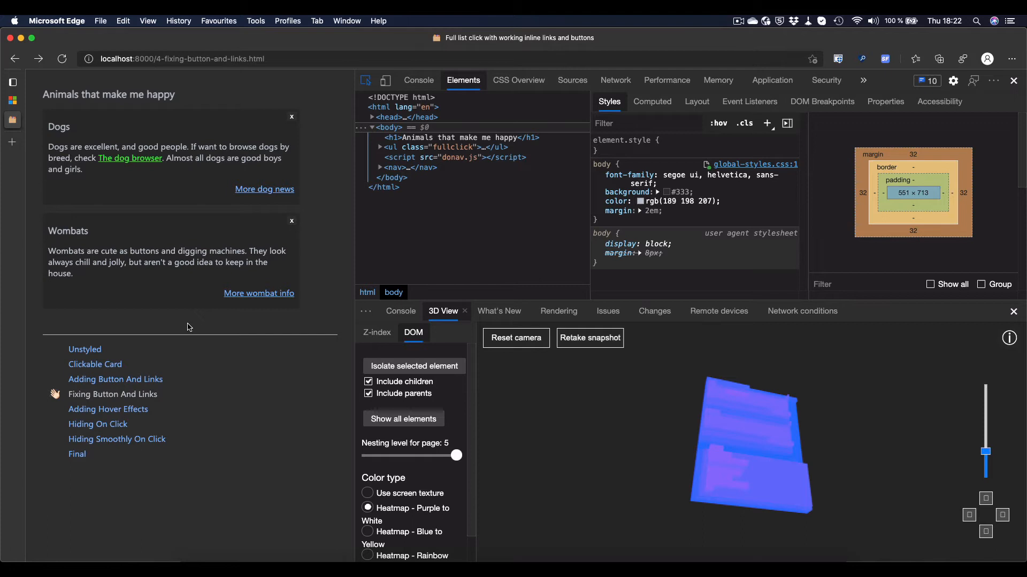
mouse_move(134, 409)
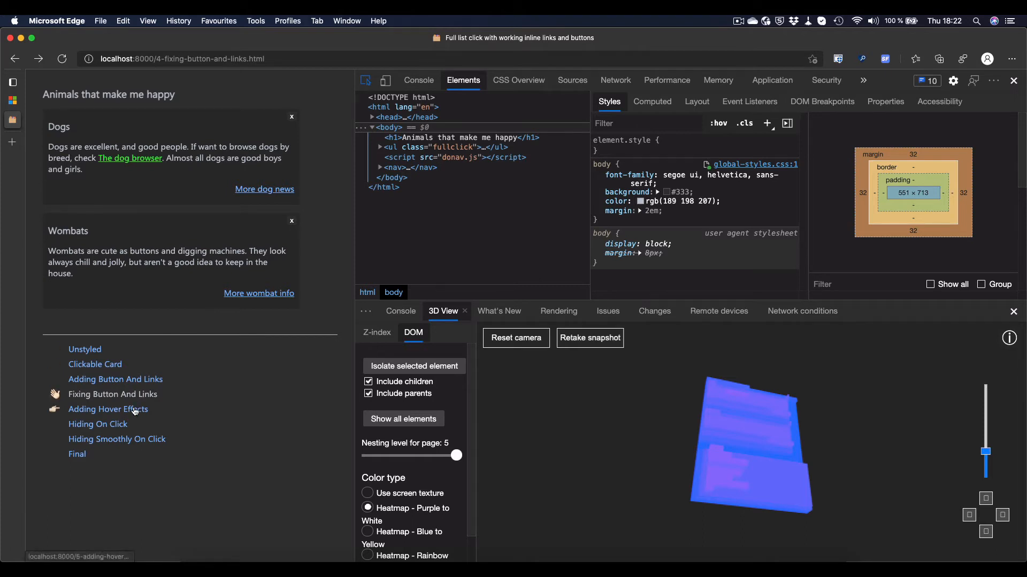
- Load the Adding Hover Effects version from the demo navigation
left_click(107, 410)
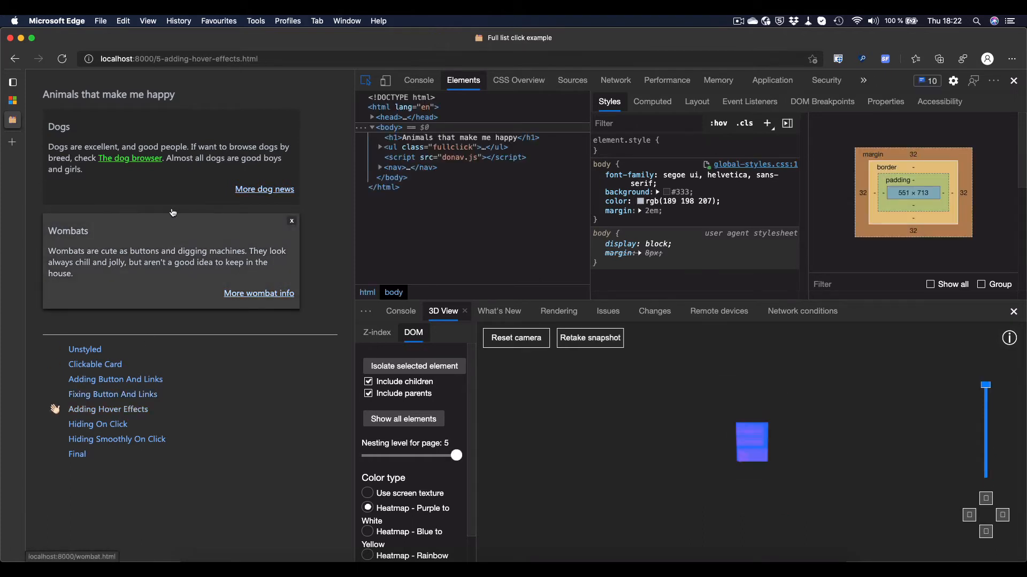
mouse_move(186, 229)
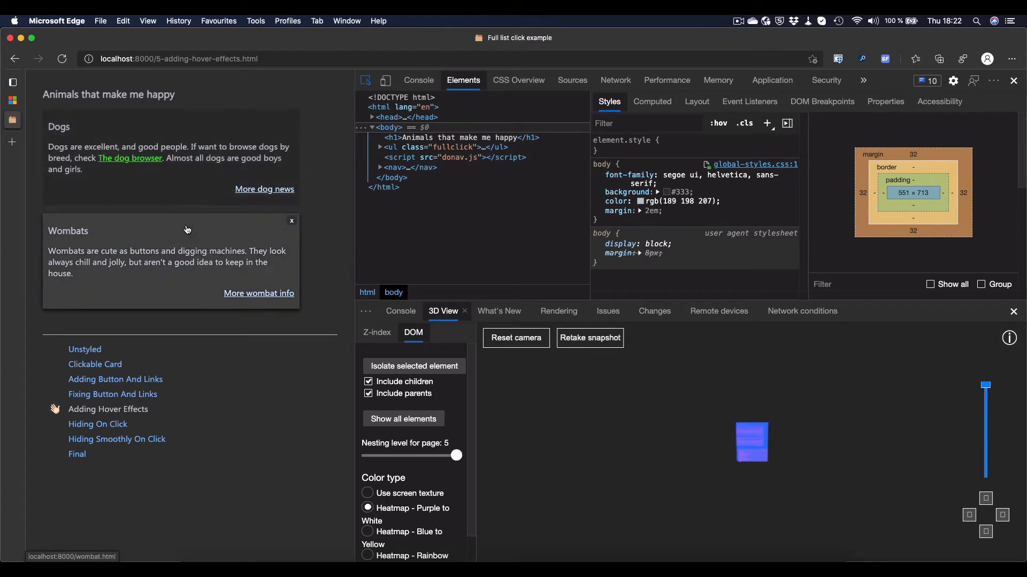
mouse_move(194, 191)
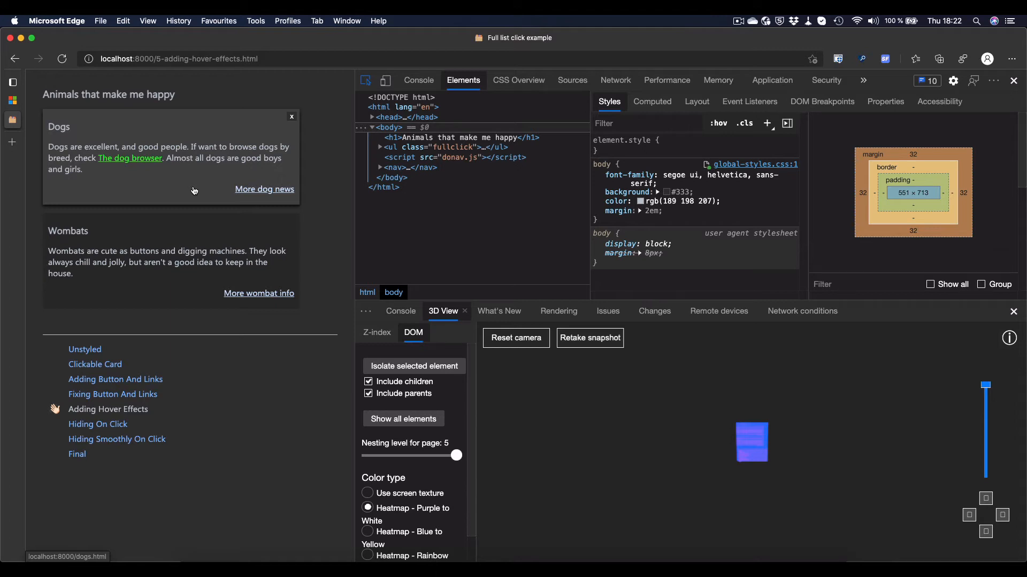
mouse_move(313, 172)
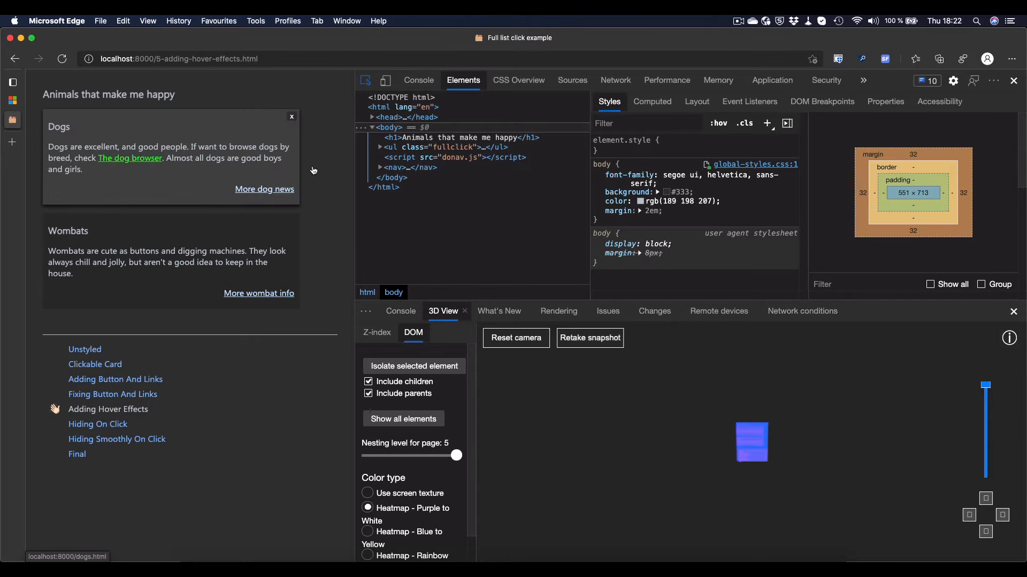
mouse_move(266, 160)
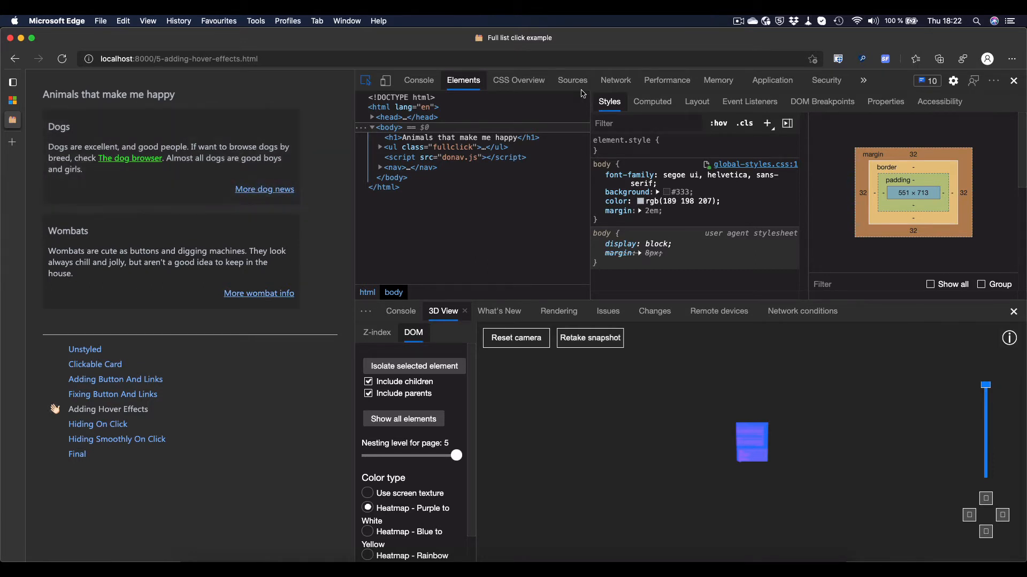
- Show 5-adding-hover-effects.html in Sources, scrolled to its :hover and :focus-within card rules
left_click(571, 80)
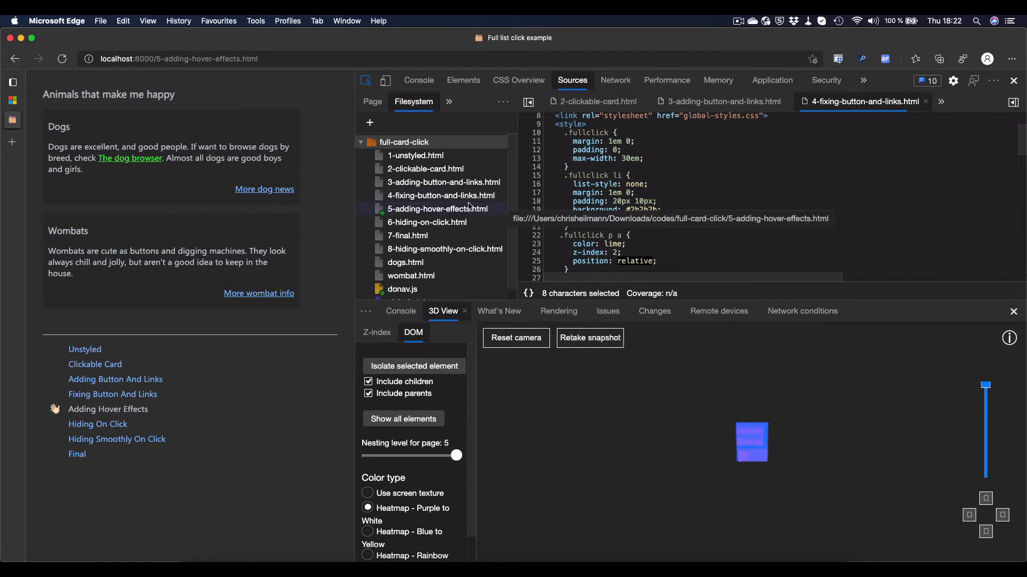
left_click(437, 209)
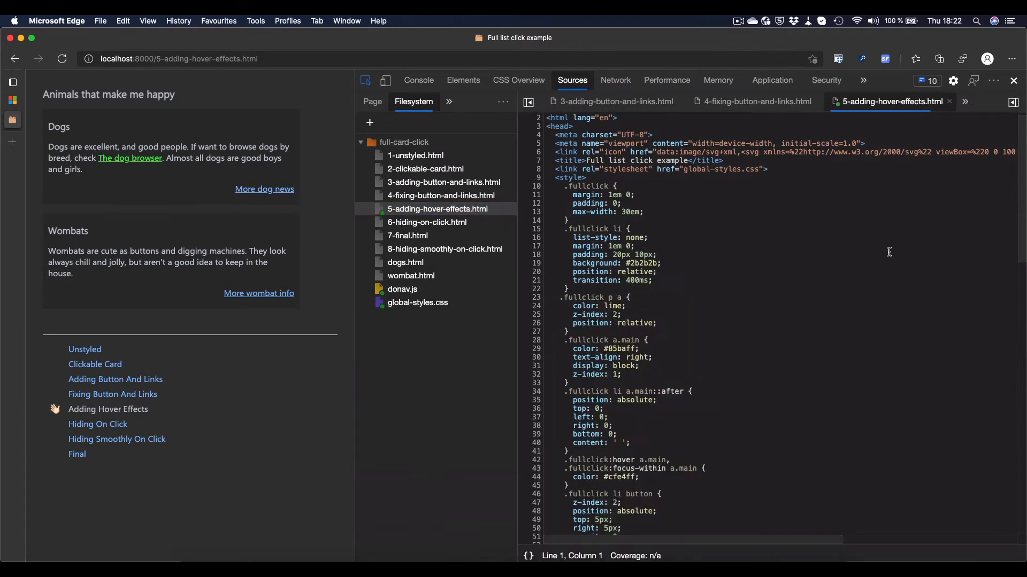
scroll("down", 3)
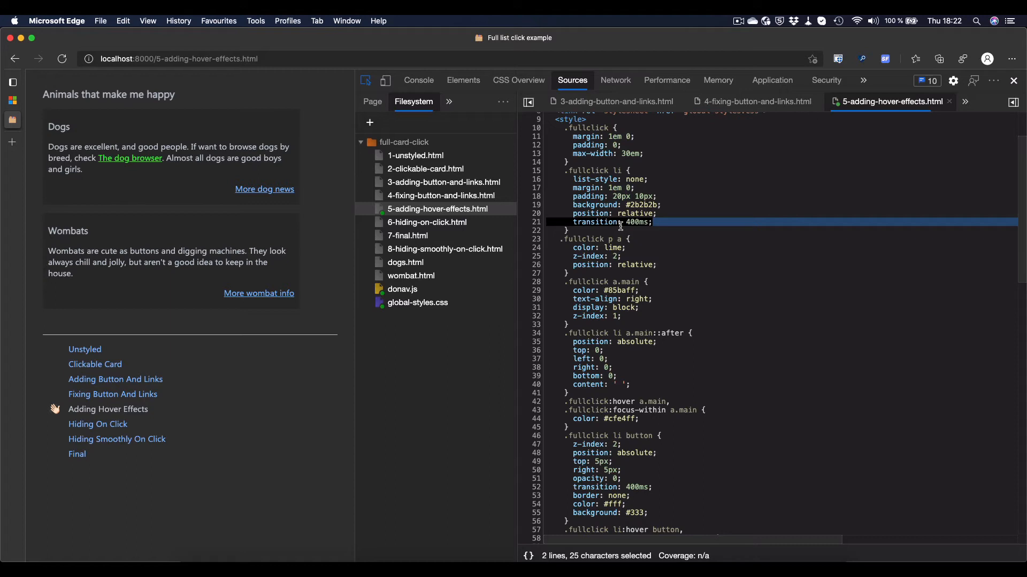
scroll("down", 3)
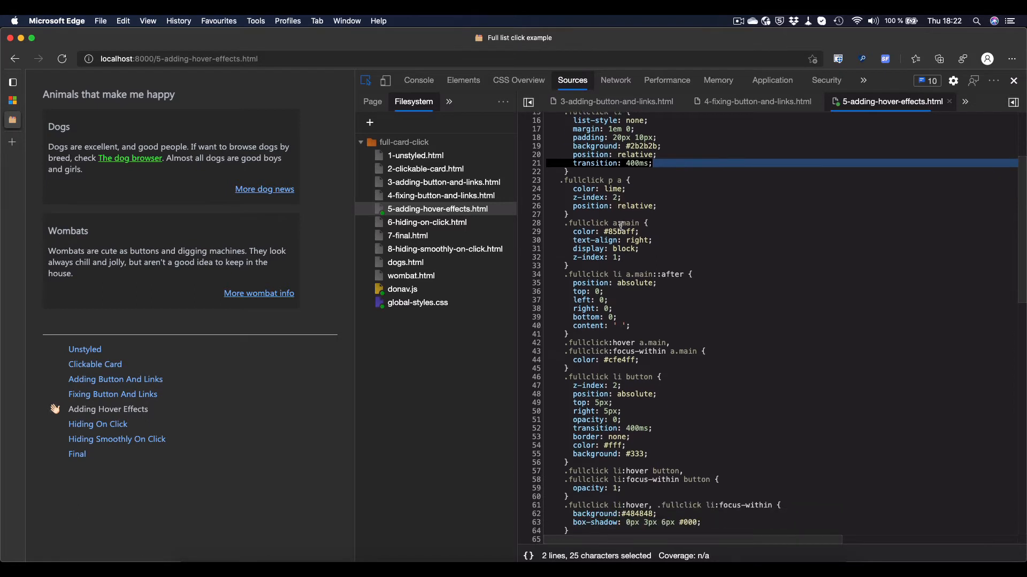
scroll("down", 3)
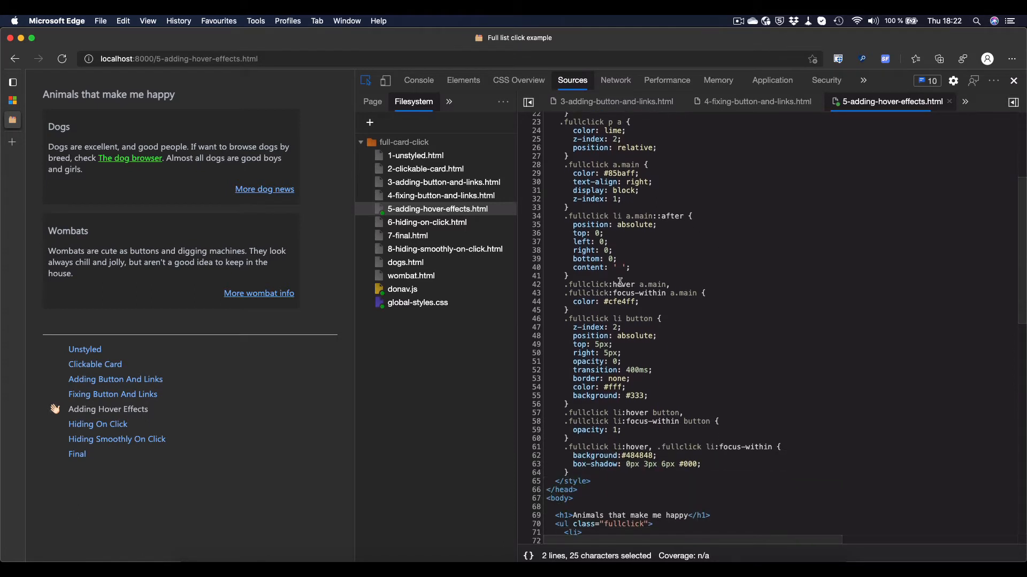
mouse_move(619, 295)
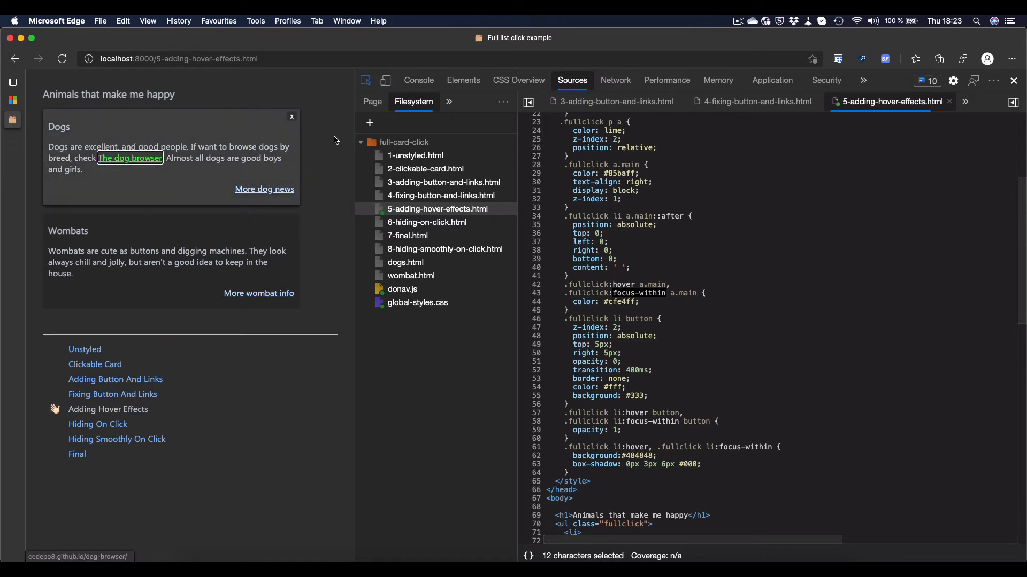
mouse_move(264, 189)
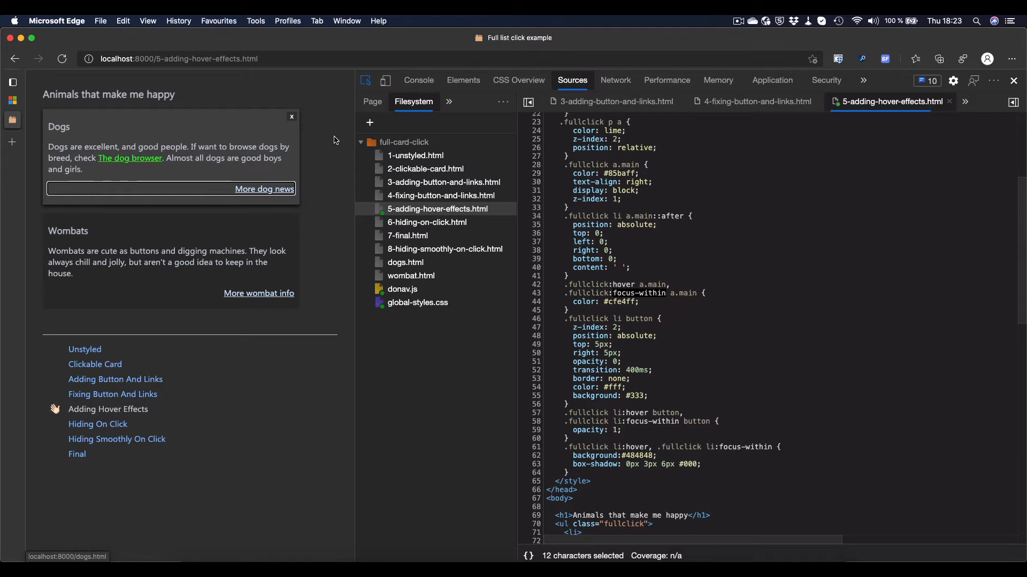
scroll("down", 3)
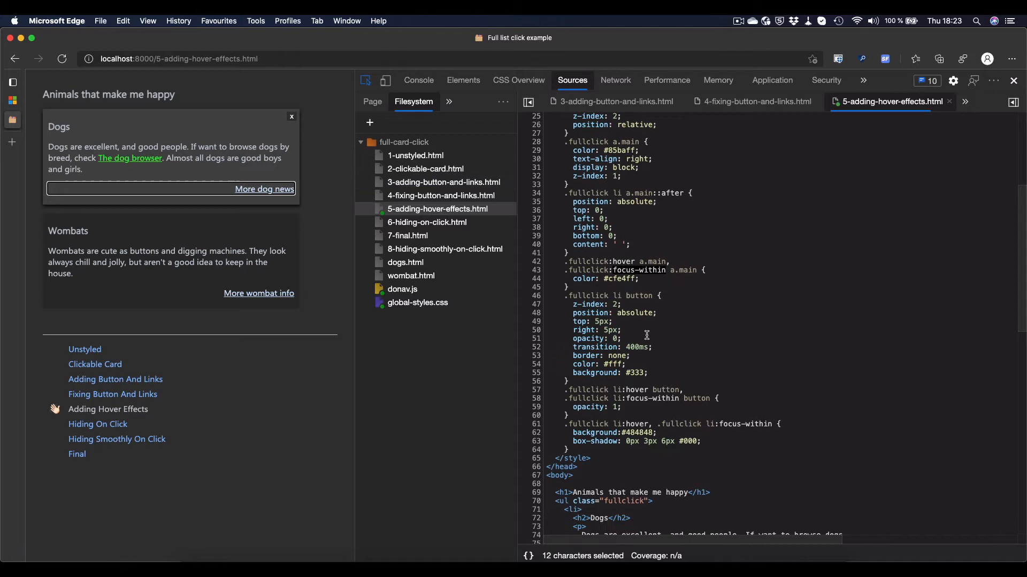
mouse_move(667, 394)
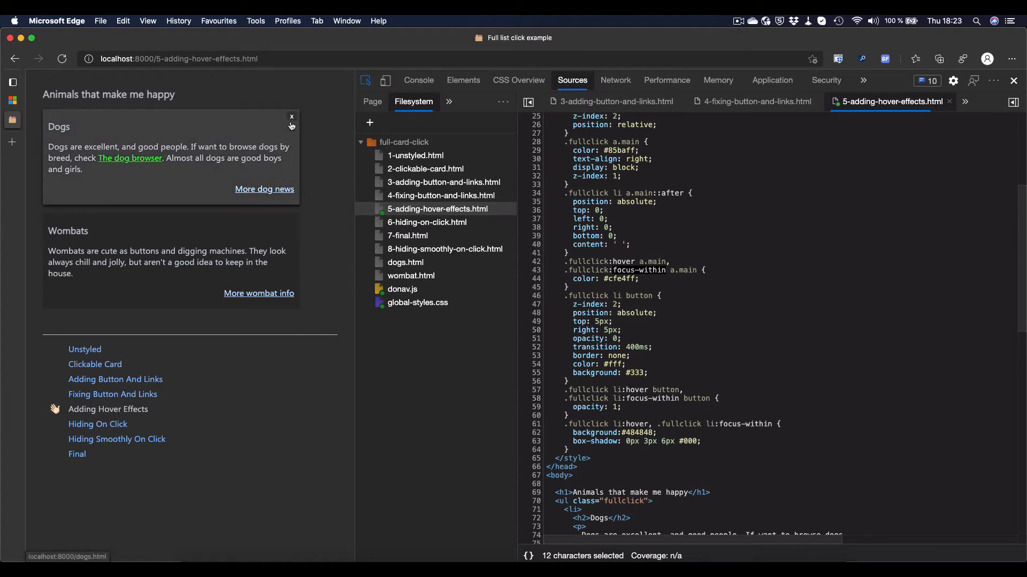
scroll("down", 3)
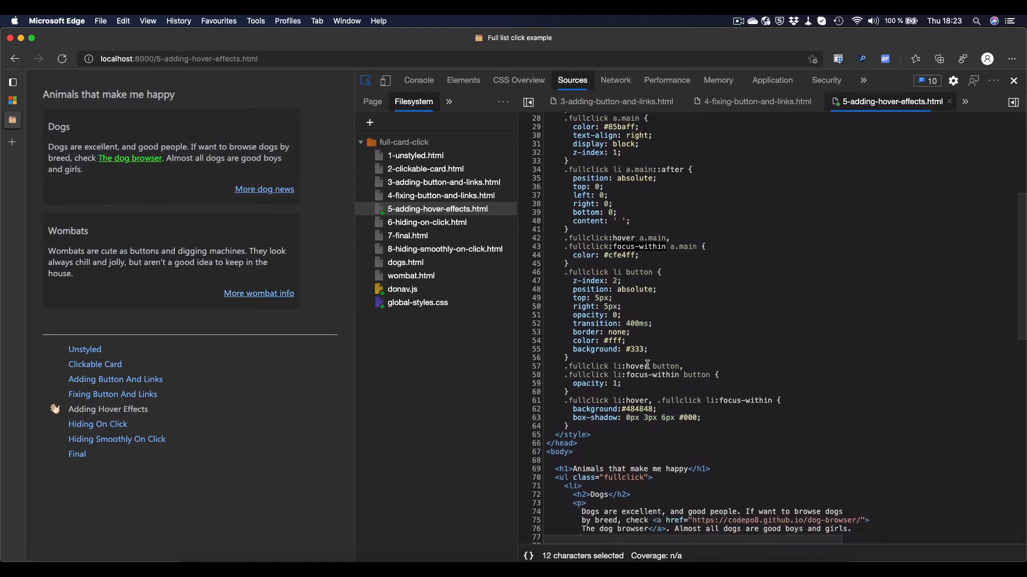
mouse_move(603, 386)
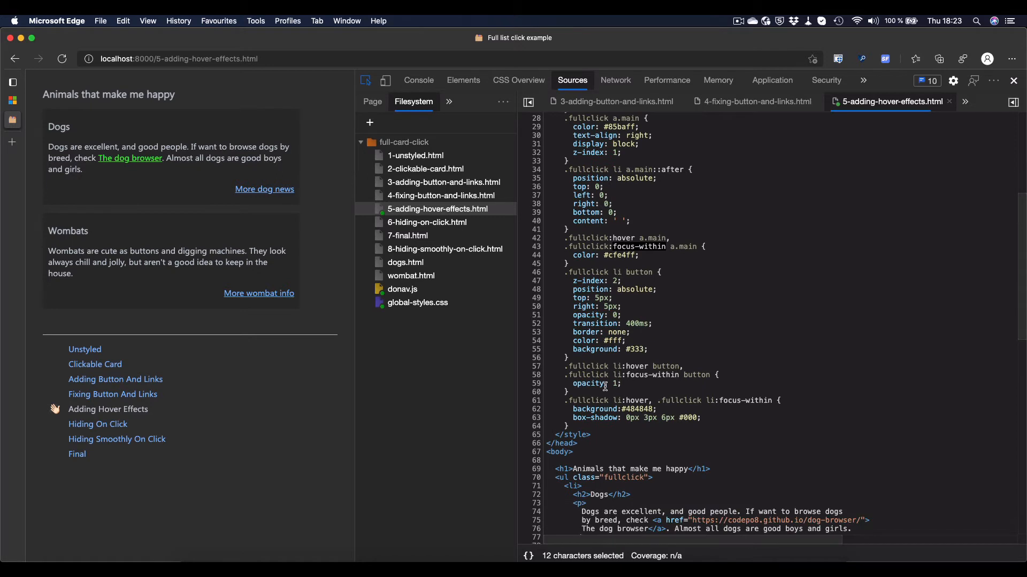
mouse_move(628, 389)
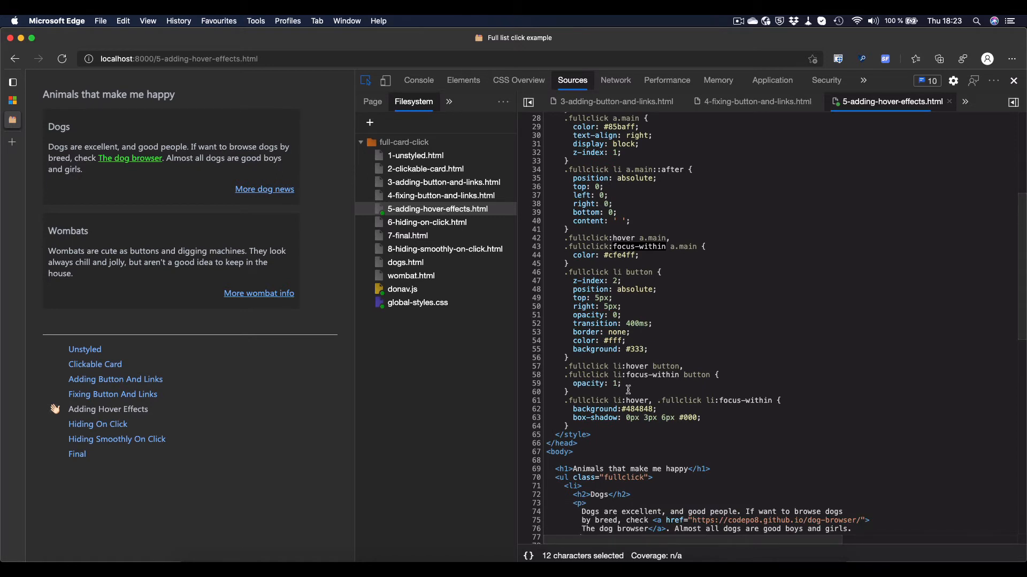
mouse_move(286, 181)
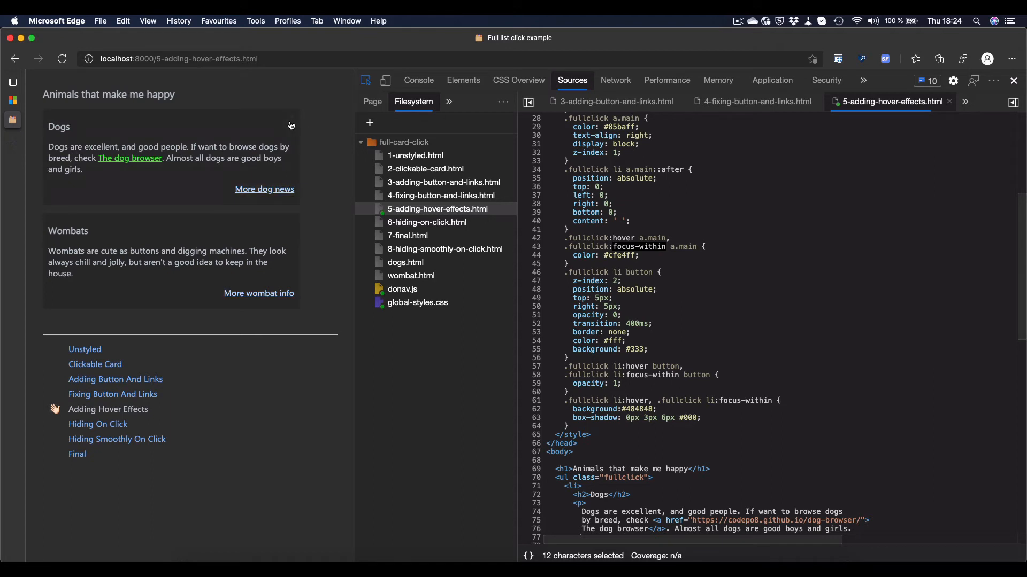
mouse_move(317, 144)
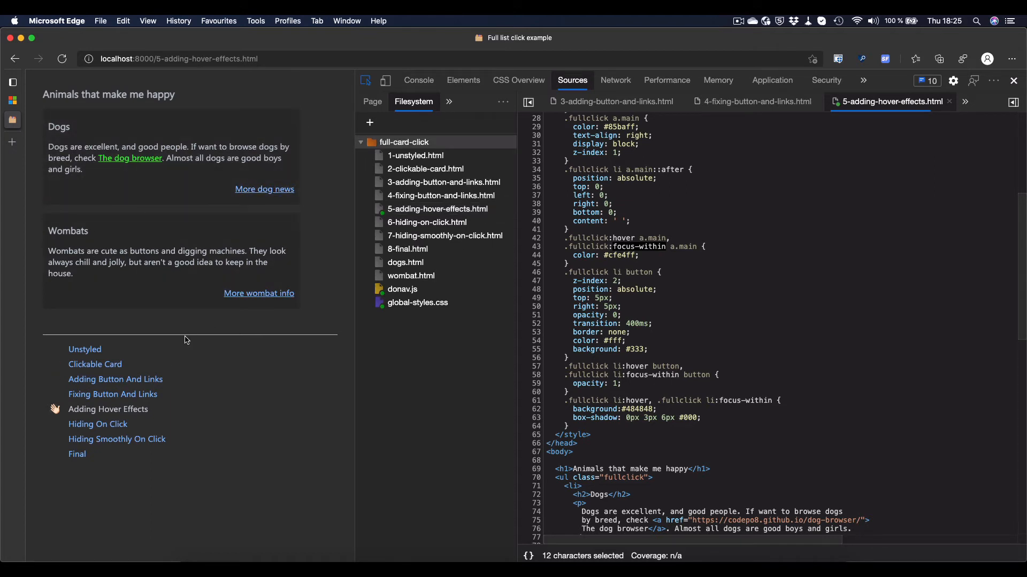
- Load the Hiding On Click example and show 6-hiding-on-click.html's source beside it
left_click(97, 424)
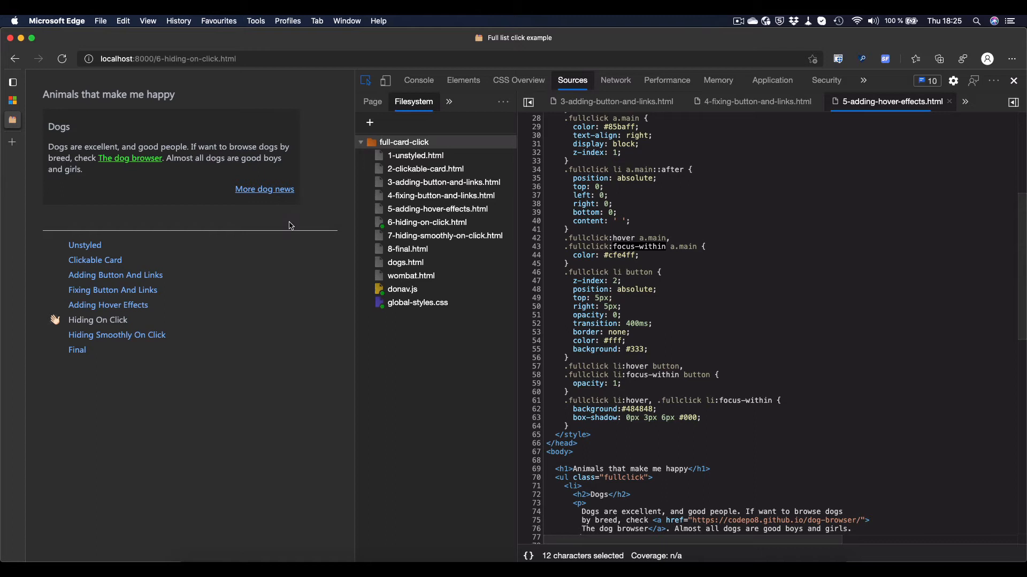
mouse_move(436, 208)
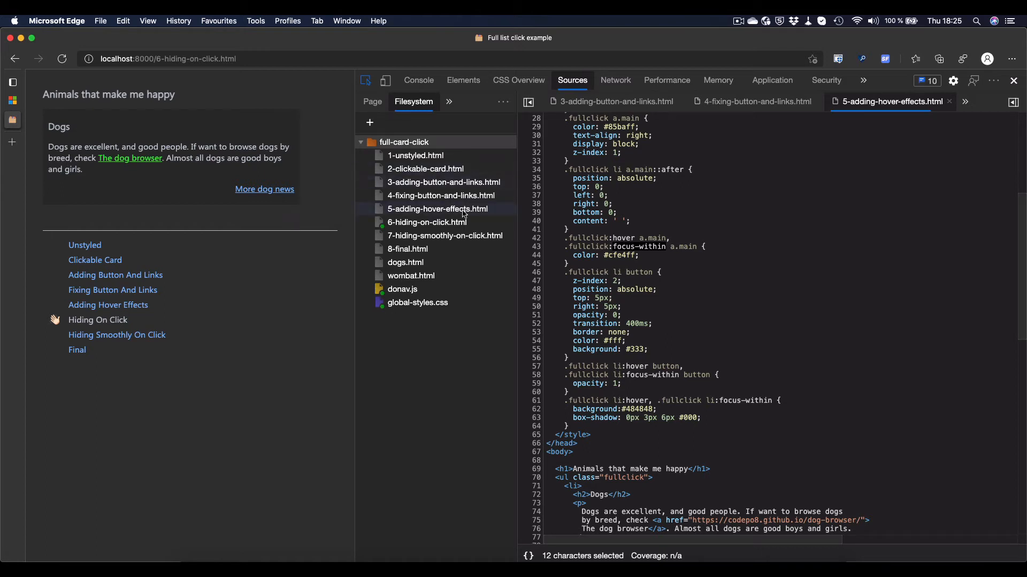
left_click(427, 222)
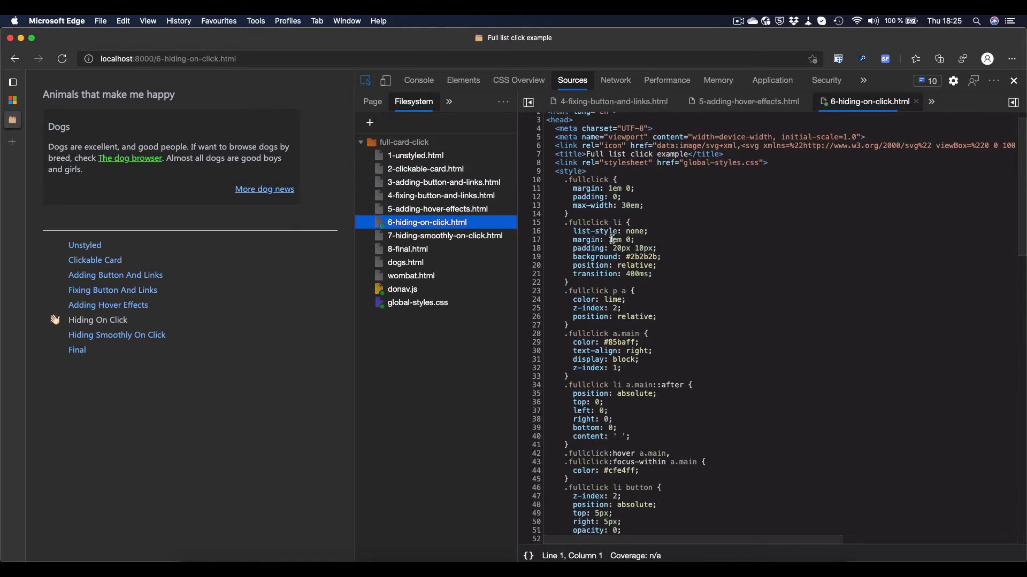
scroll("down", 3)
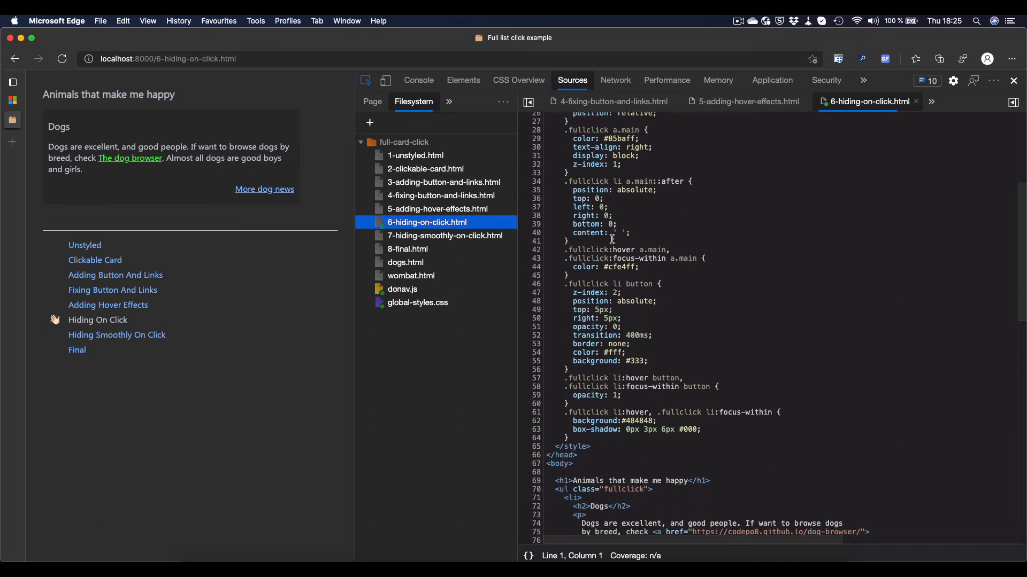
scroll("down", 3)
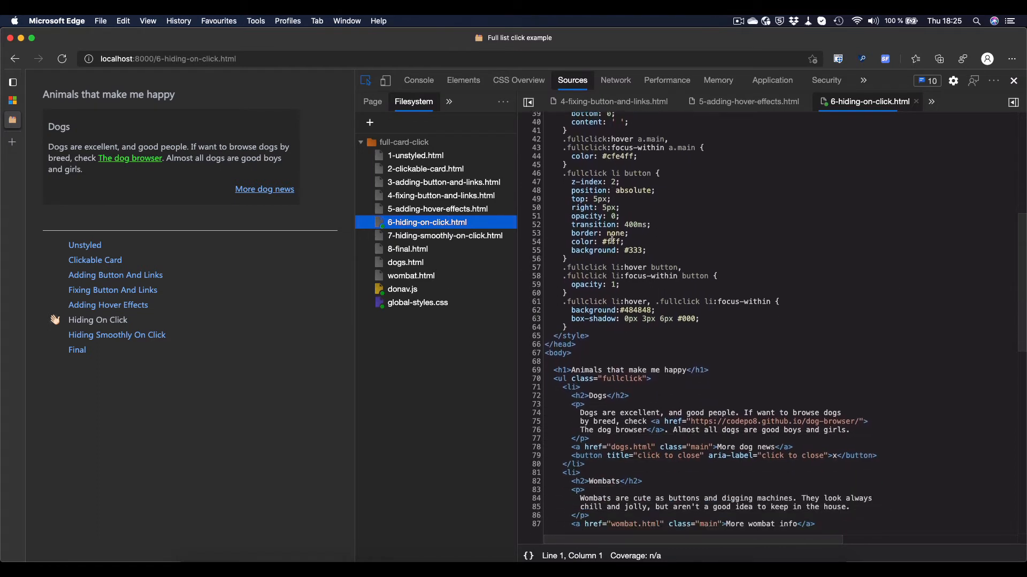
scroll("down", 3)
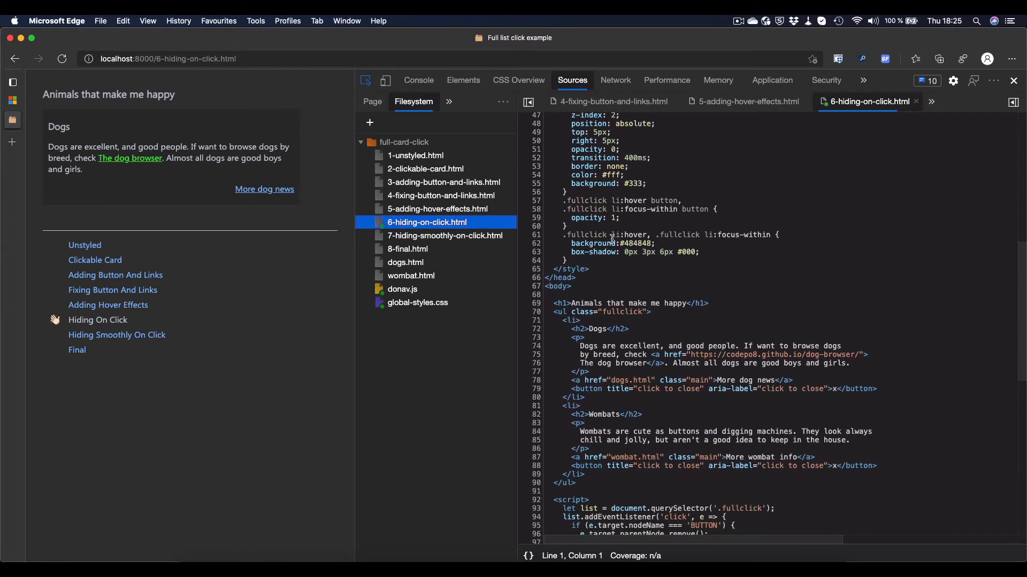
scroll("down", 3)
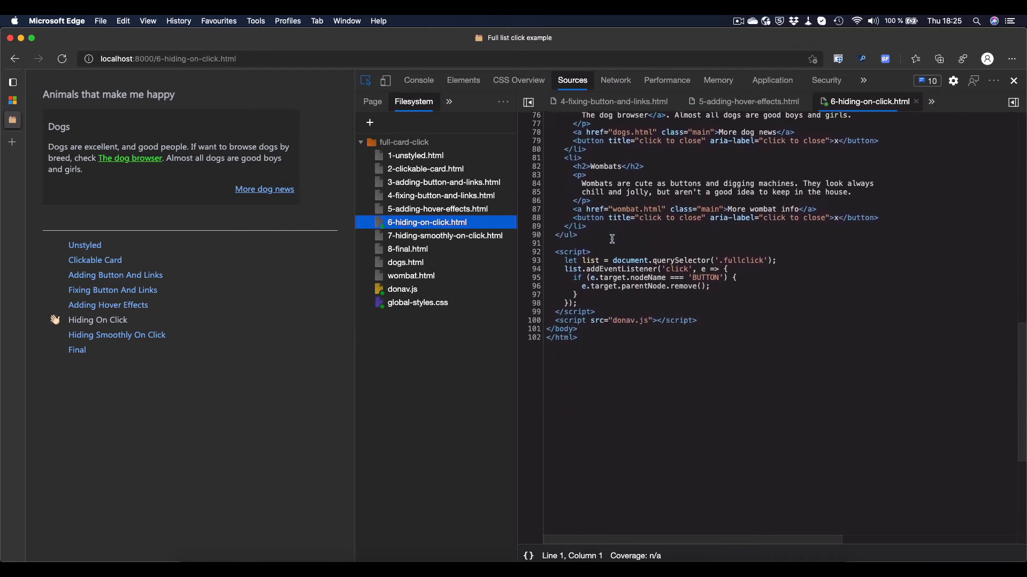
scroll("down", 3)
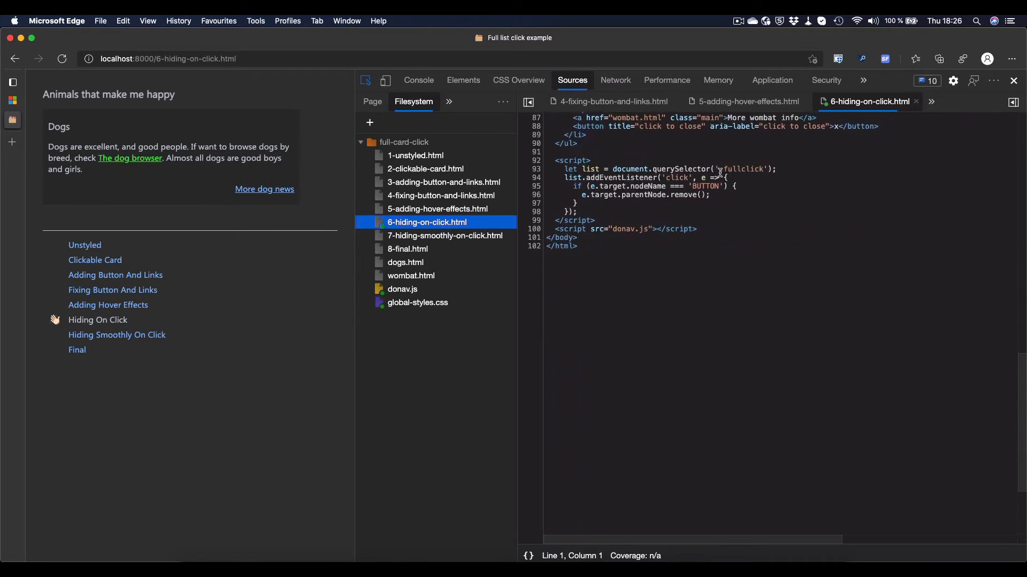
mouse_move(683, 163)
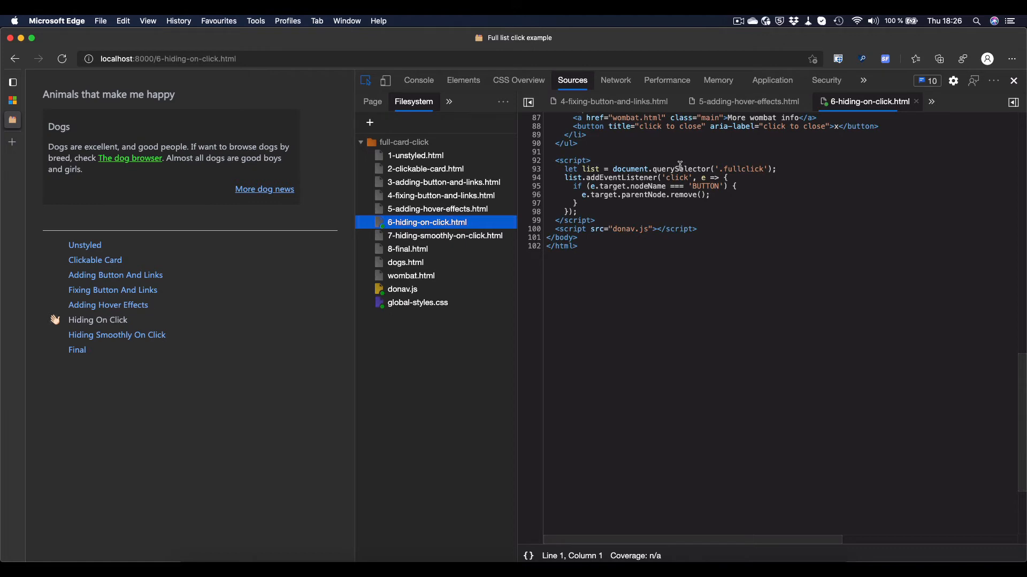
mouse_move(588, 165)
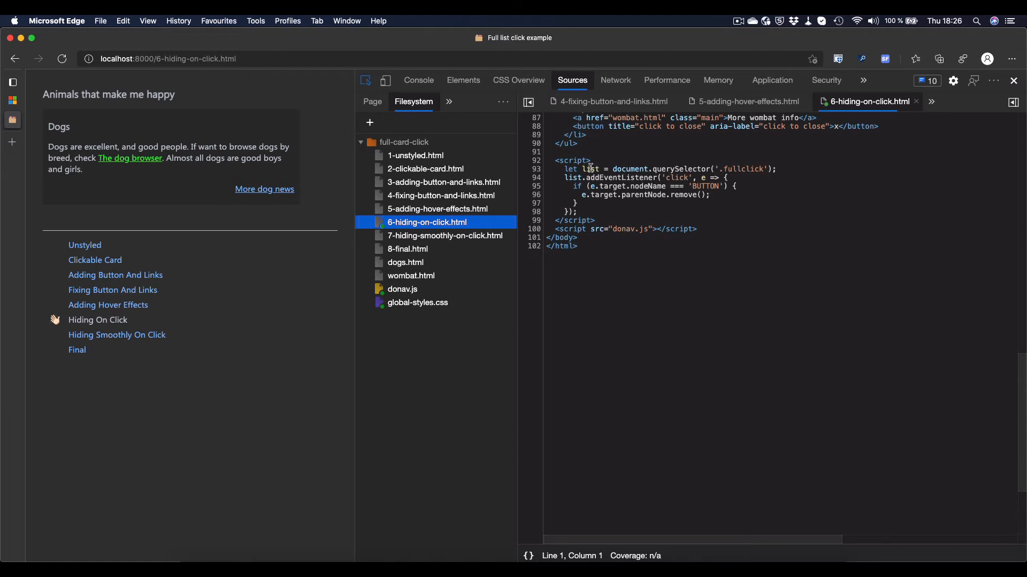
mouse_move(710, 166)
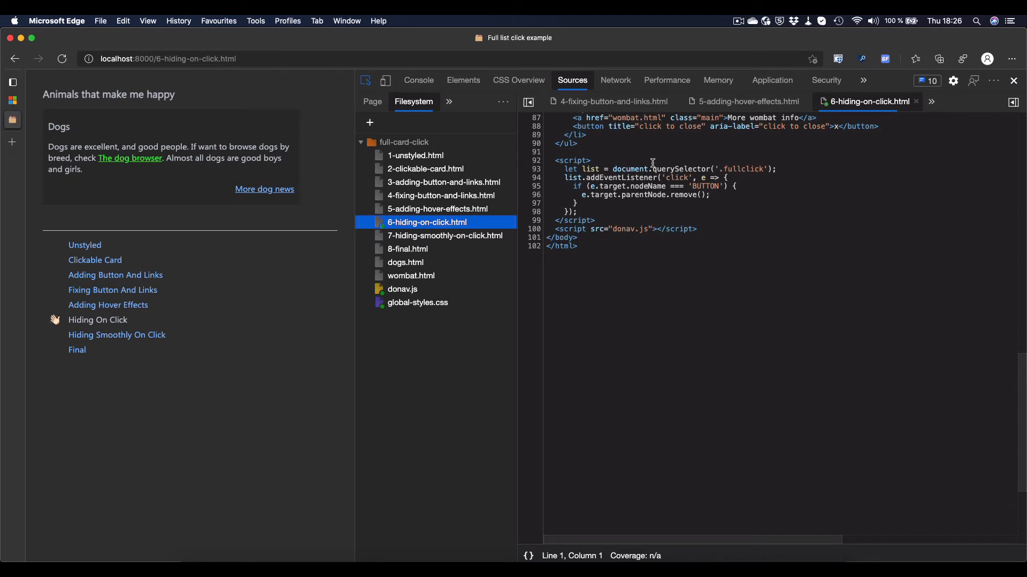
mouse_move(688, 204)
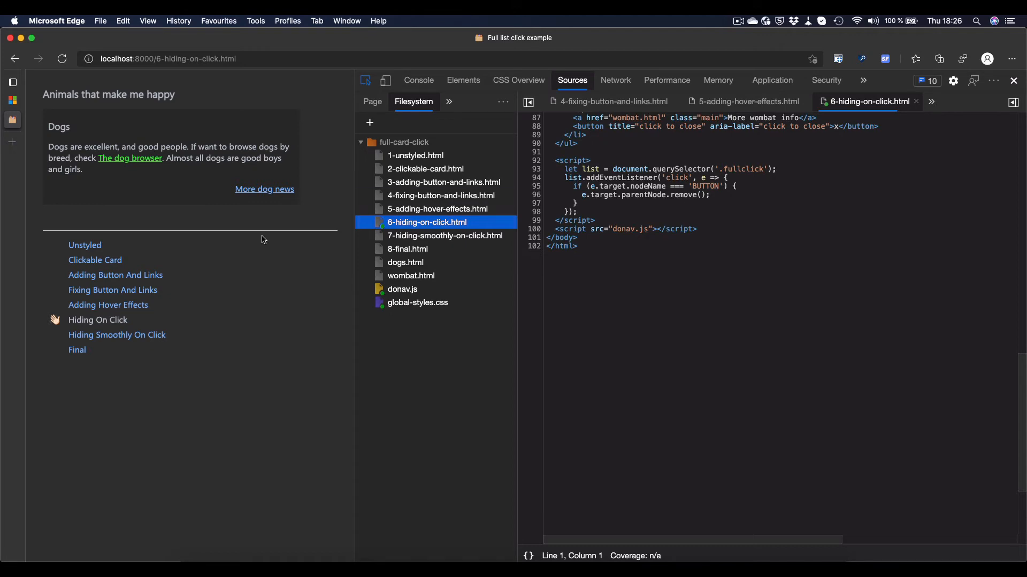
- Reload the Hiding On Click demo and close the Wombats card with its x button
left_click(108, 305)
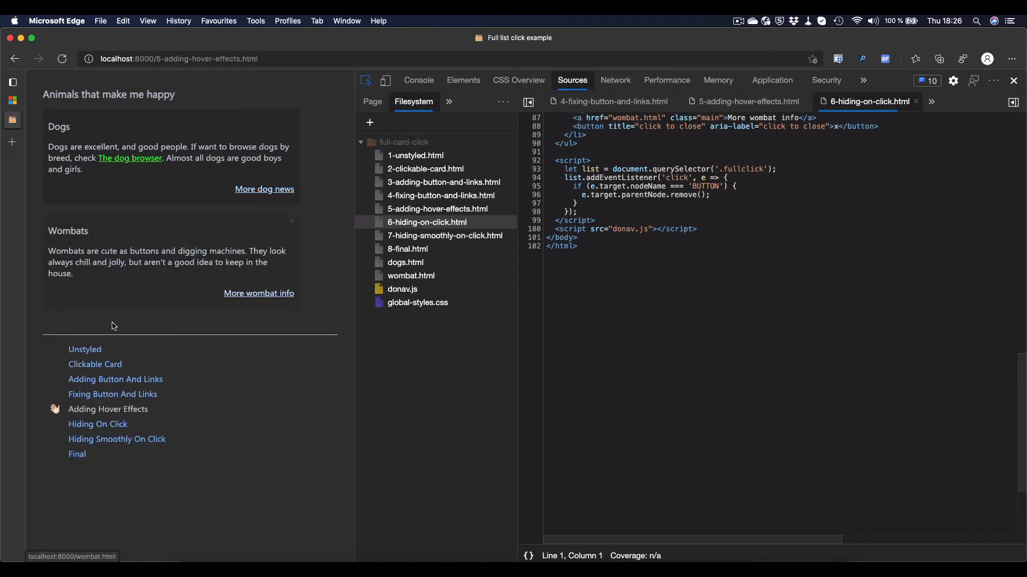
left_click(97, 424)
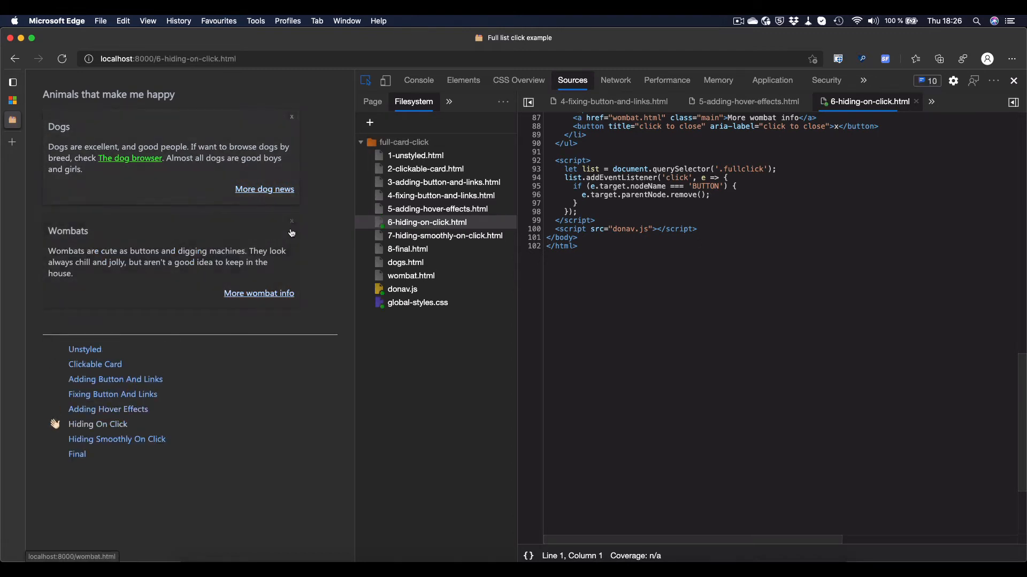
left_click(291, 221)
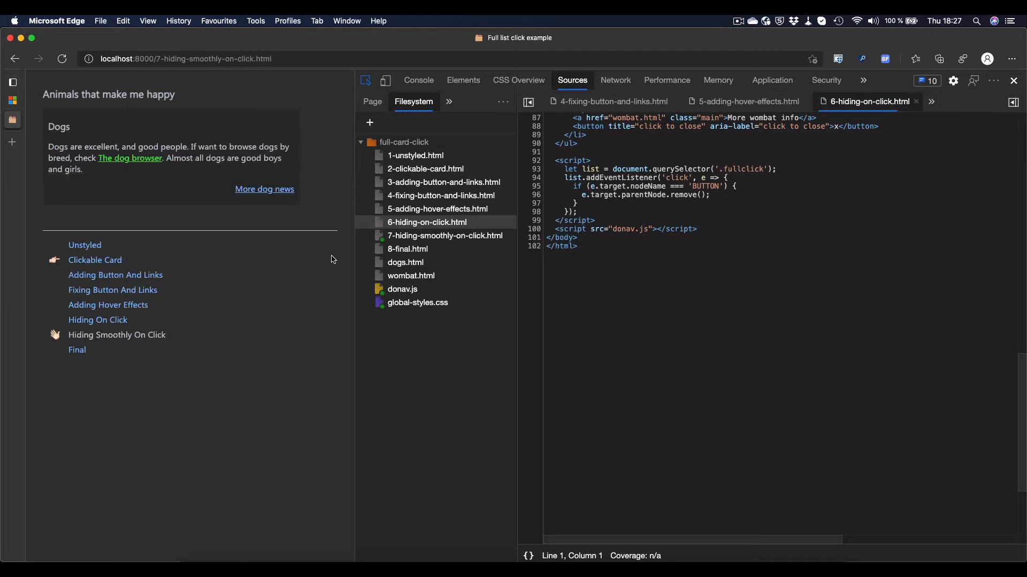
mouse_move(339, 255)
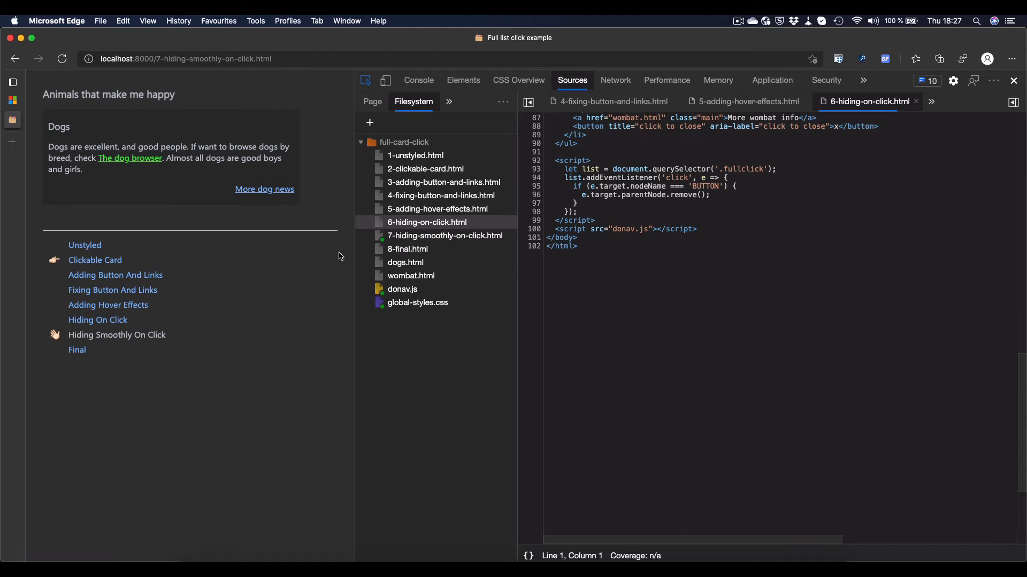
- View 7-hiding-smoothly-on-click.html, highlighting the card transition rule and its transitionend removal script
left_click(445, 236)
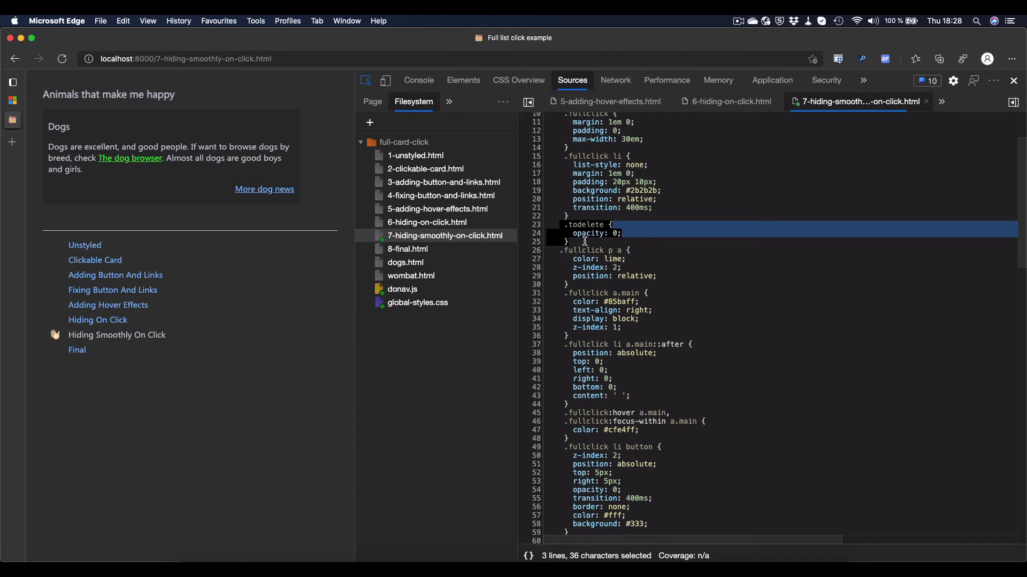
left_click(628, 208)
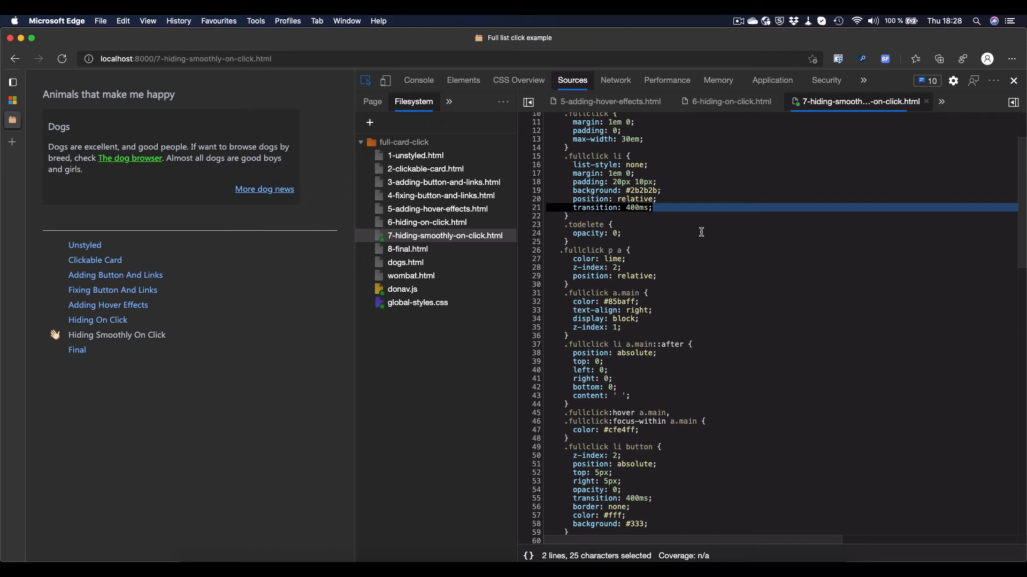
scroll("down", 3)
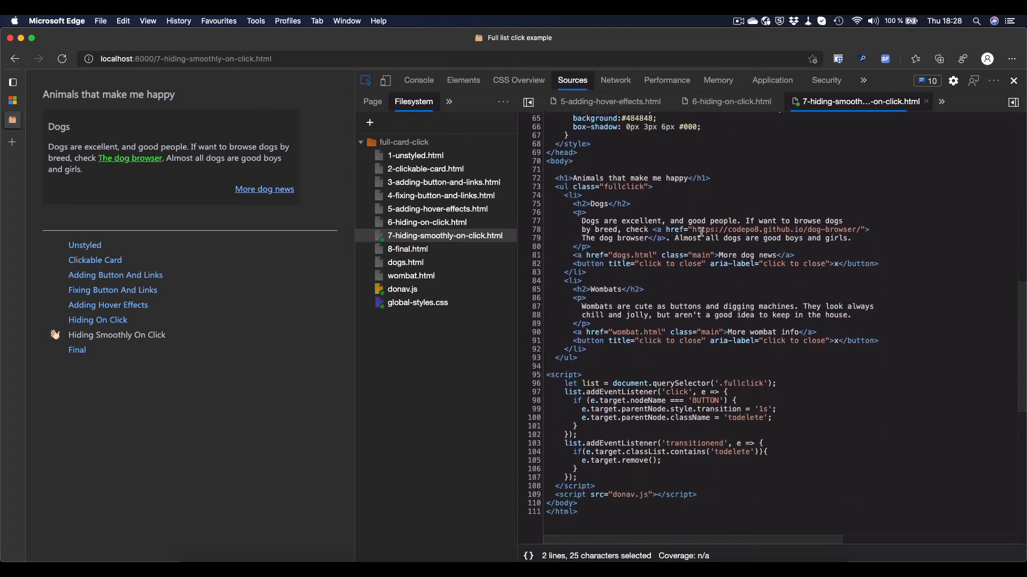
scroll("down", 3)
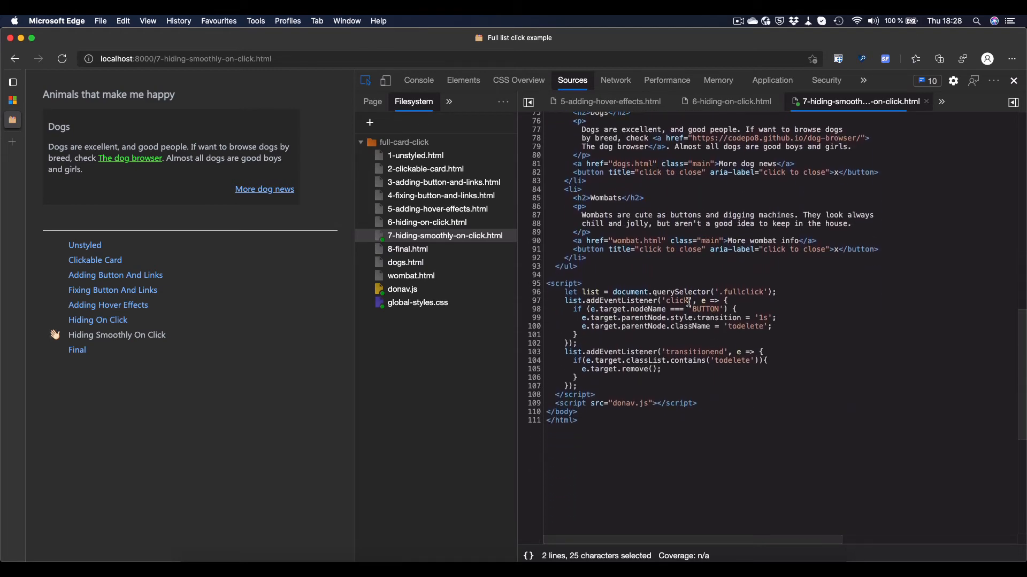
mouse_move(724, 352)
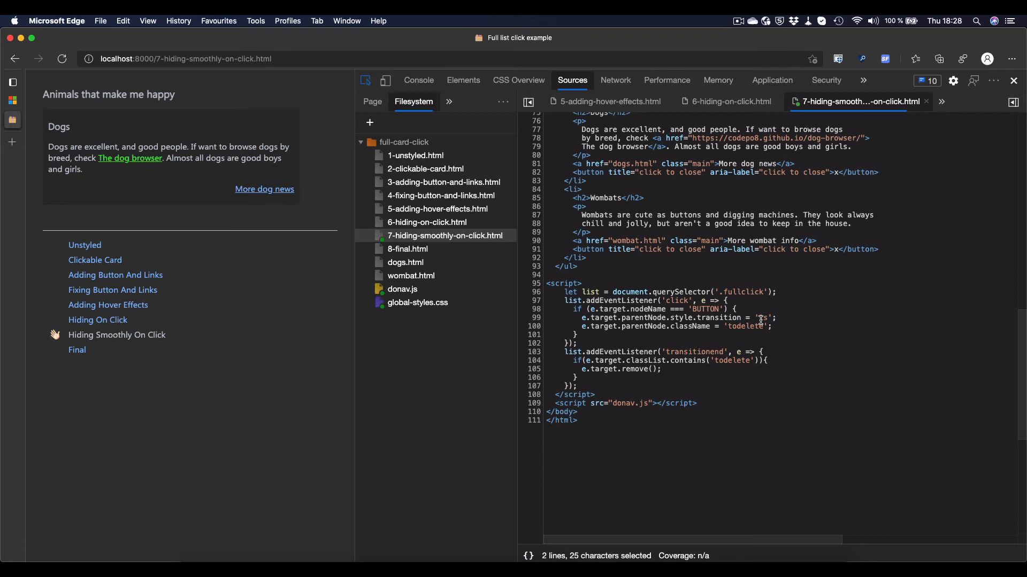
mouse_move(693, 338)
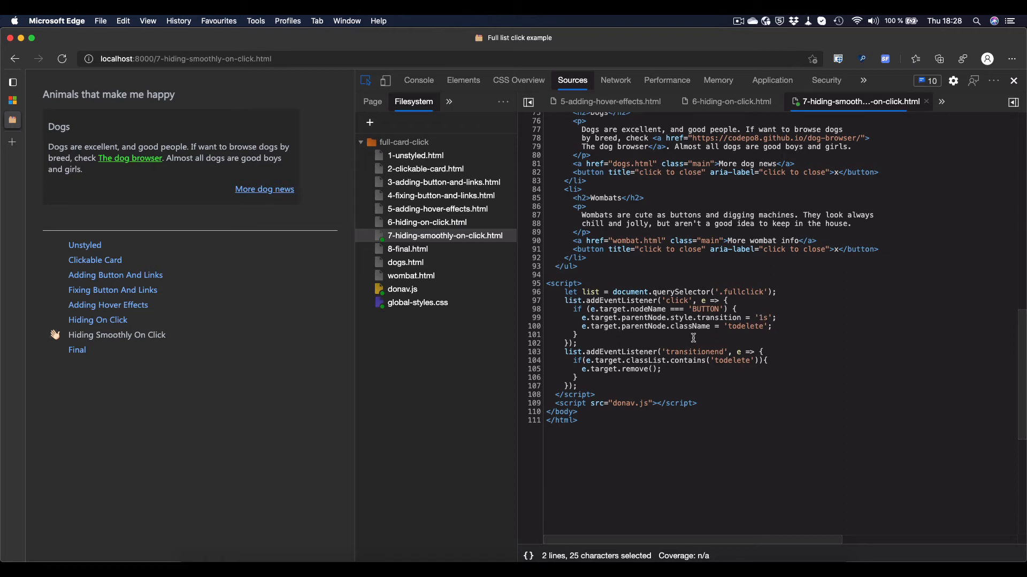
mouse_move(720, 309)
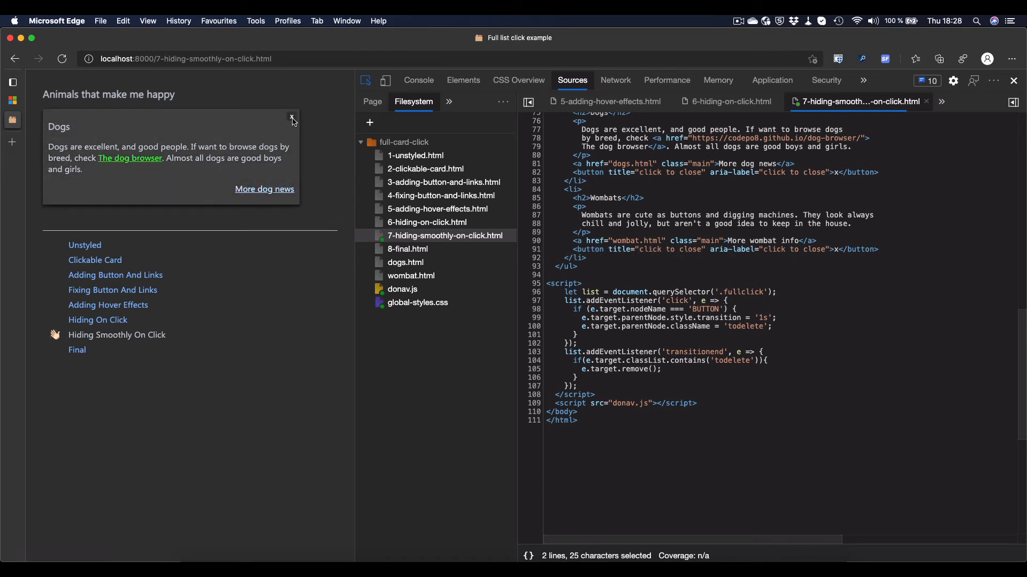
mouse_move(292, 121)
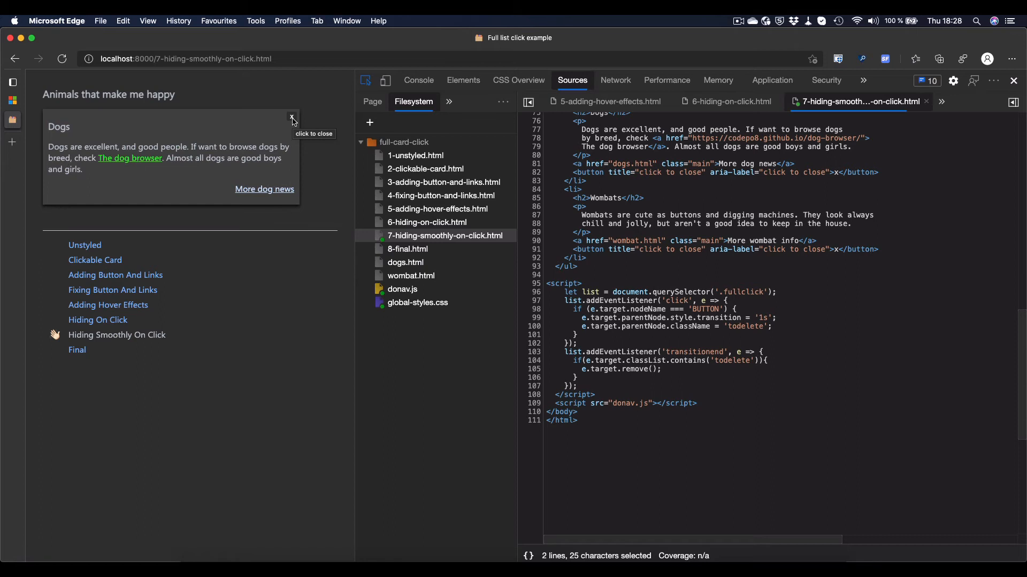
- Fade out the Dogs card, reload so Dogs and Wombats return, and show the Elements tree
left_click(291, 117)
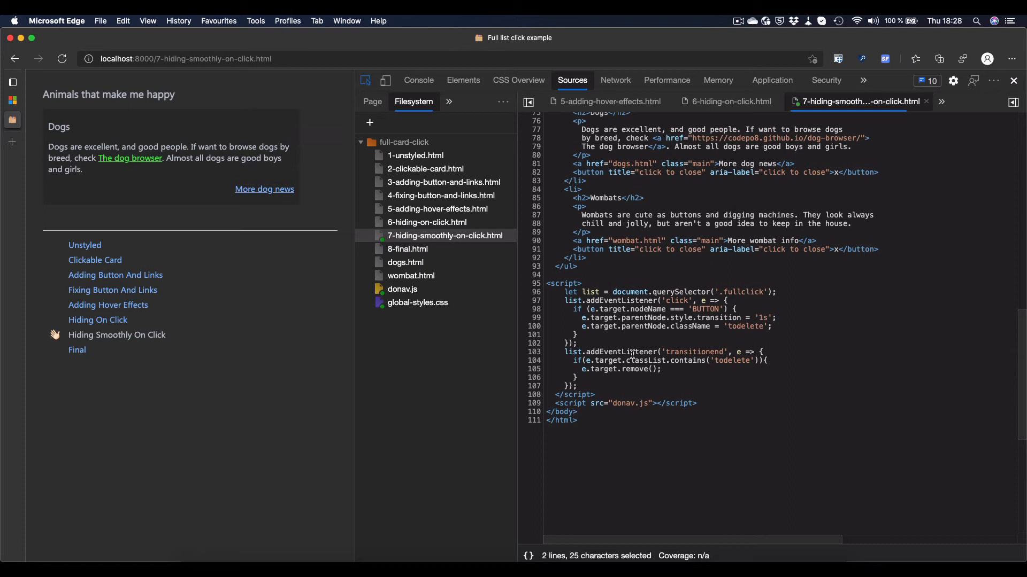
mouse_move(683, 358)
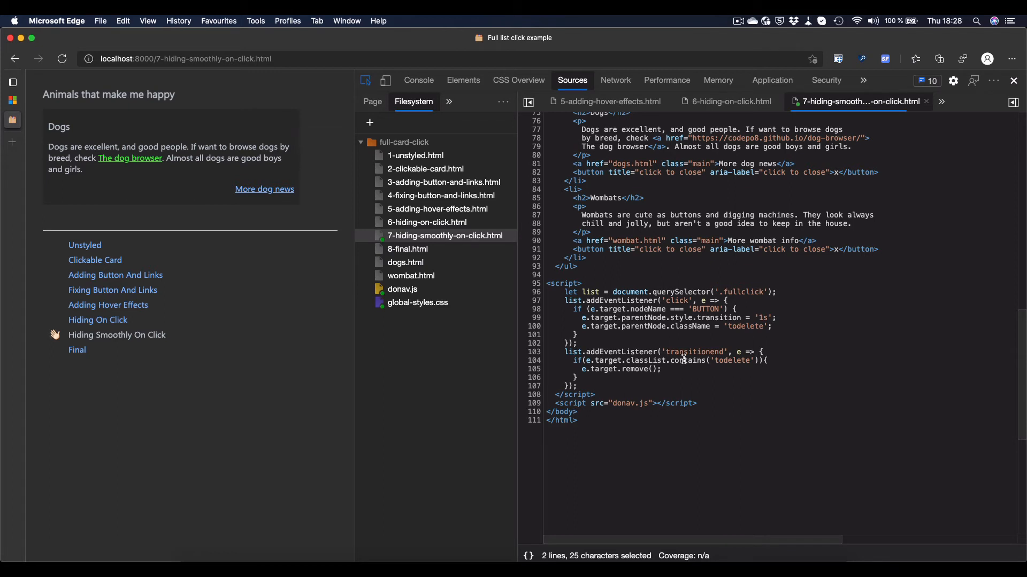
mouse_move(692, 379)
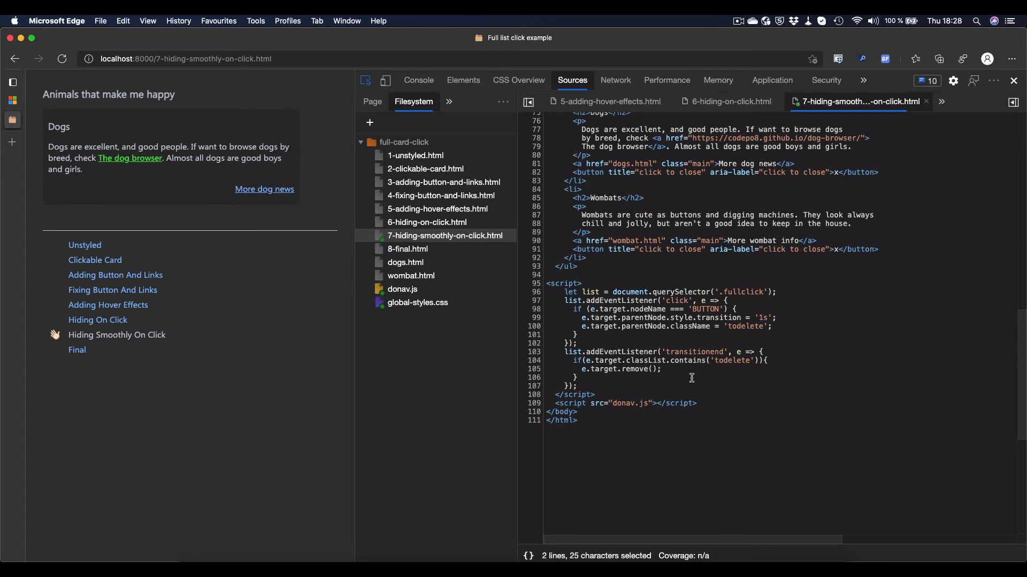
mouse_move(655, 370)
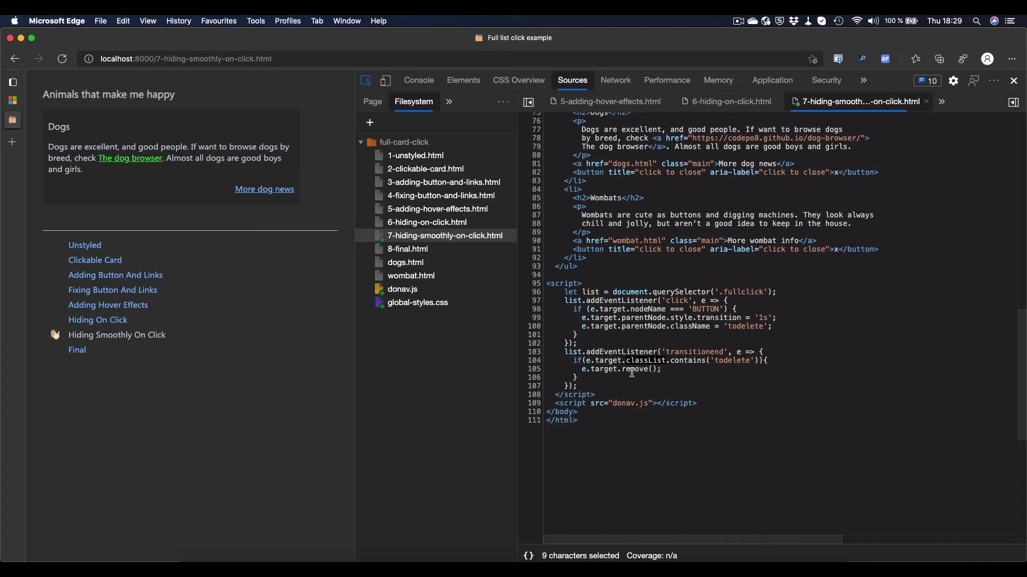
mouse_move(687, 352)
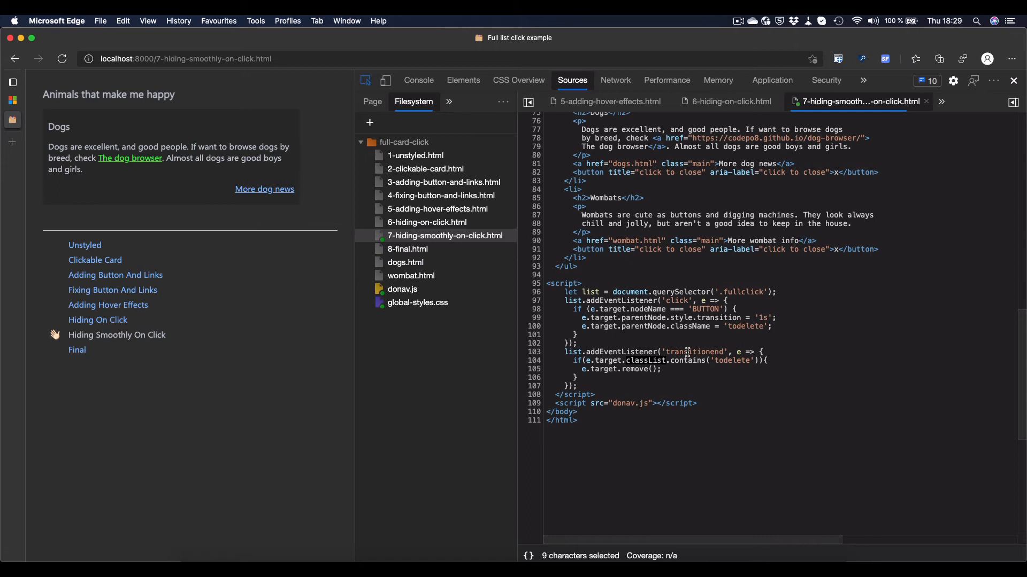
left_click(170, 158)
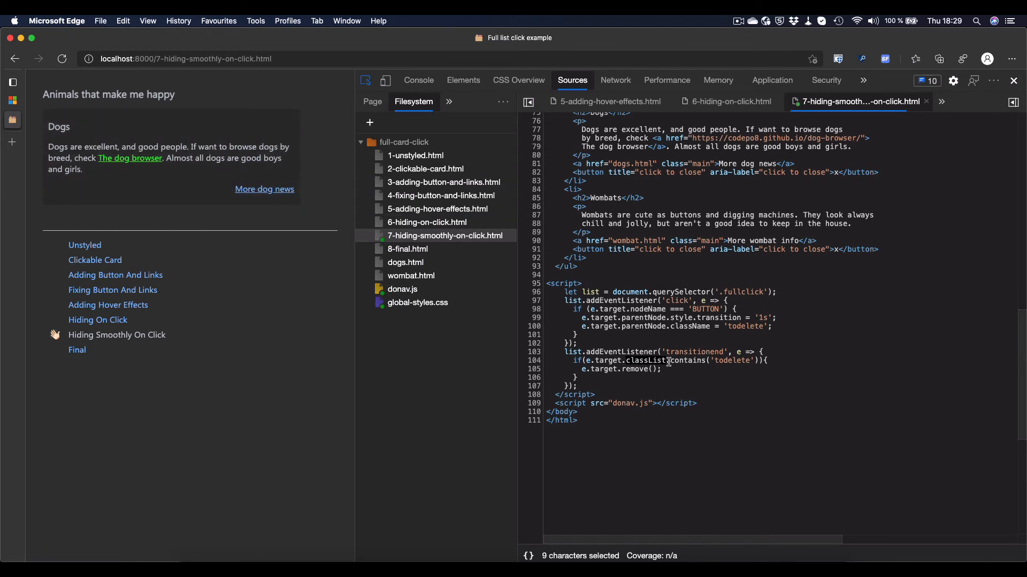
mouse_move(690, 367)
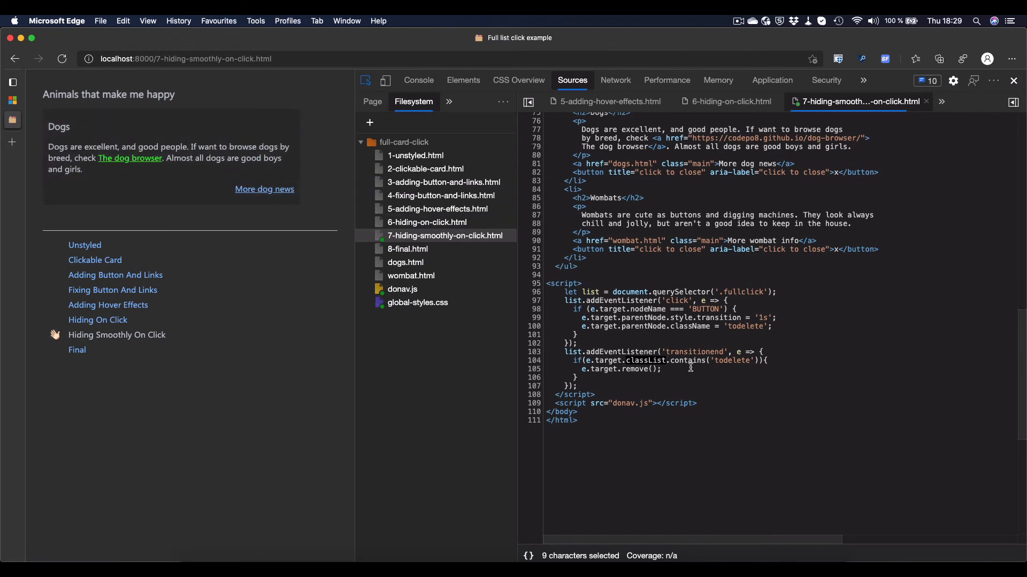
mouse_move(673, 380)
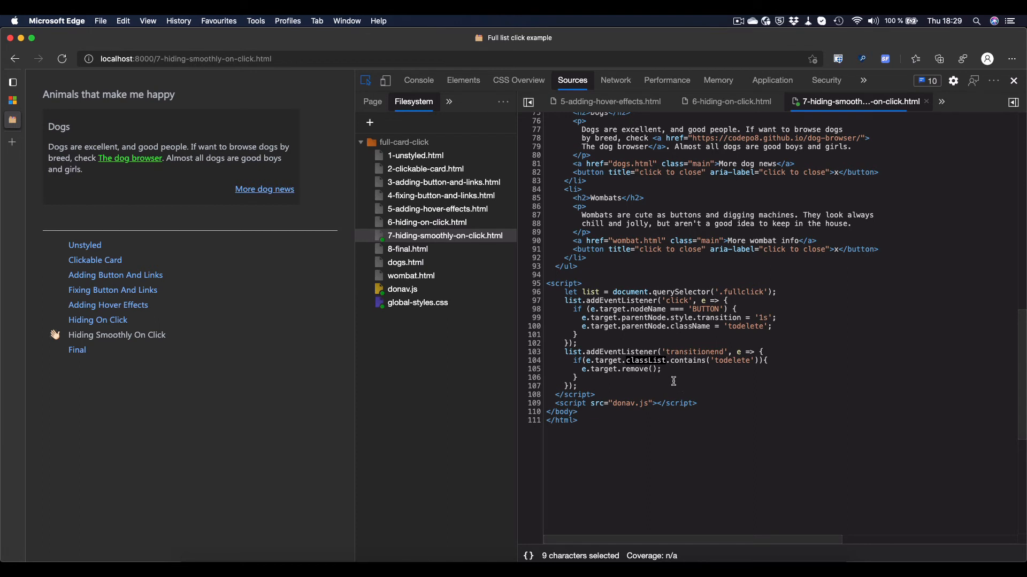
mouse_move(715, 365)
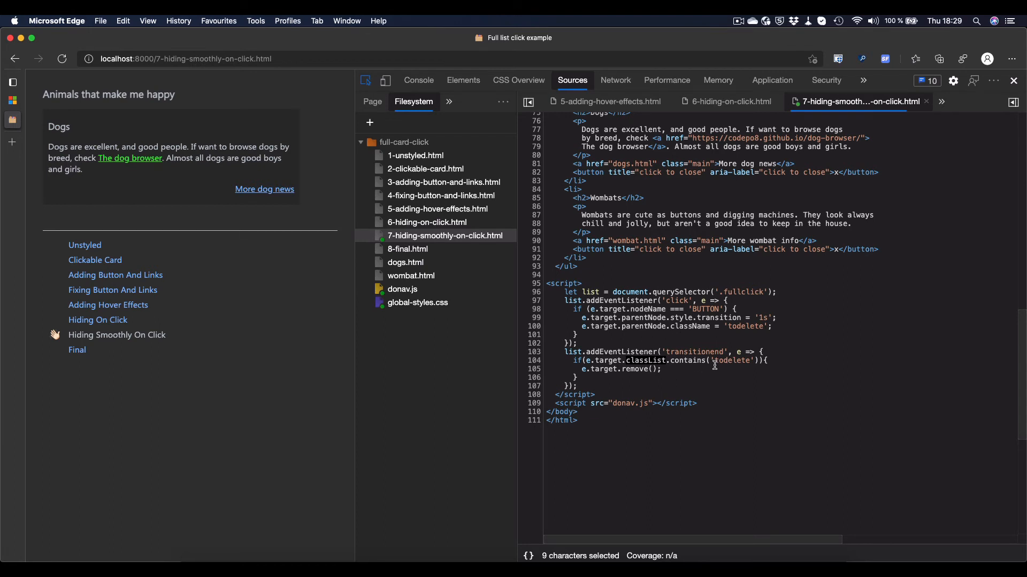
mouse_move(740, 366)
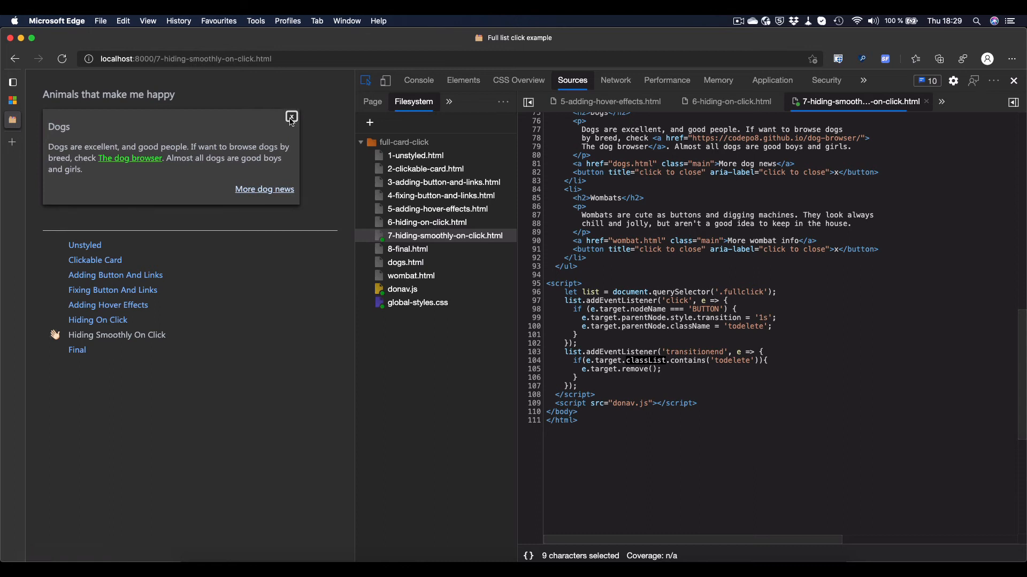
left_click(291, 118)
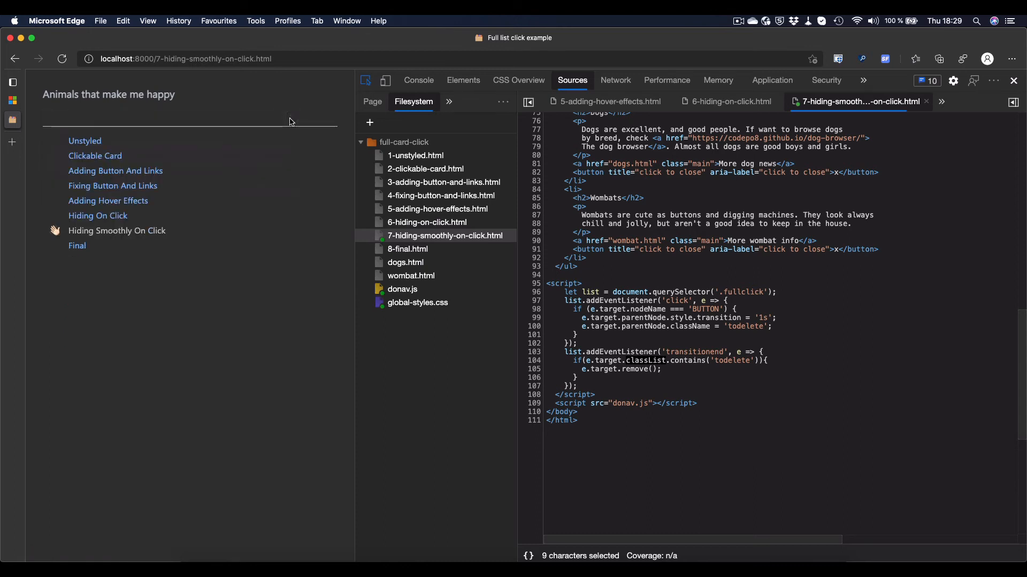
left_click(98, 215)
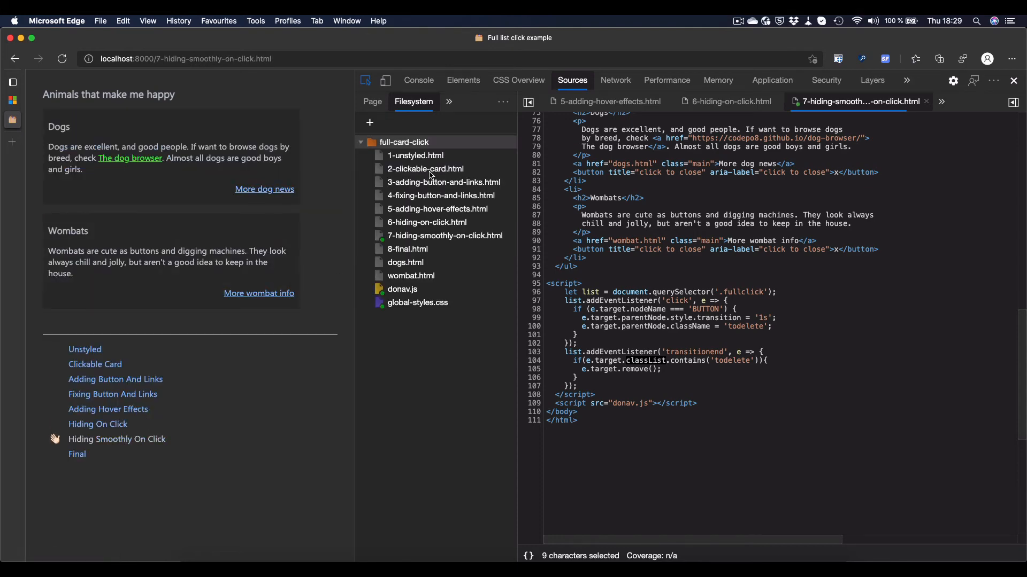
left_click(463, 80)
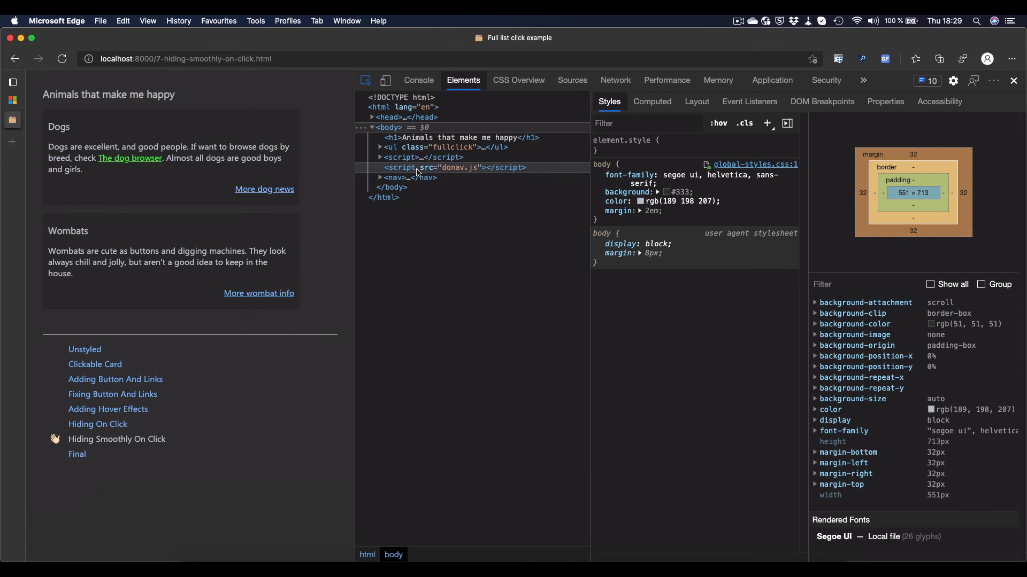
- Expand ul.fullclick, close Dogs so its list item vanishes, then load the Hiding On Click example
left_click(378, 147)
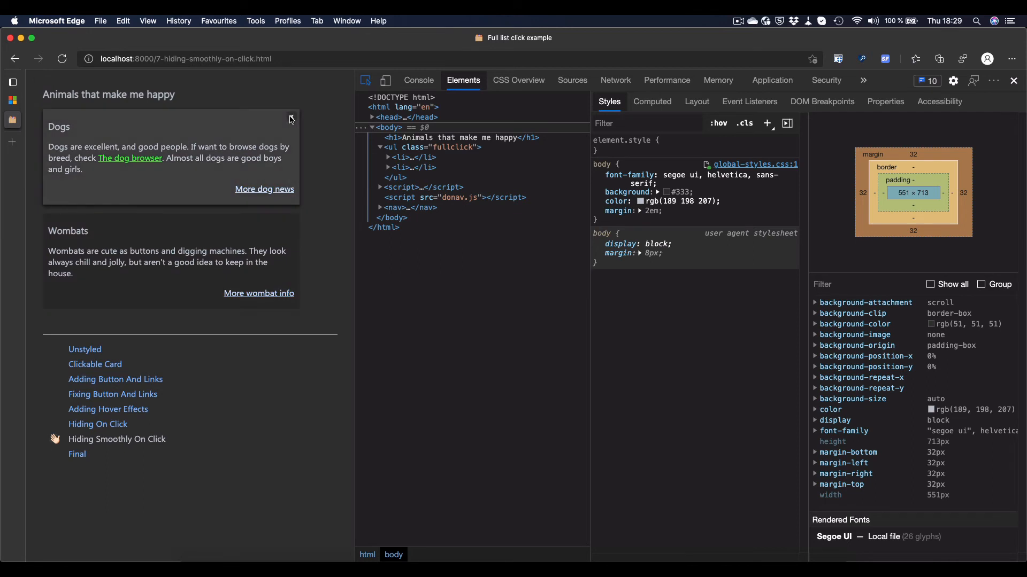
left_click(290, 119)
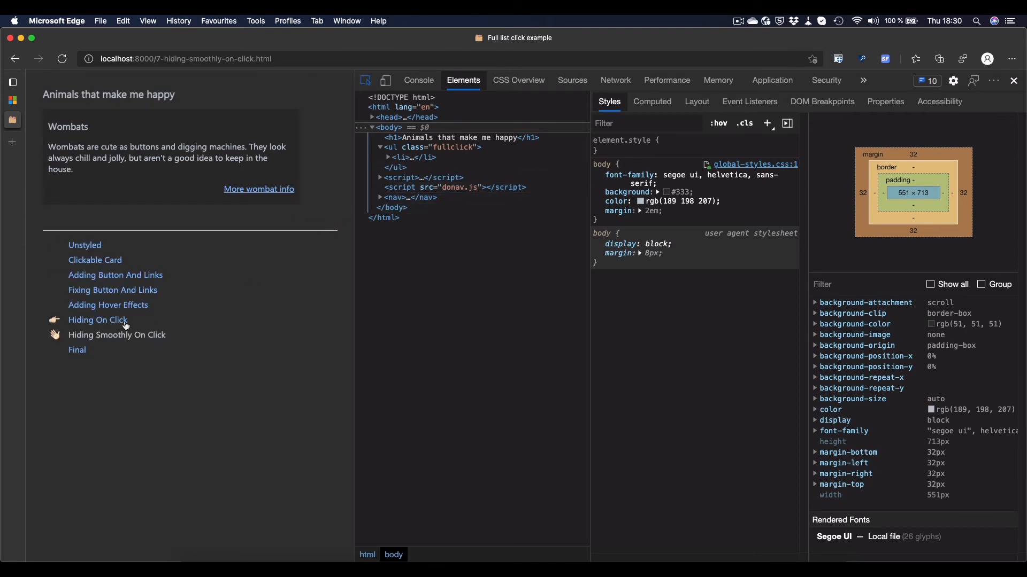
left_click(97, 320)
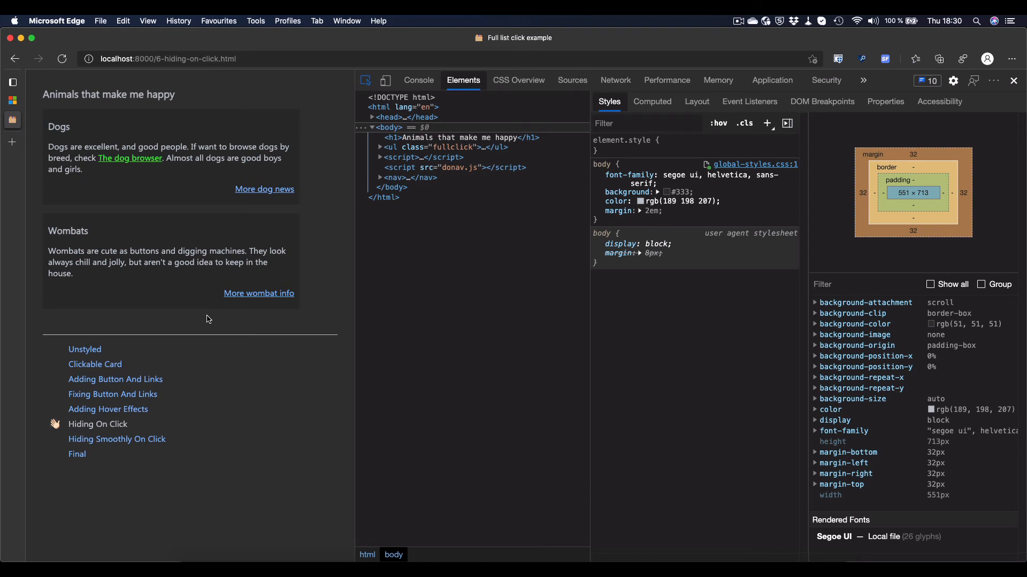
mouse_move(117, 440)
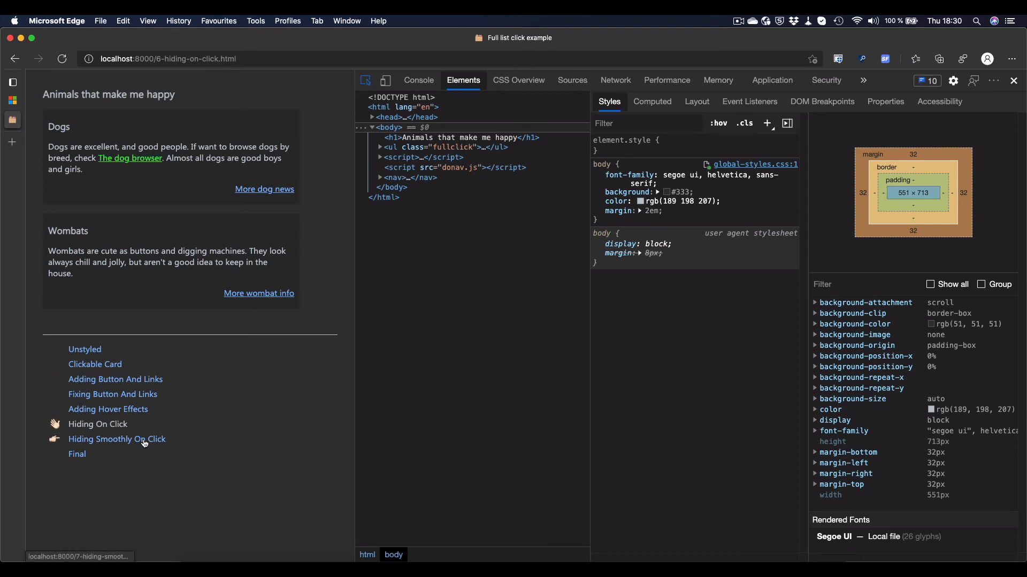
- Close the Dogs card on the Final page, then reload Hiding Smoothly On Click with both cards
left_click(77, 453)
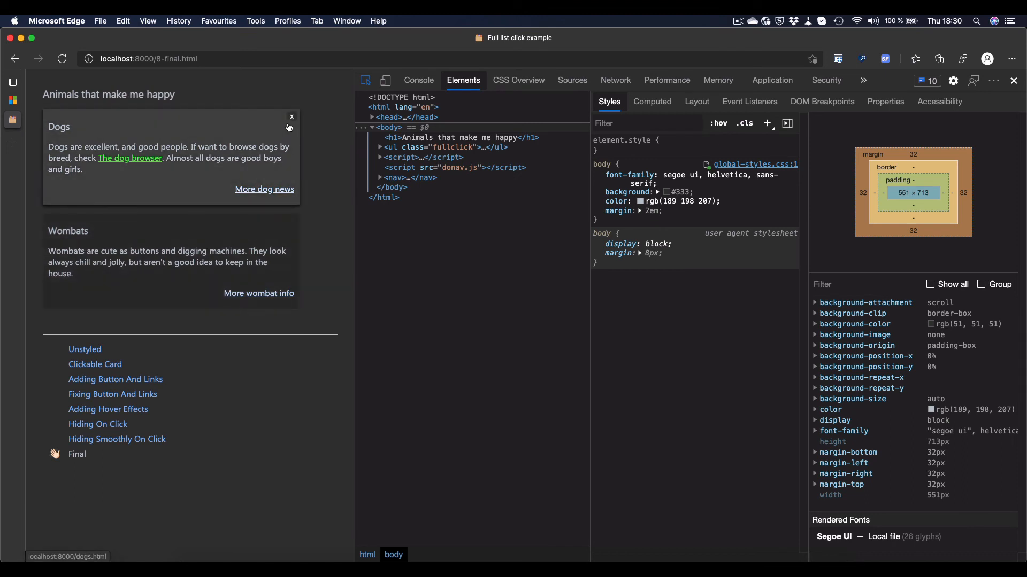
left_click(291, 116)
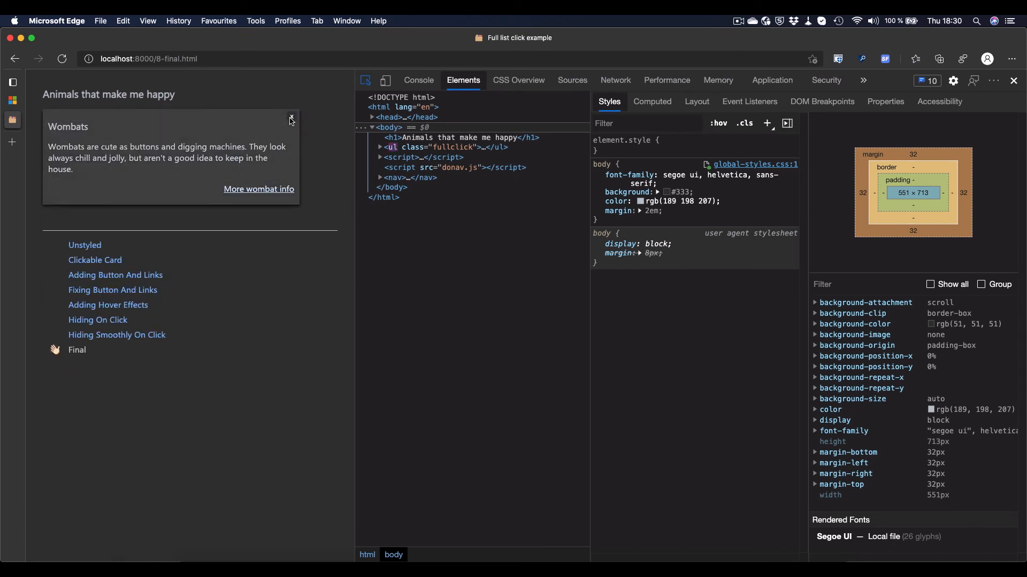
left_click(290, 121)
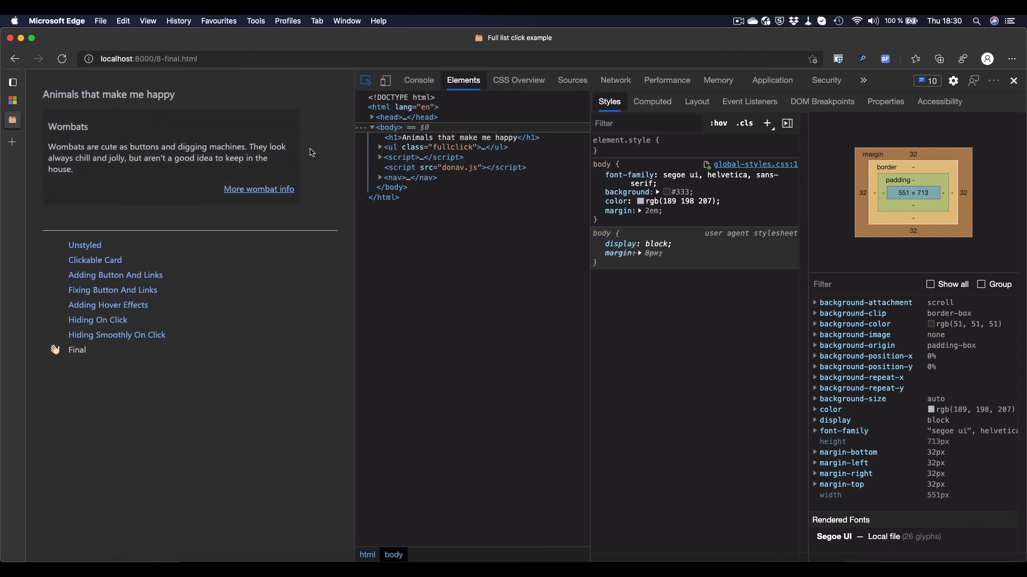
left_click(116, 335)
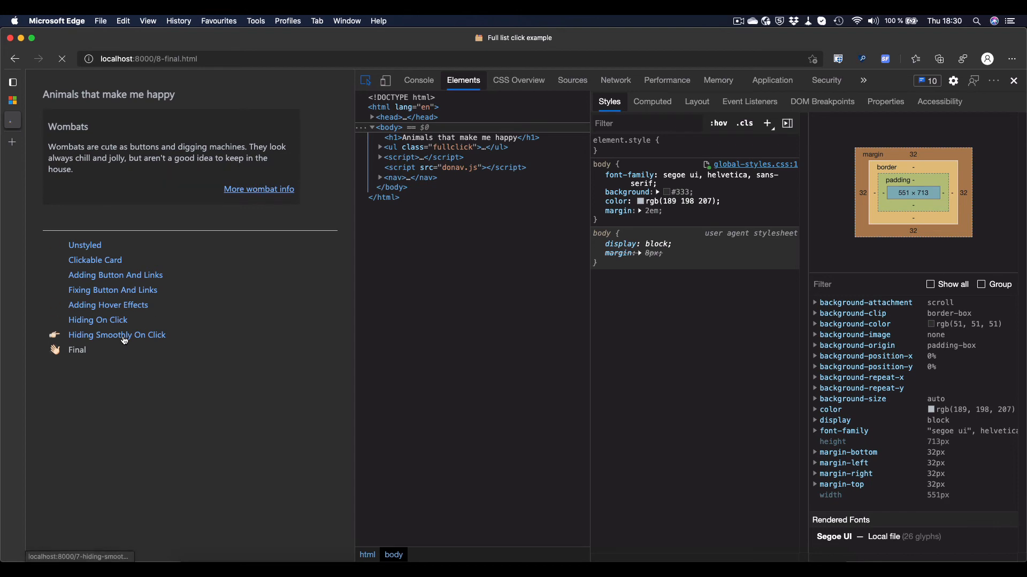
left_click(117, 334)
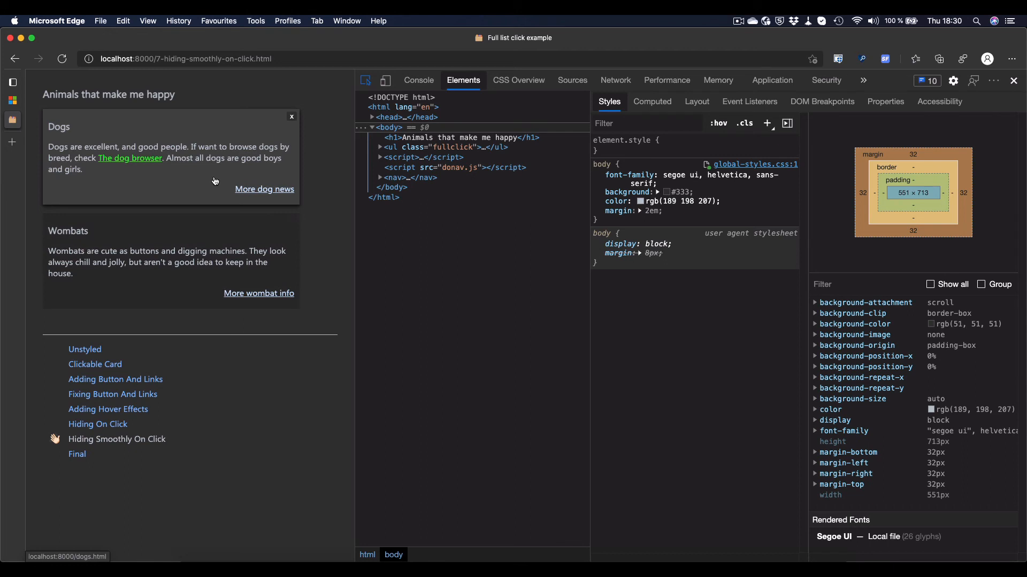
- In Accessibility > Display, tick Reduce motion and then untick it again
left_click(290, 117)
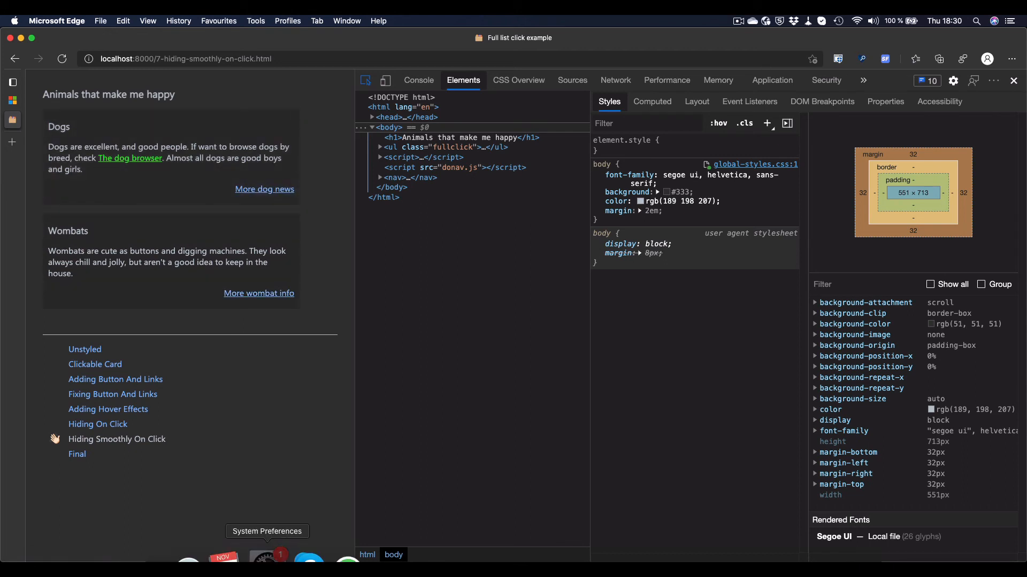
mouse_move(188, 559)
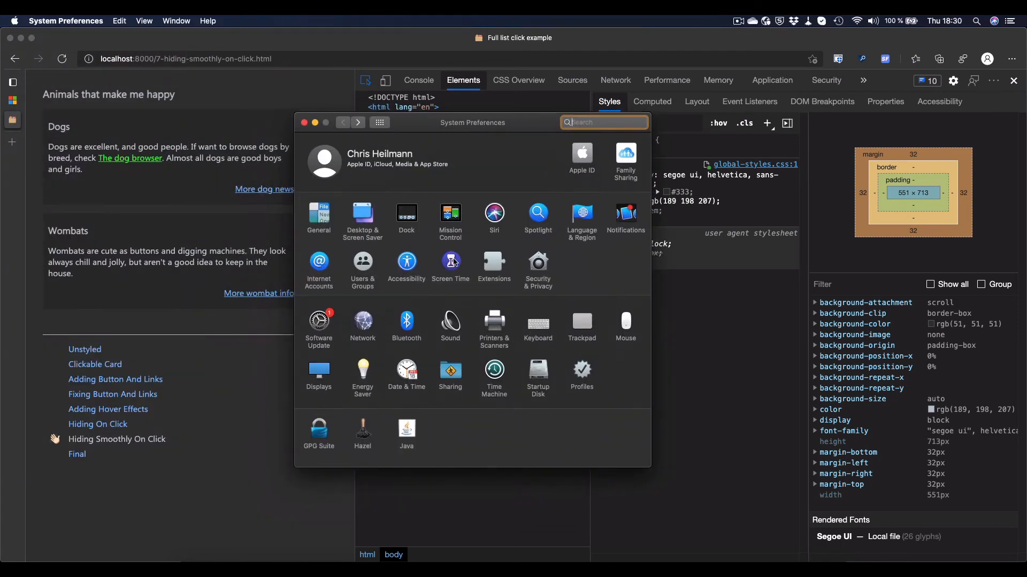
mouse_move(406, 265)
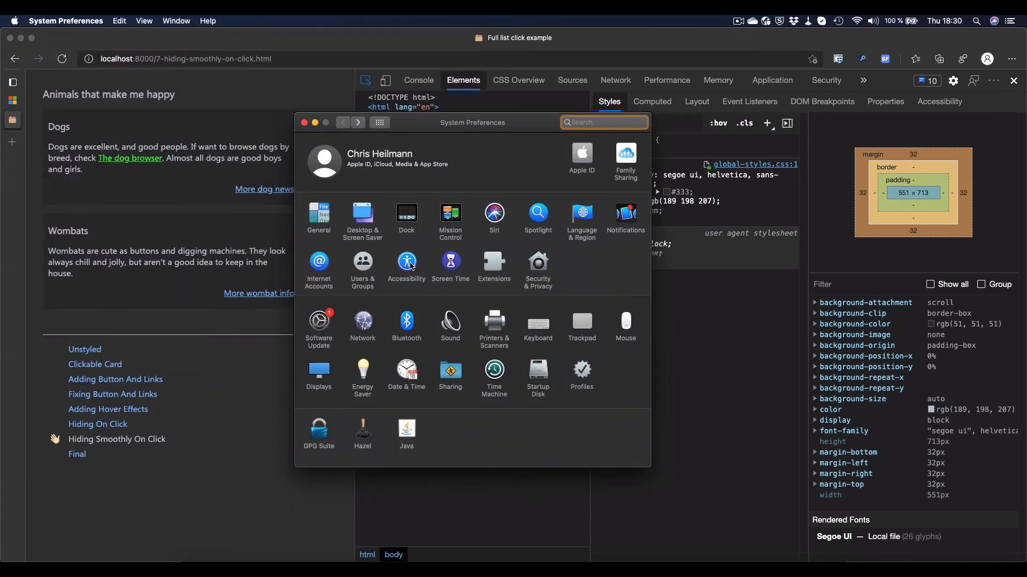
left_click(407, 263)
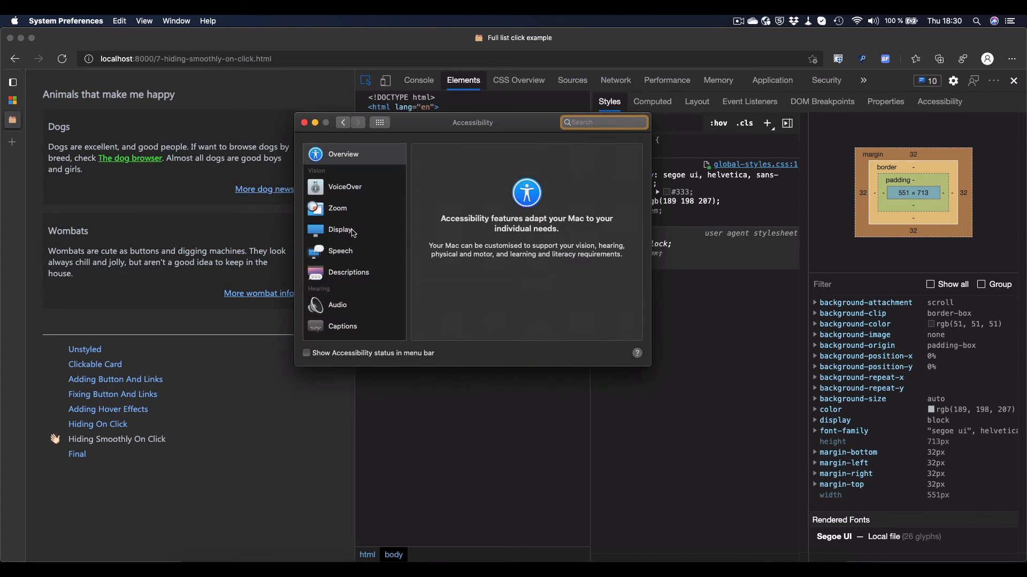
left_click(340, 228)
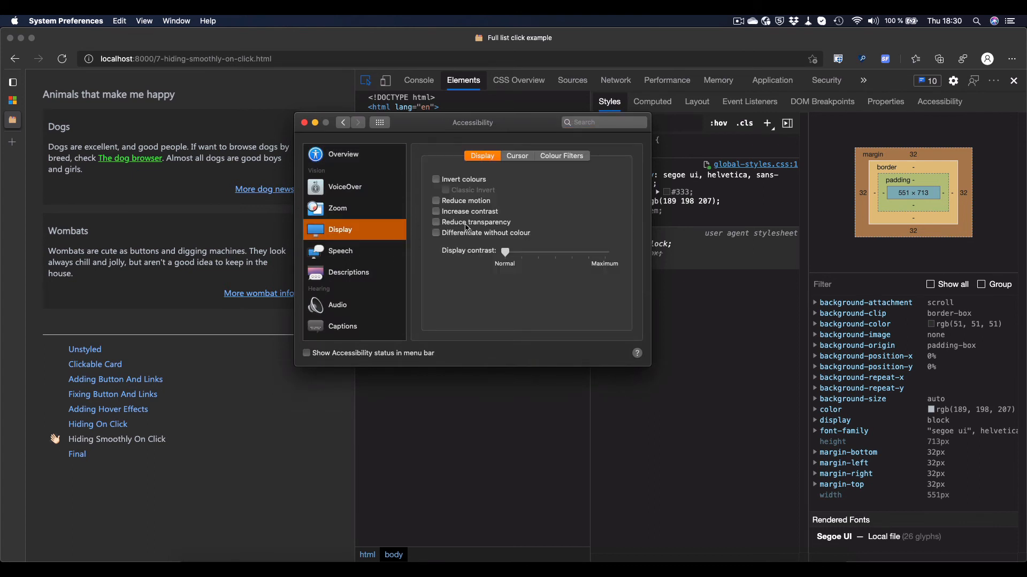
left_click(436, 201)
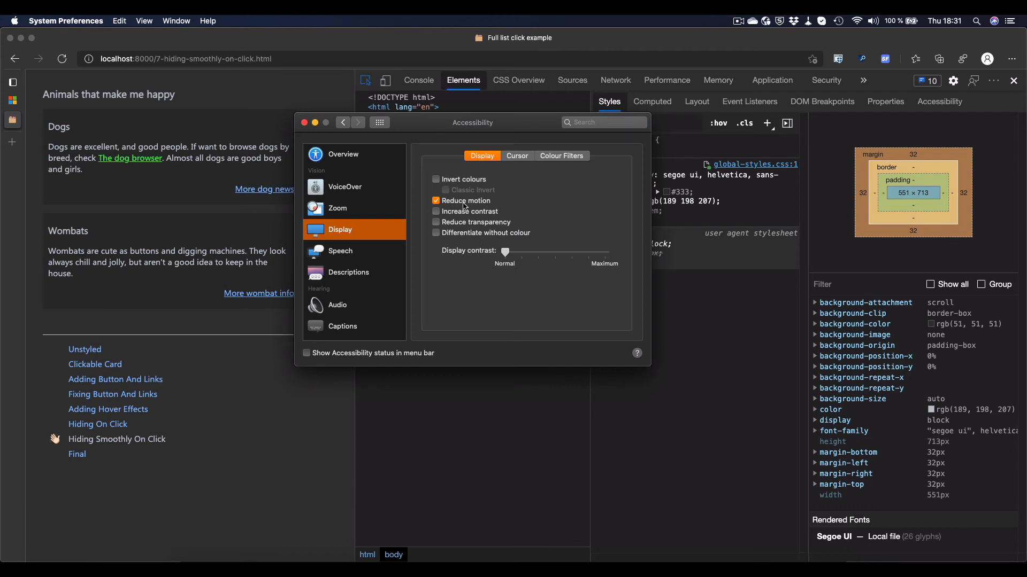
mouse_move(463, 207)
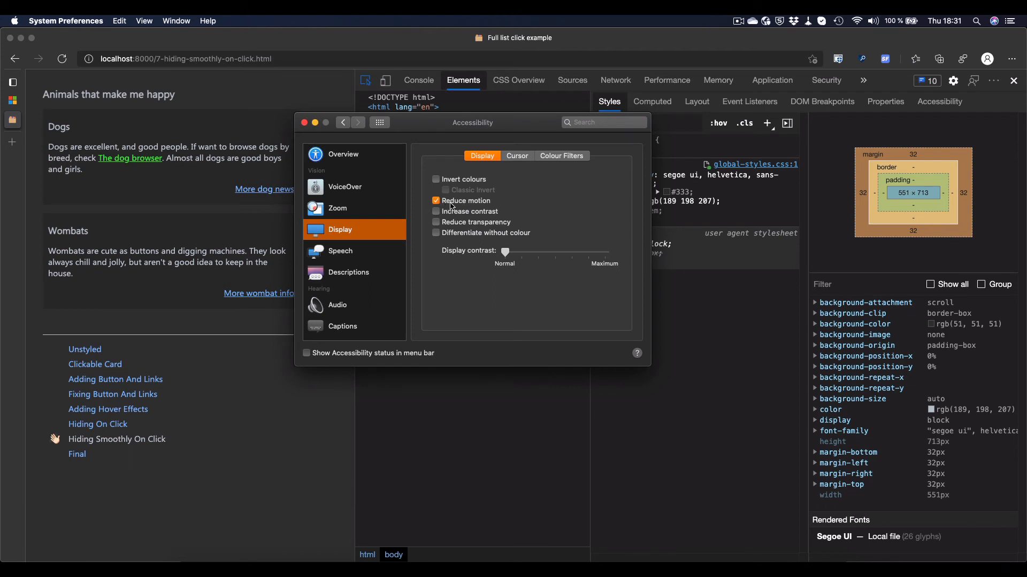
left_click(435, 201)
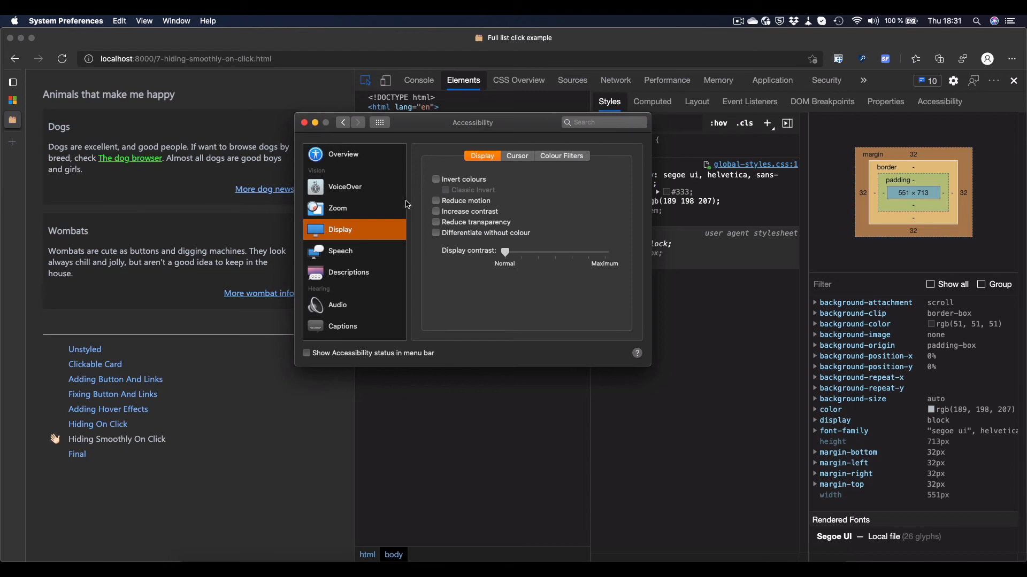
mouse_move(491, 268)
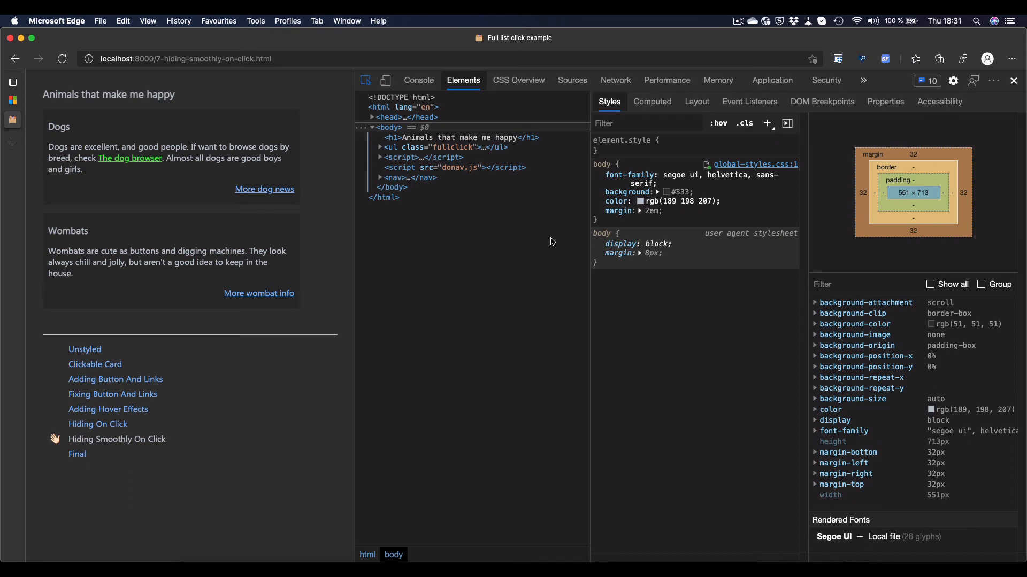
mouse_move(582, 226)
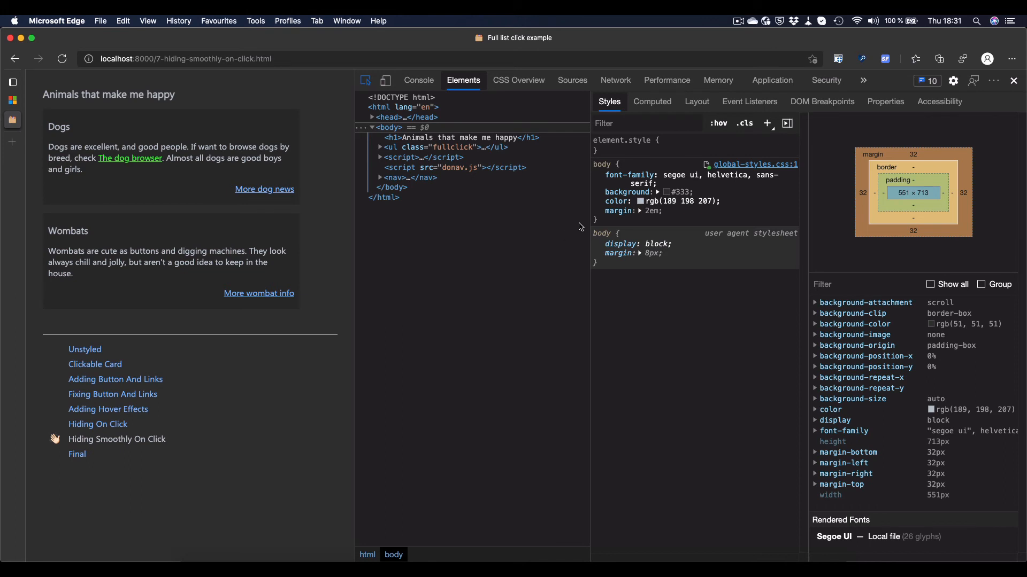
mouse_move(575, 232)
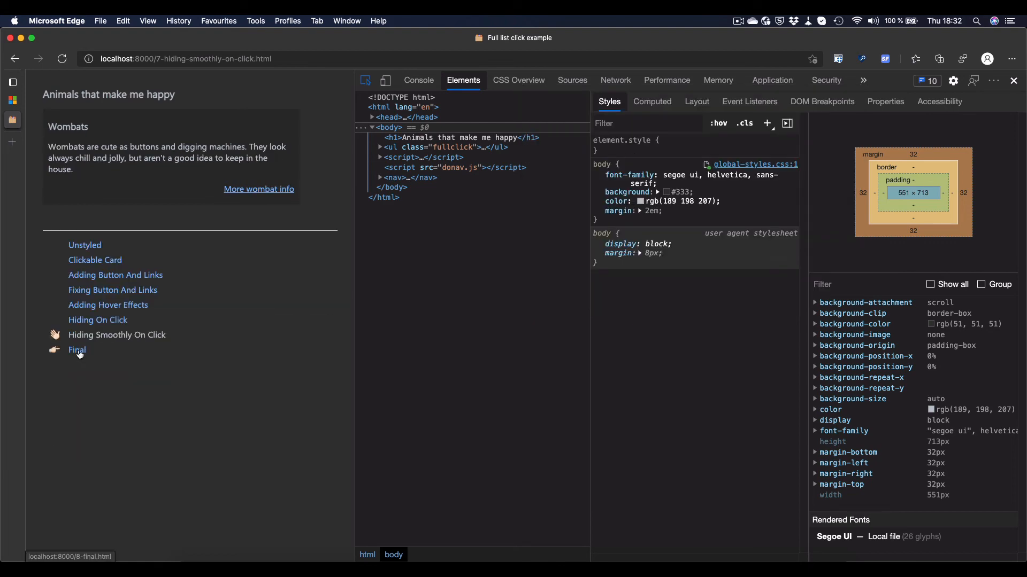
- Load the Final page and close both the Dogs and Wombats cards
left_click(77, 351)
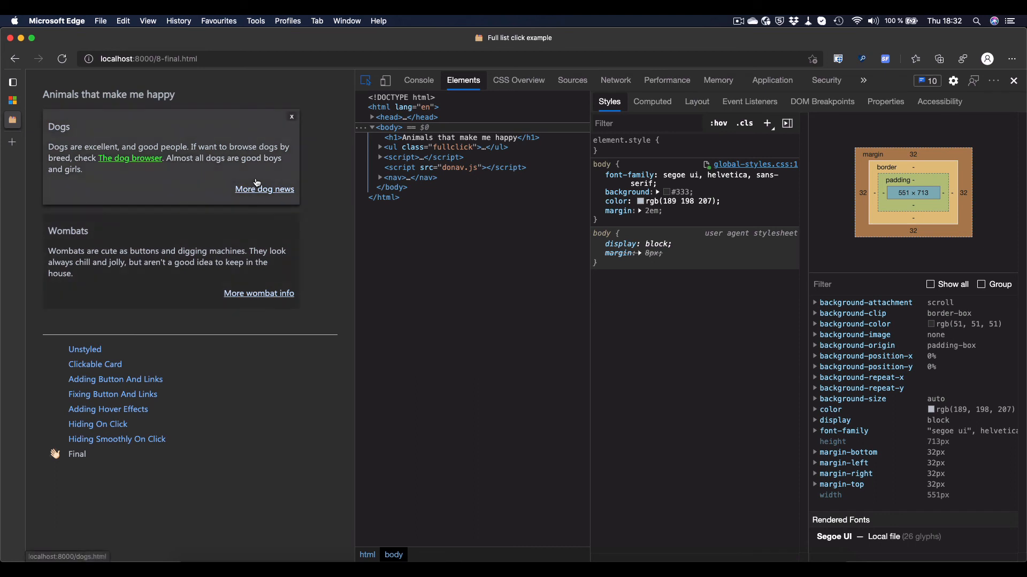
mouse_move(291, 118)
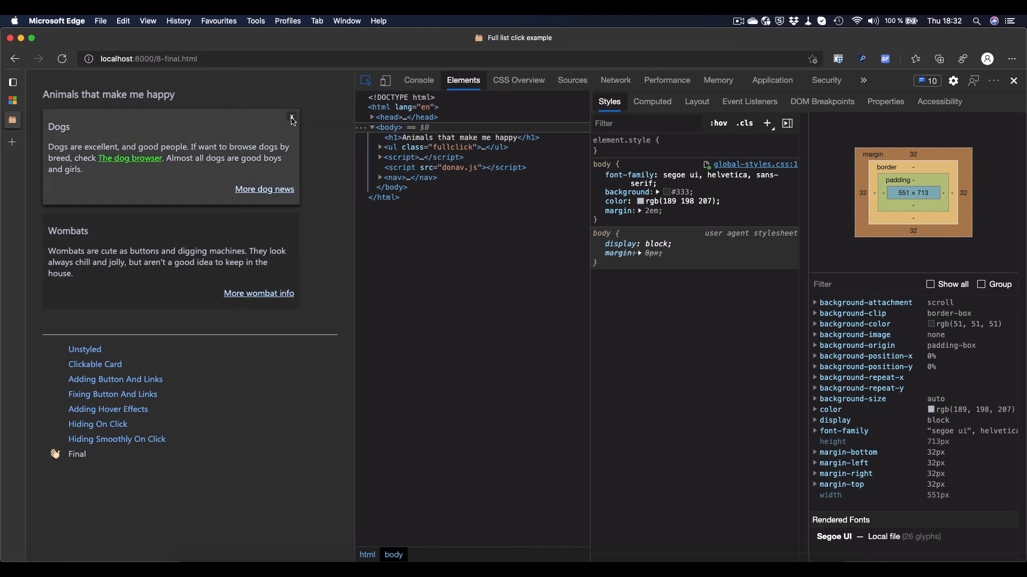
left_click(291, 119)
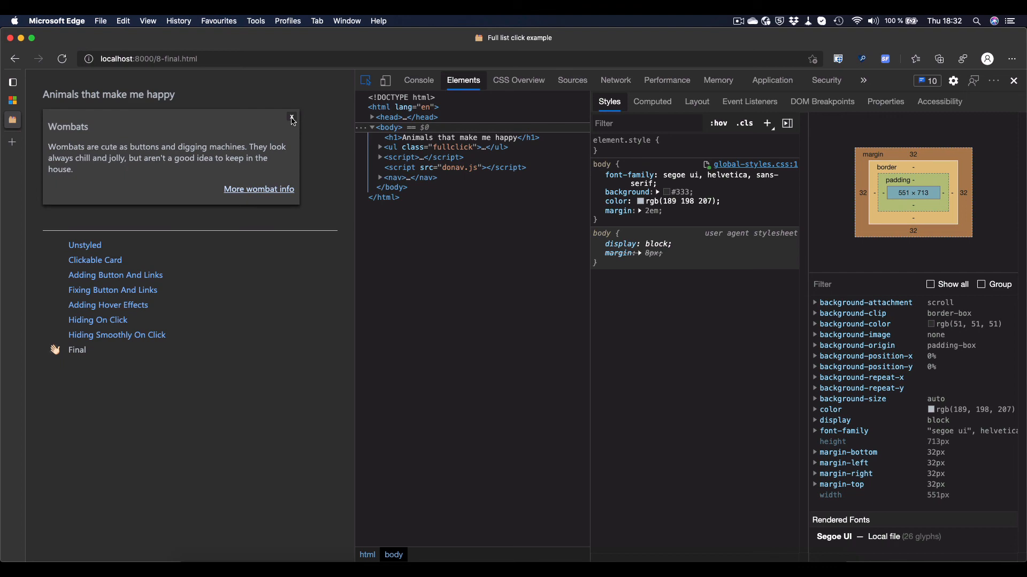
left_click(291, 118)
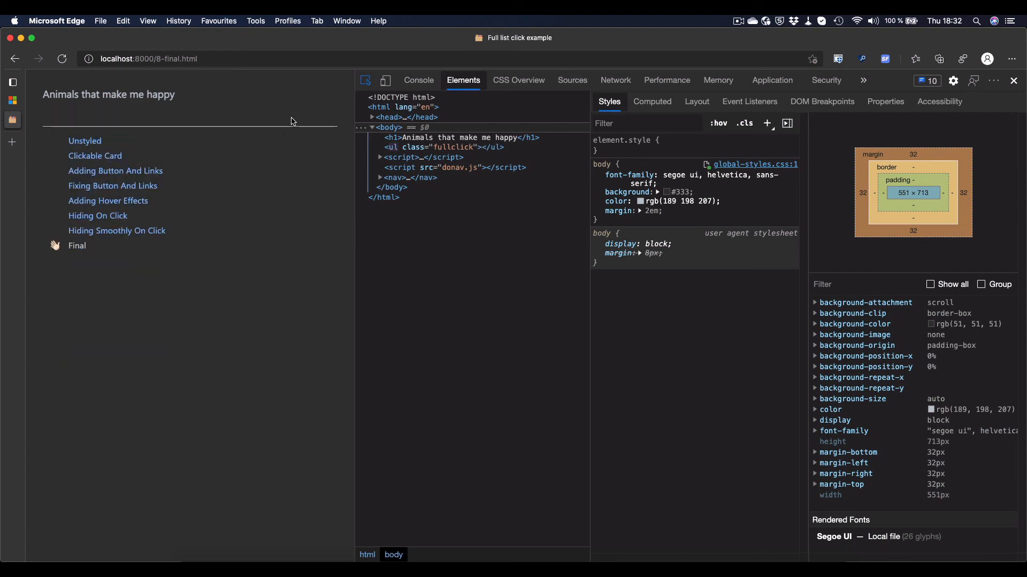
- Run 'Do not emulate CSS prefers-reduced-motion' from the DevTools Command Menu
left_click(571, 80)
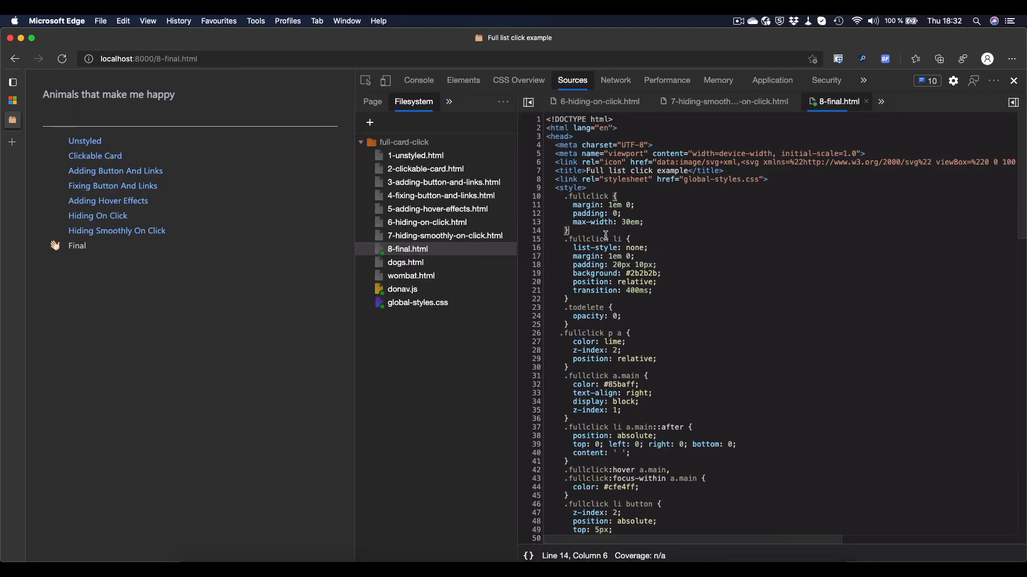
left_click(462, 81)
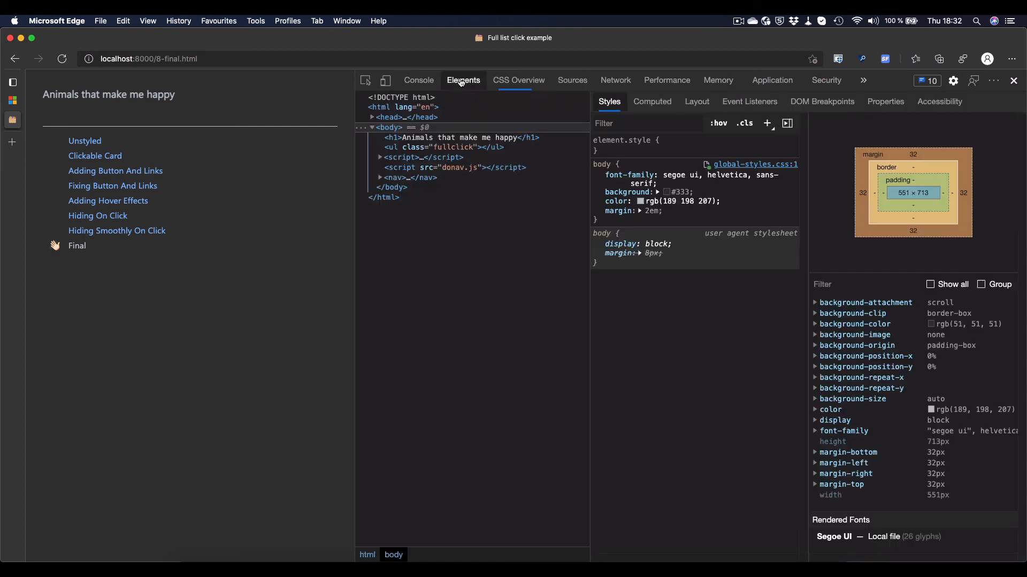
type("red")
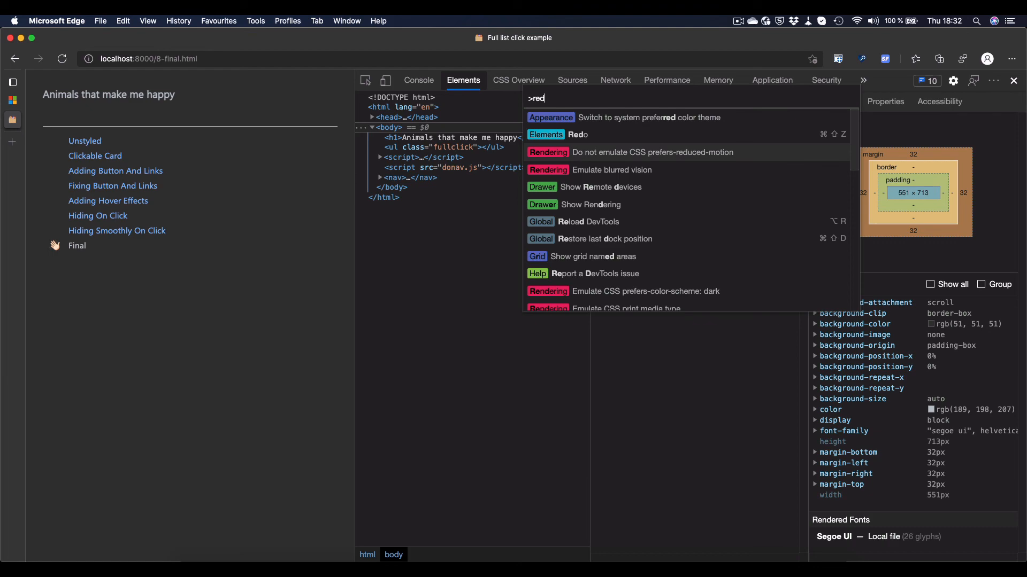
key("Escape")
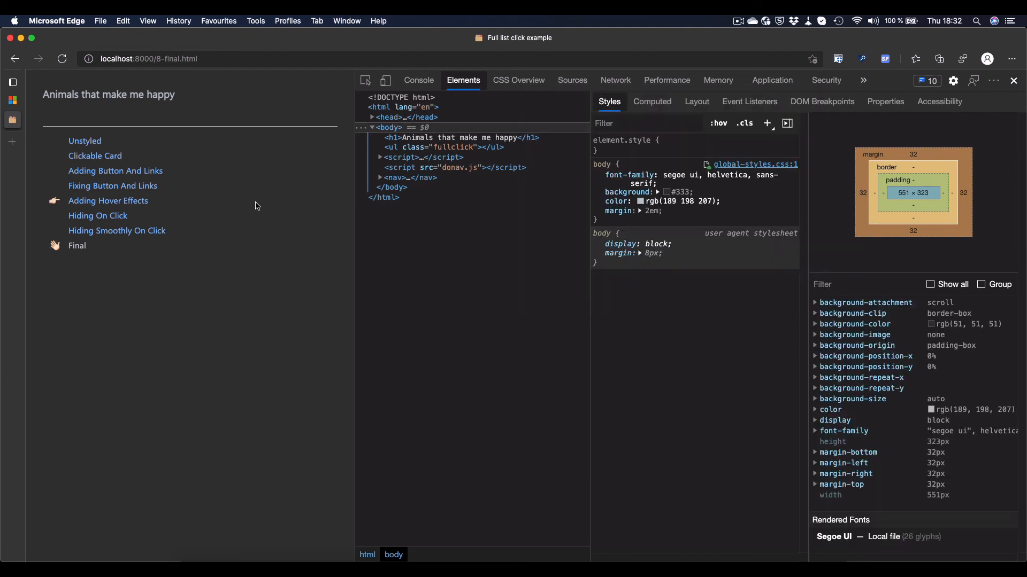
- Reload the Final page with both cards and close Dogs, leaving Wombats beside 8-final.html's script
left_click(117, 231)
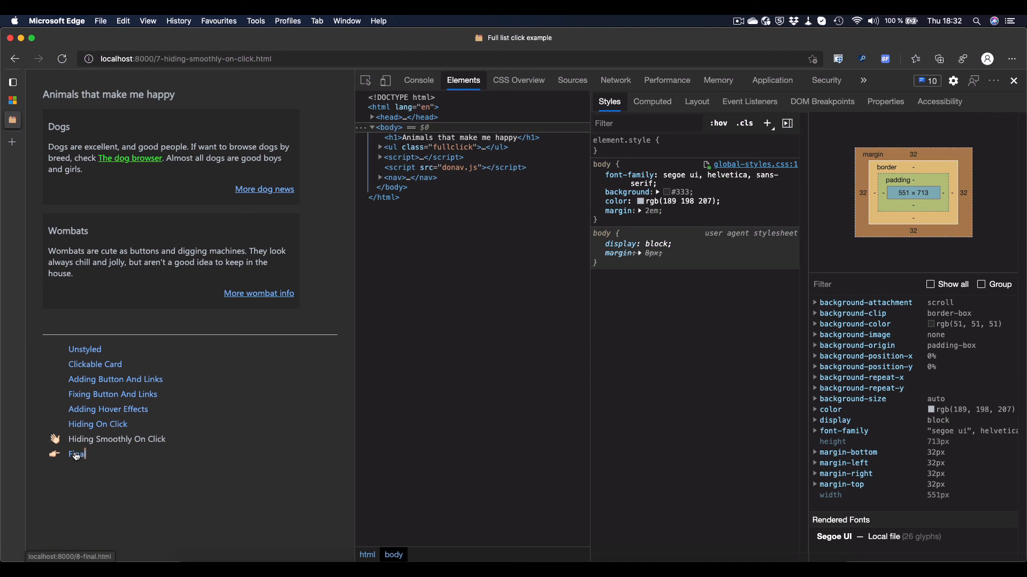
left_click(77, 453)
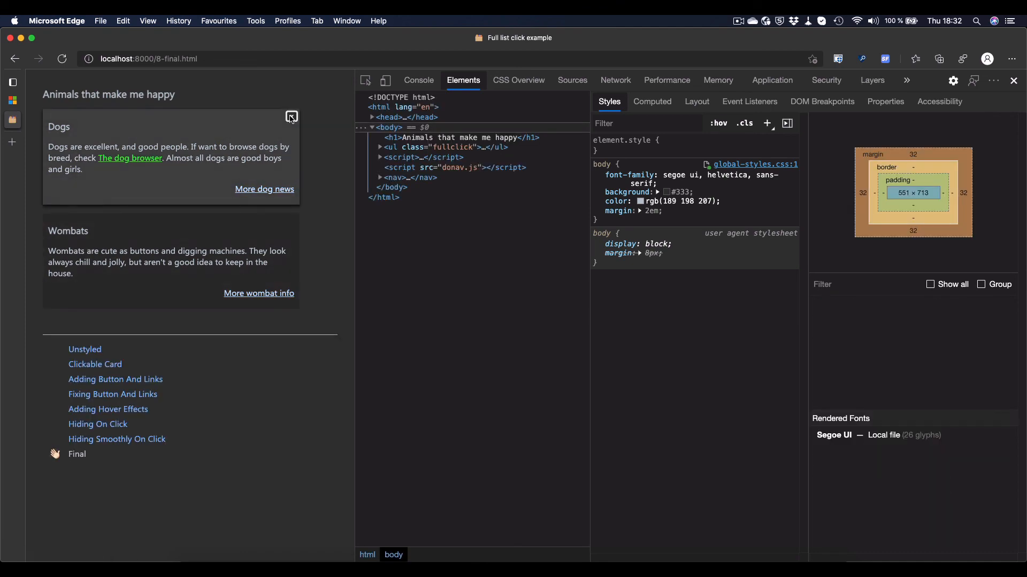
left_click(291, 118)
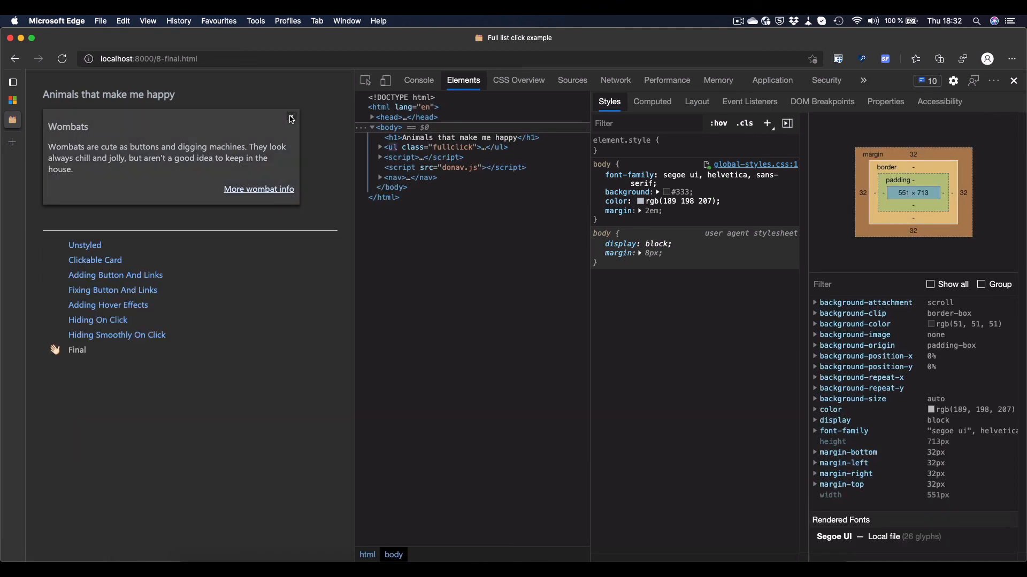
left_click(571, 80)
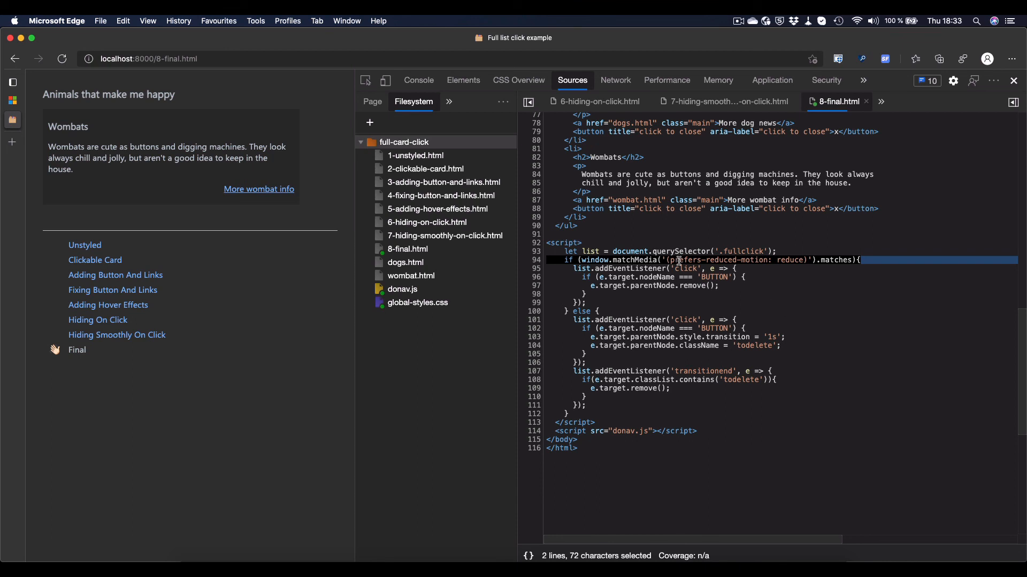
mouse_move(805, 263)
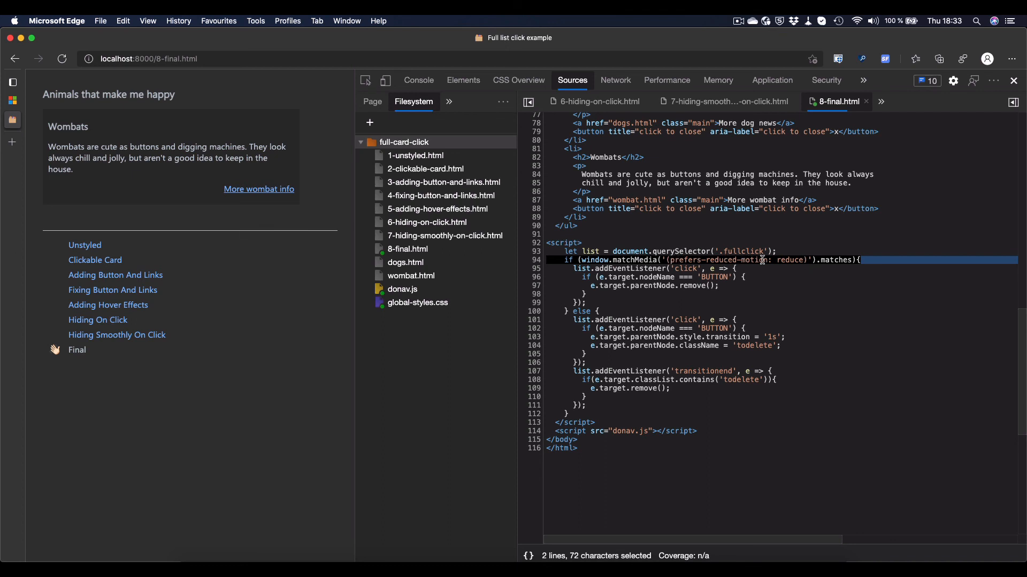
mouse_move(832, 260)
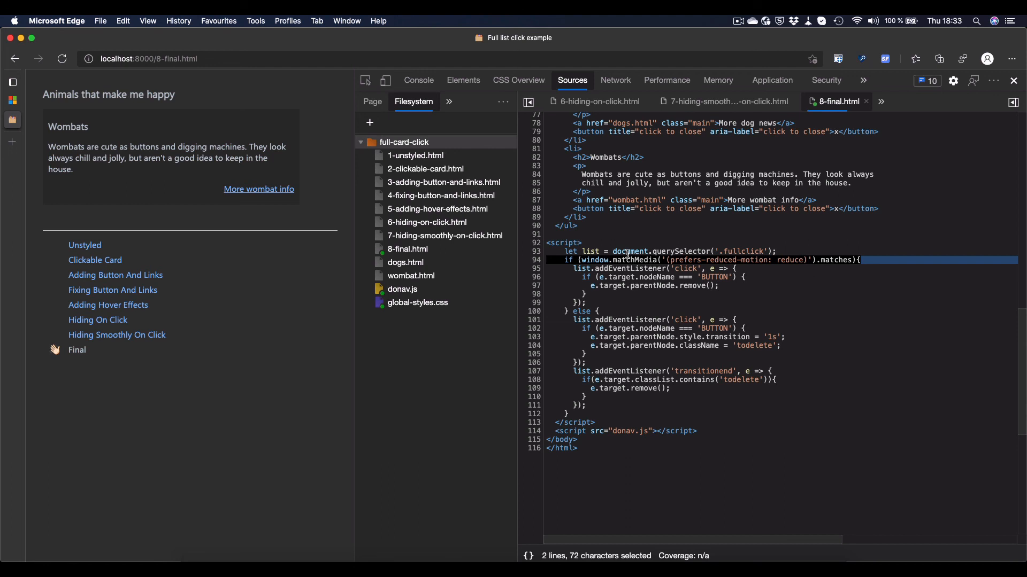
mouse_move(644, 298)
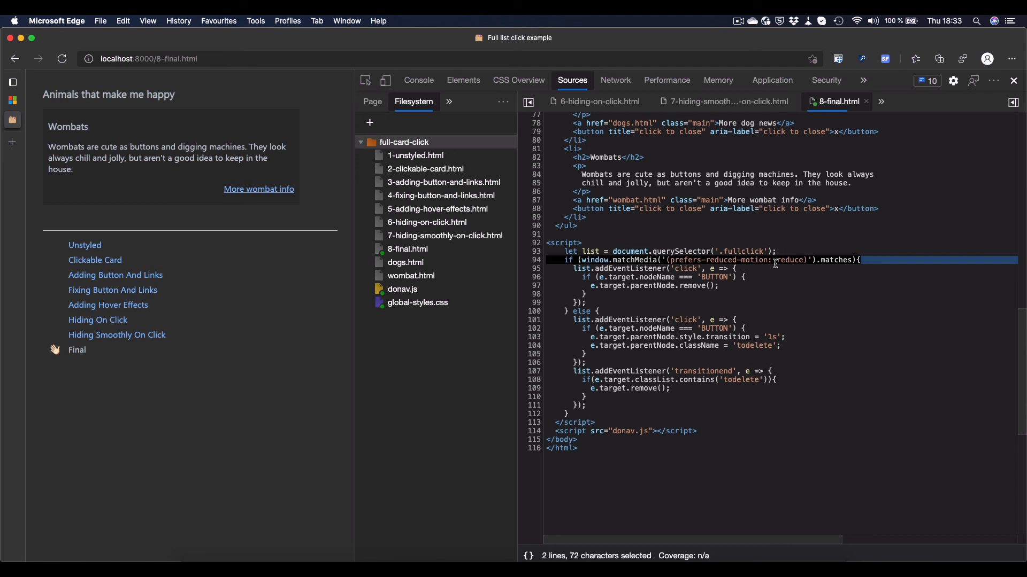
mouse_move(625, 309)
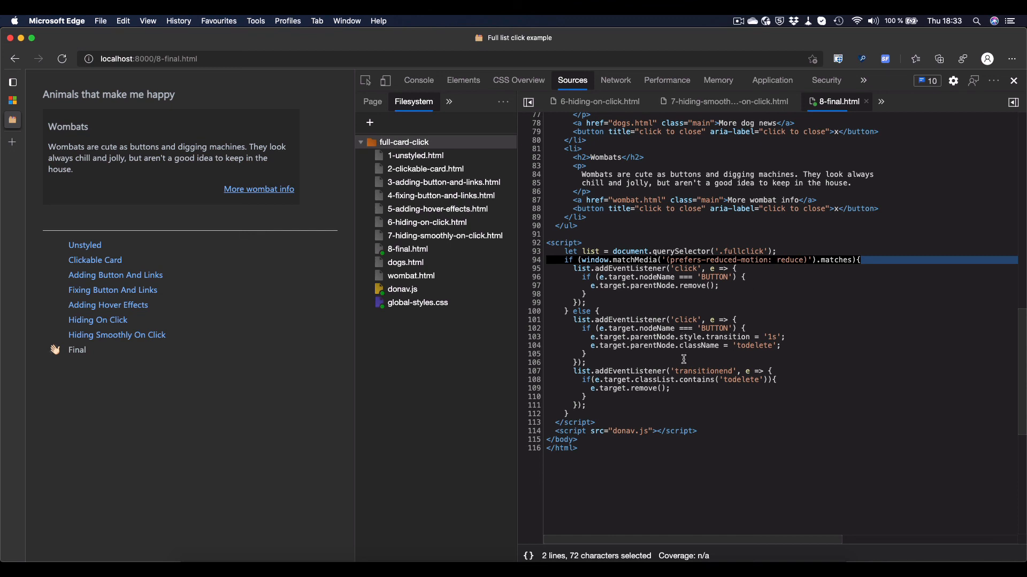
mouse_move(675, 386)
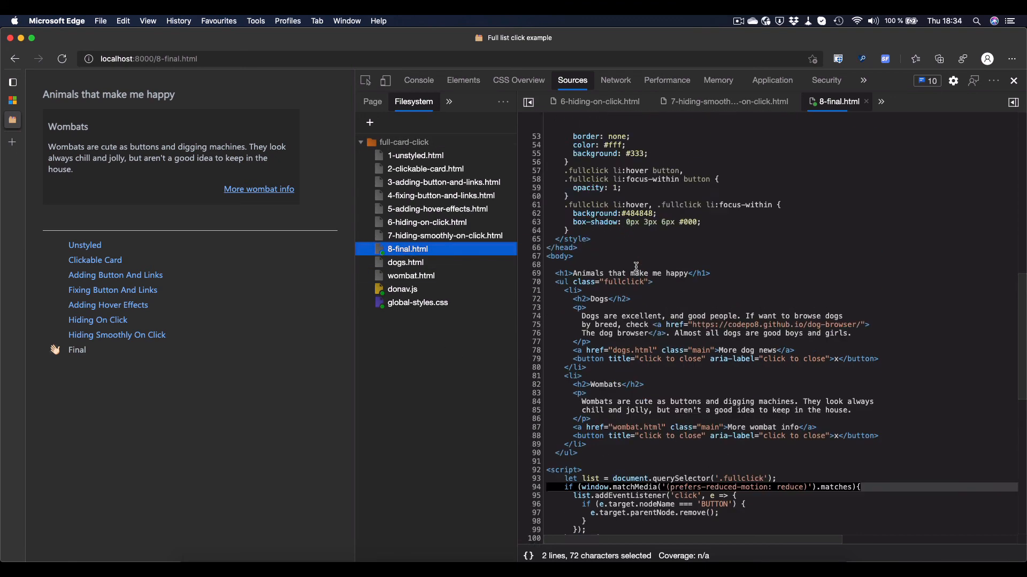
scroll("up", 3)
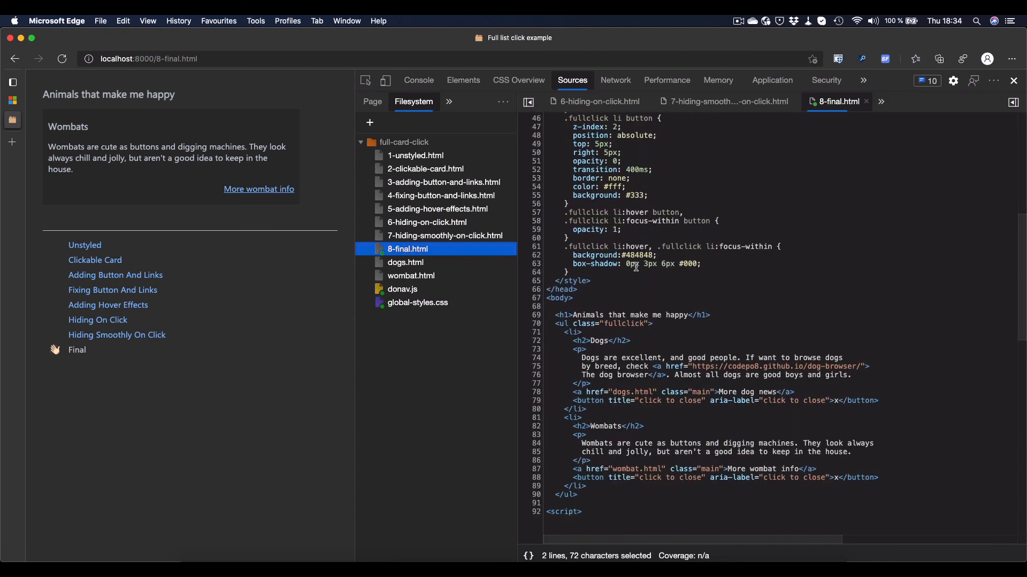
scroll("down", 3)
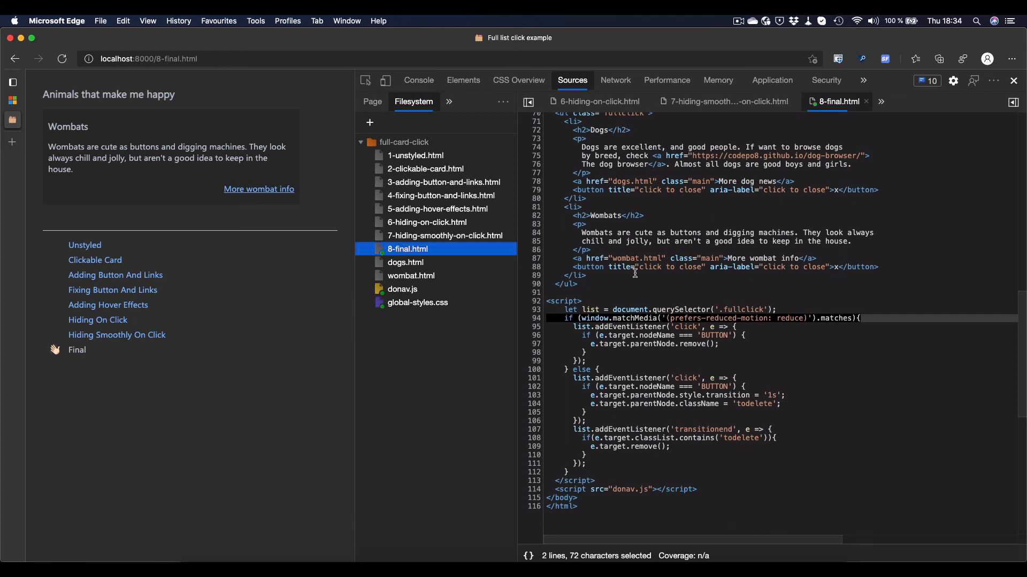
scroll("down", 3)
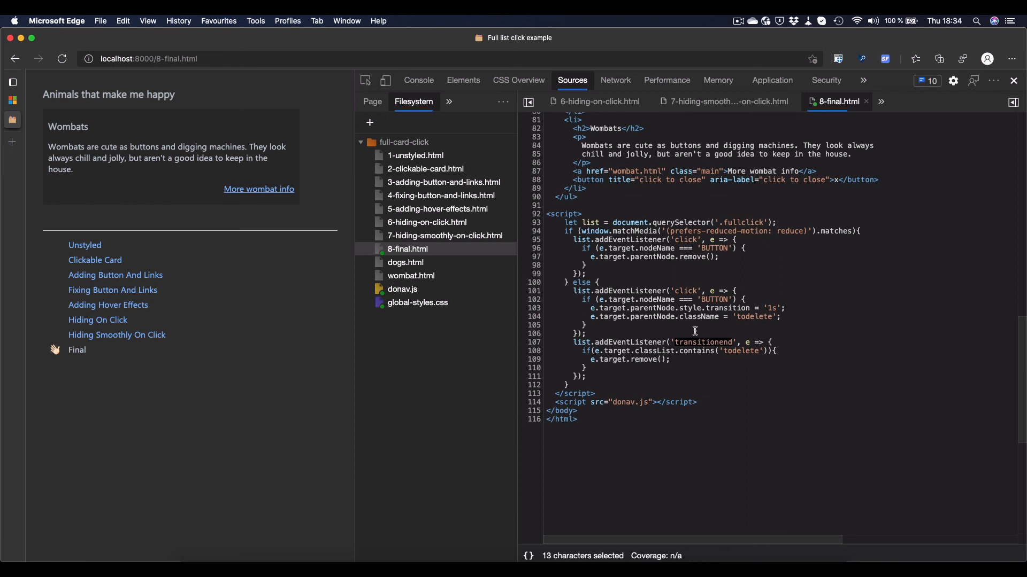
mouse_move(672, 228)
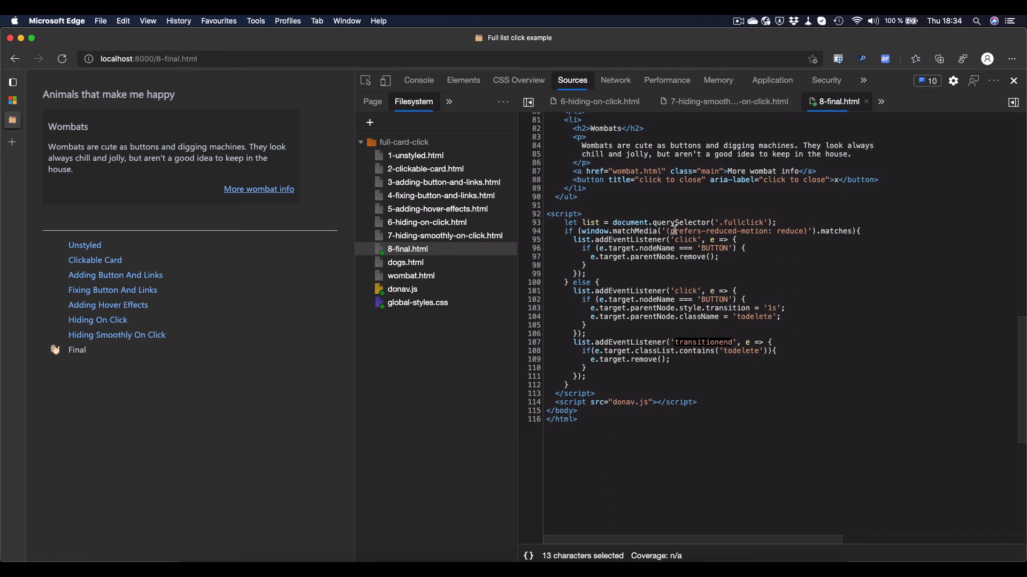
mouse_move(366, 375)
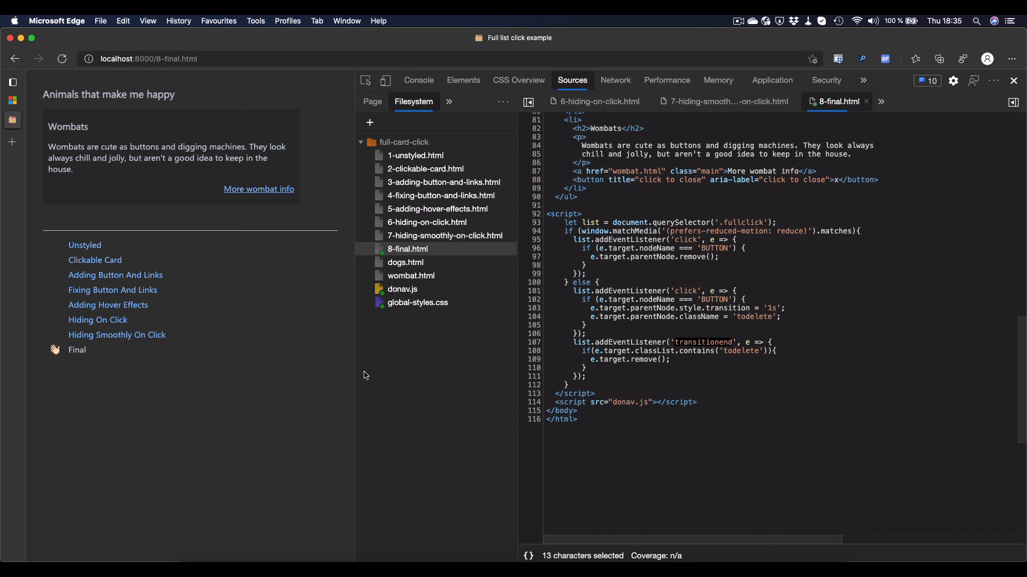
mouse_move(254, 198)
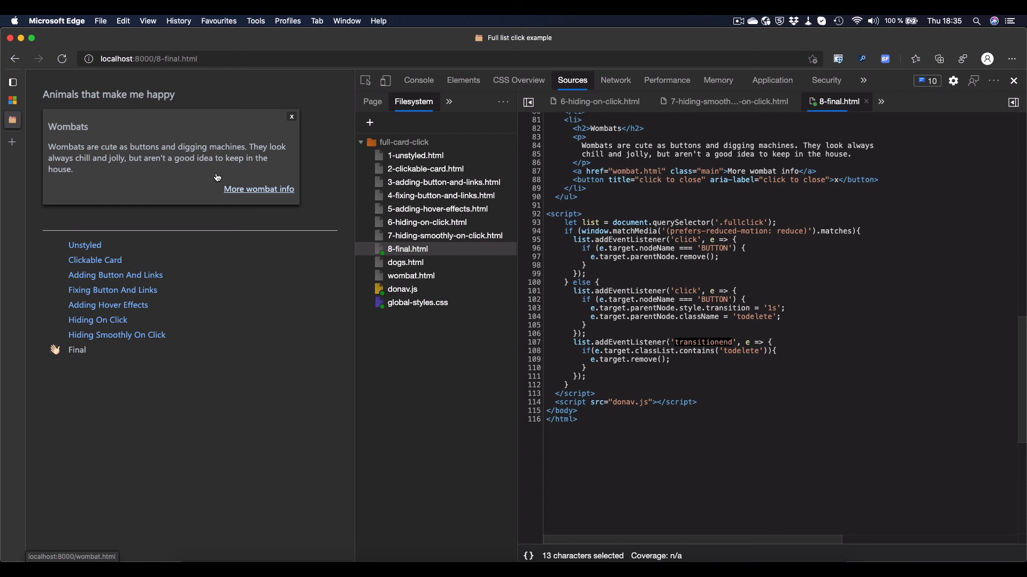
mouse_move(273, 168)
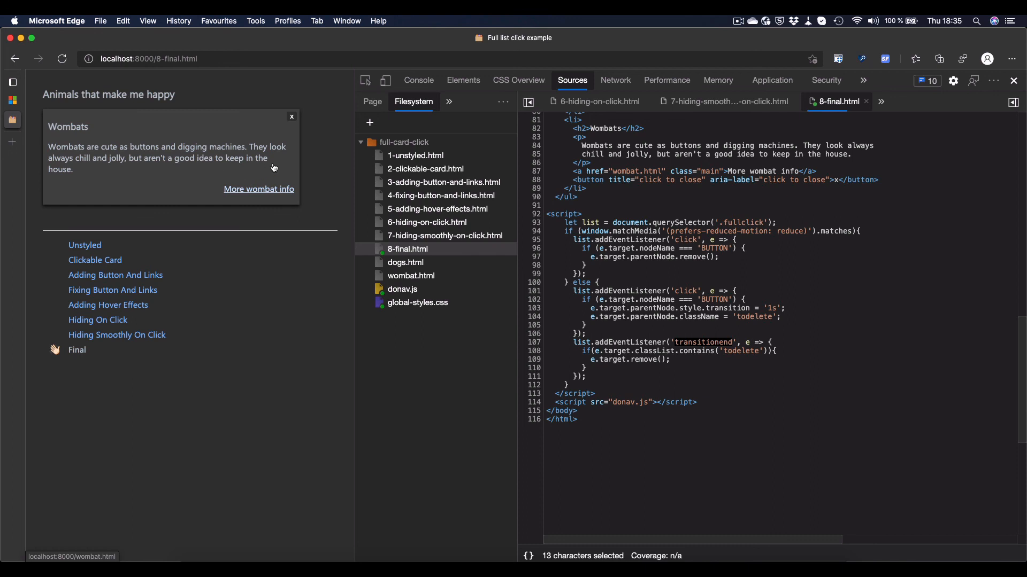